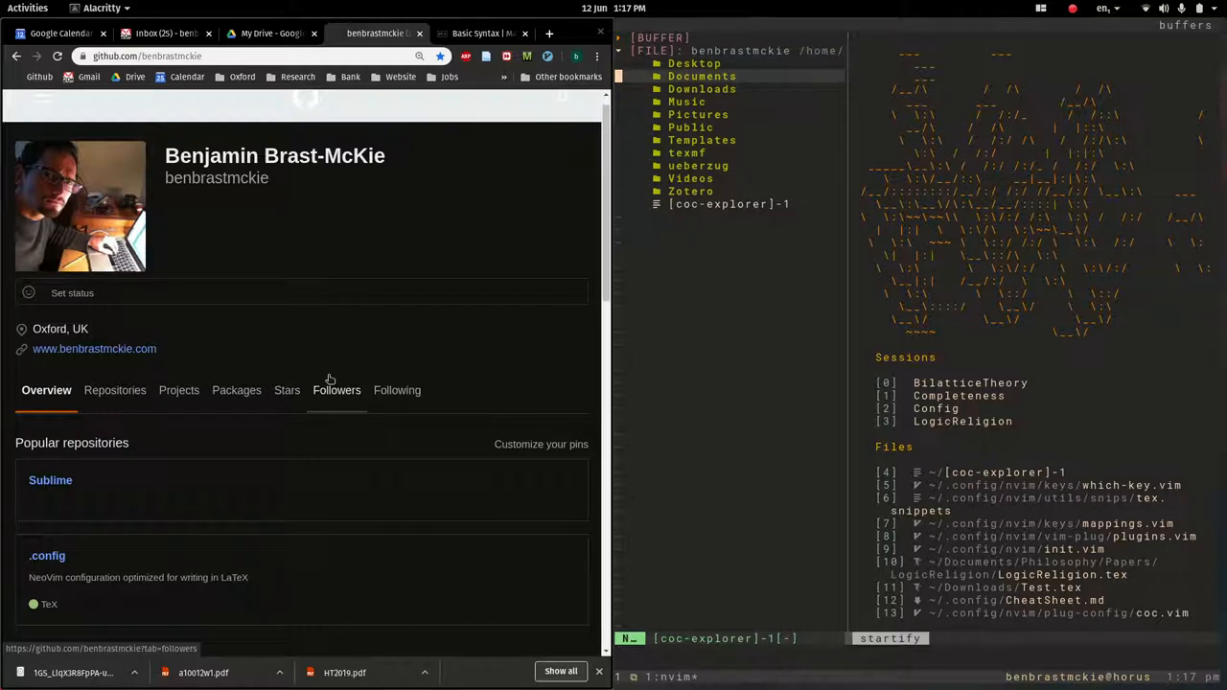
# - Expand Documents, Philosophy and Papers in the file explorer
pyautogui.click(702, 77)
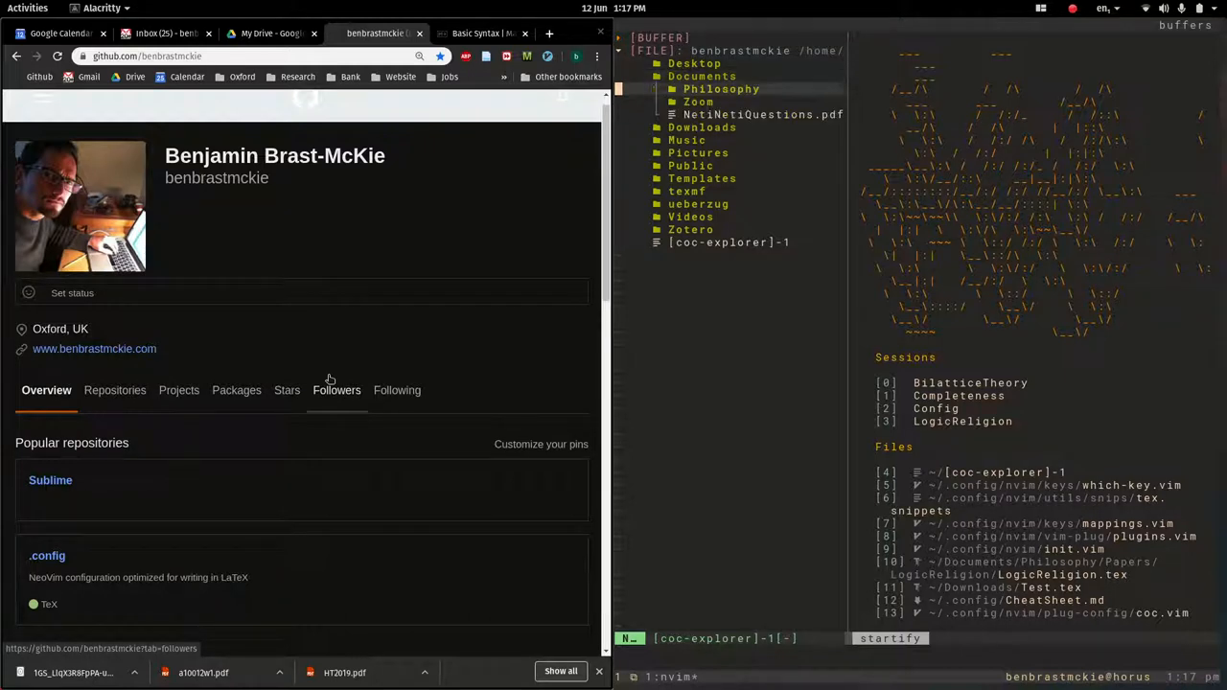
pyautogui.click(721, 88)
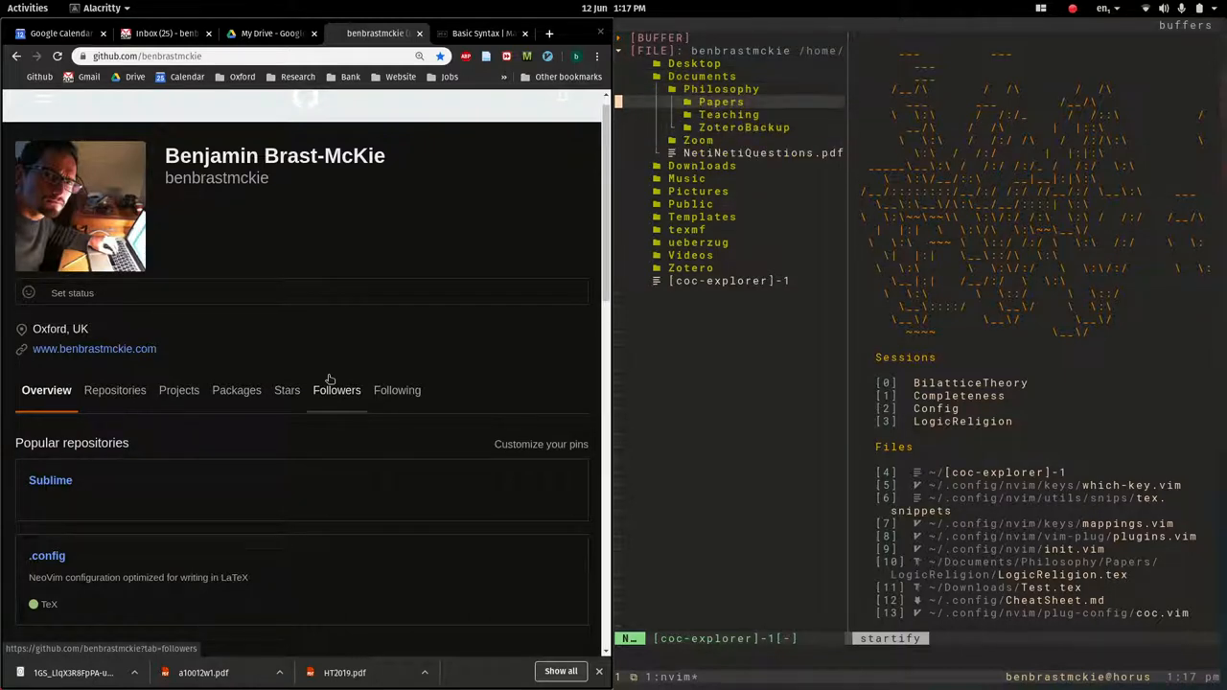
pyautogui.click(721, 99)
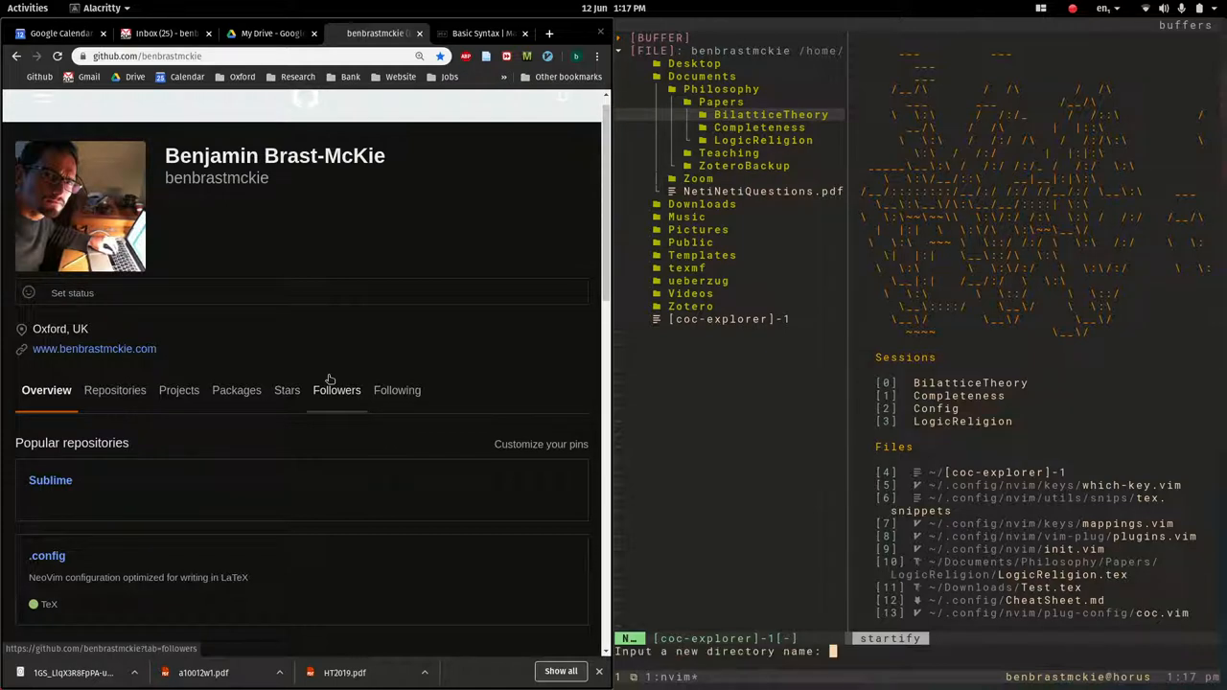
# - Add a 'Test' directory under Papers and name a new file 'Test.tex' in it
pyautogui.write('Test')
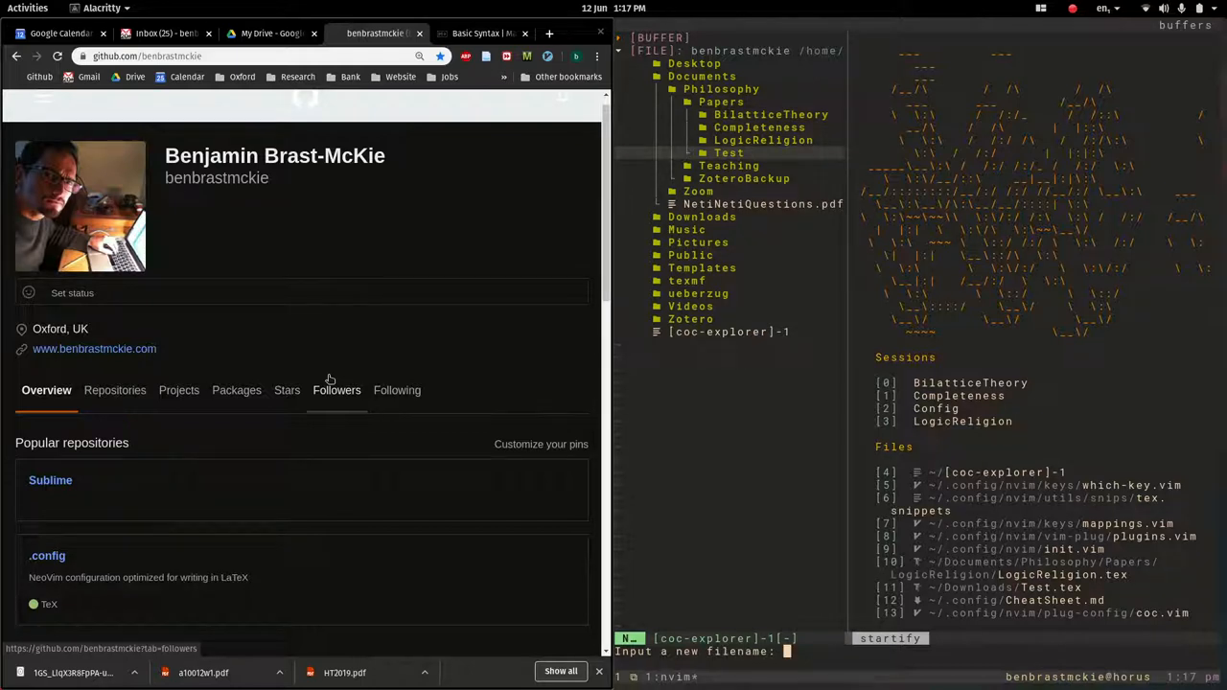
pyautogui.write('Test.te')
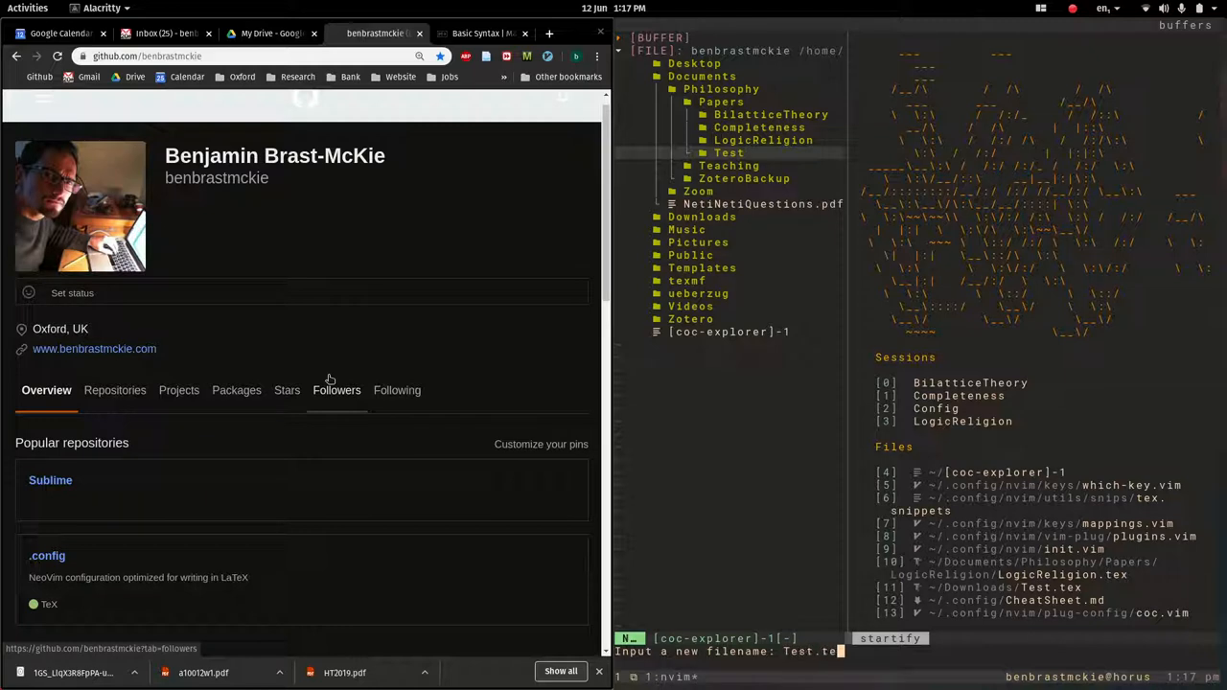
pyautogui.write('x')
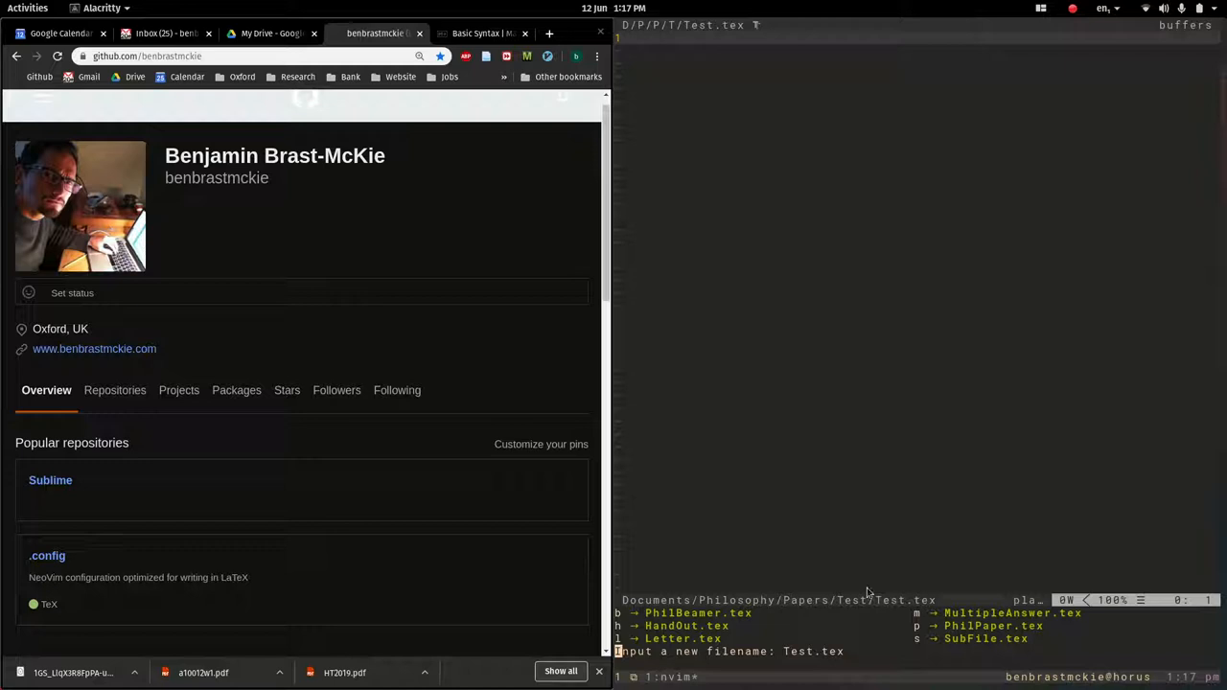
pyautogui.moveTo(825, 614)
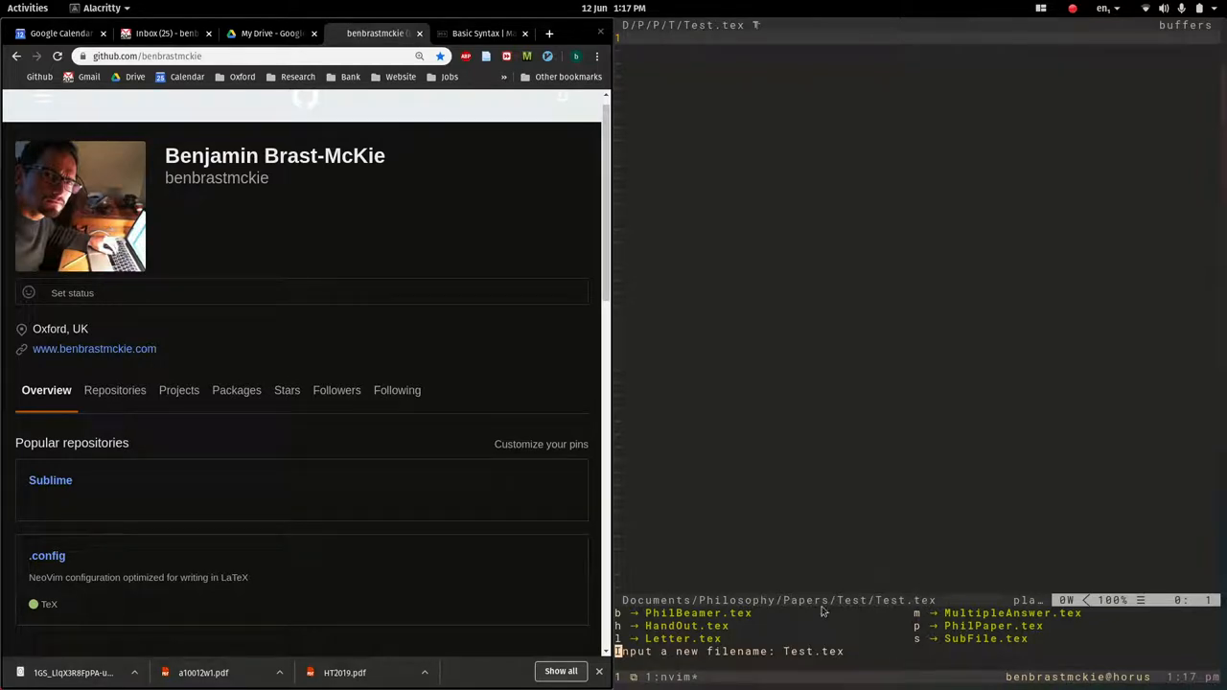
pyautogui.moveTo(940, 489)
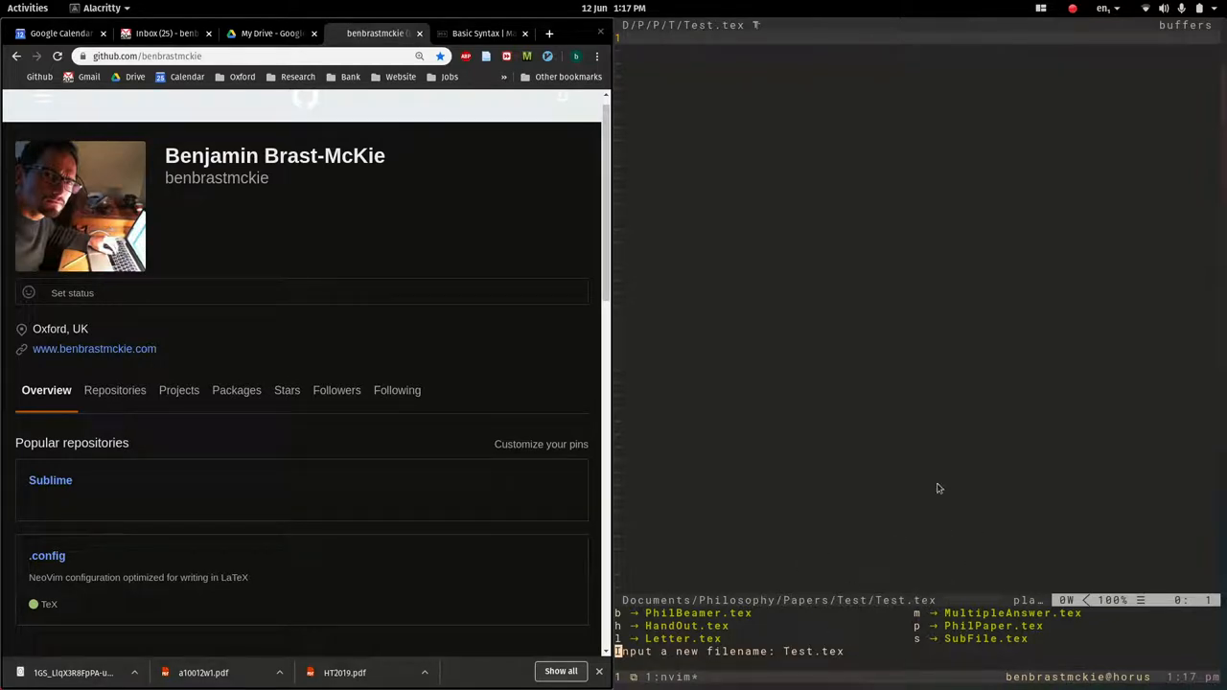
pyautogui.moveTo(948, 479)
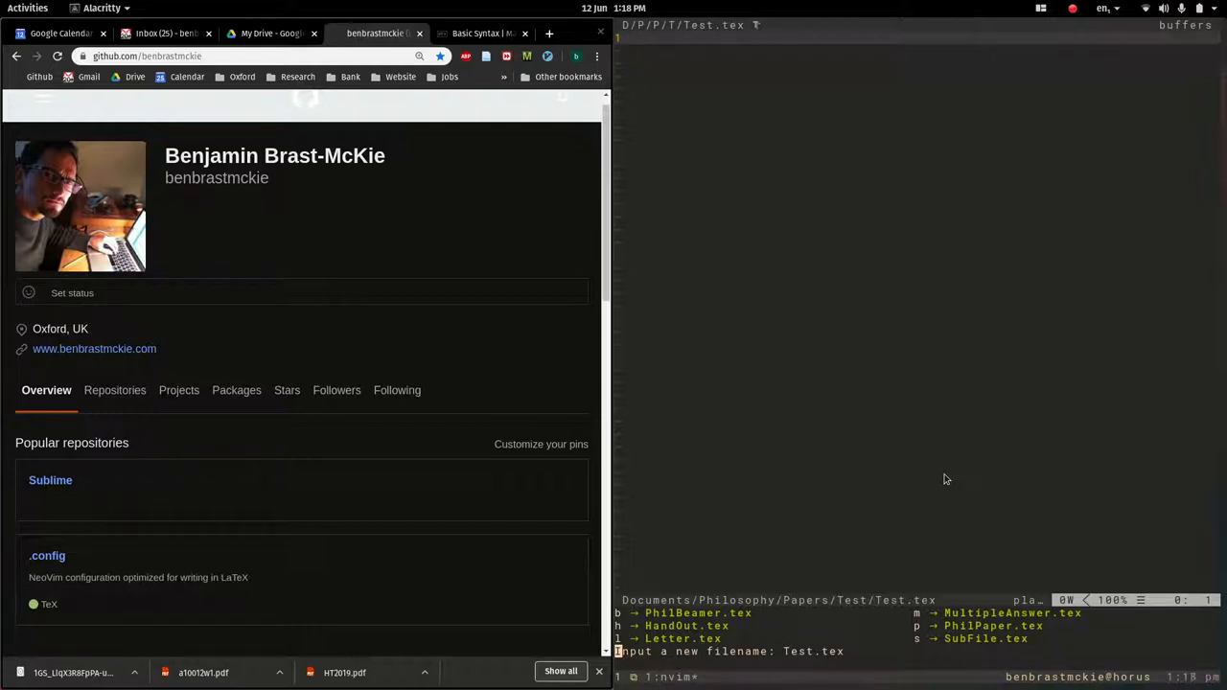
# - Fill Test.tex with the LaTeX paper template and save it
pyautogui.press('Enter')
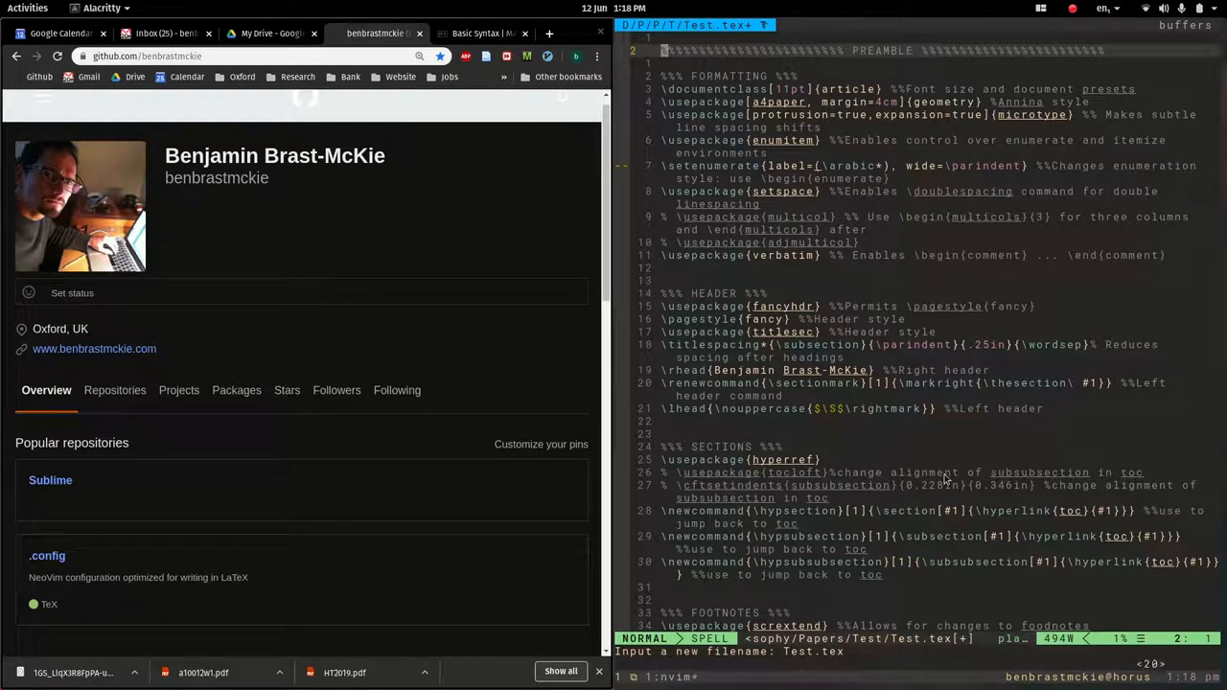
pyautogui.press('space')
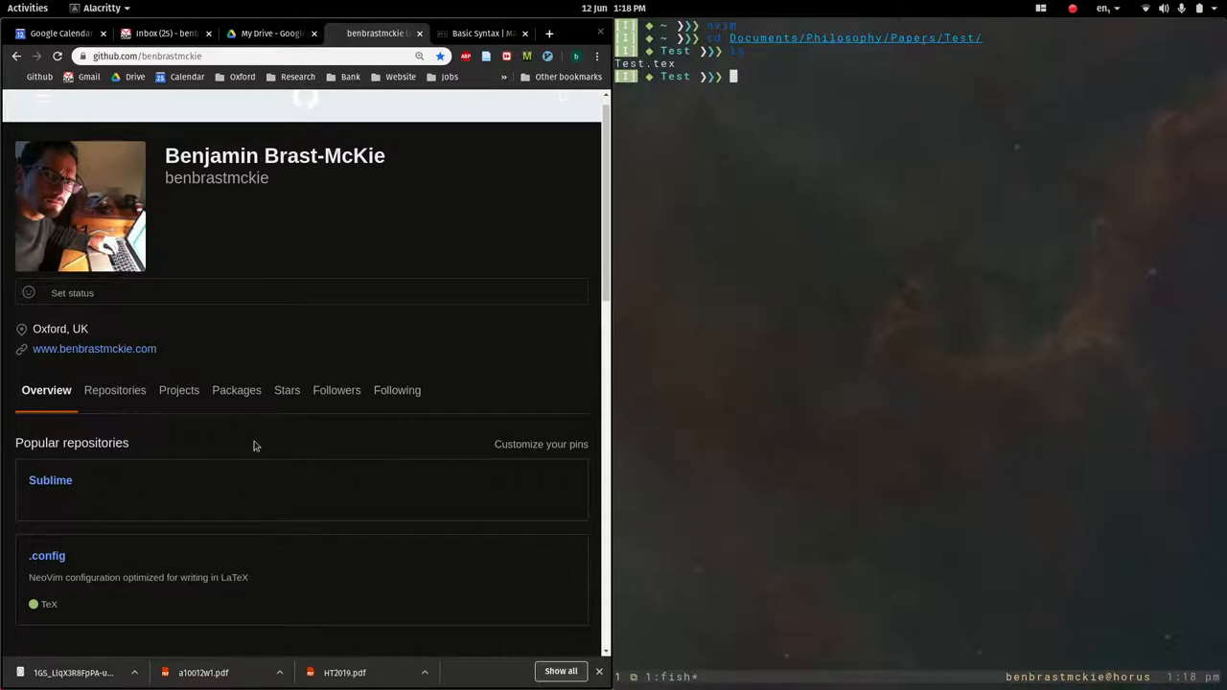
# - Go to the Repositories list and start a new repository
pyautogui.scroll(-3)
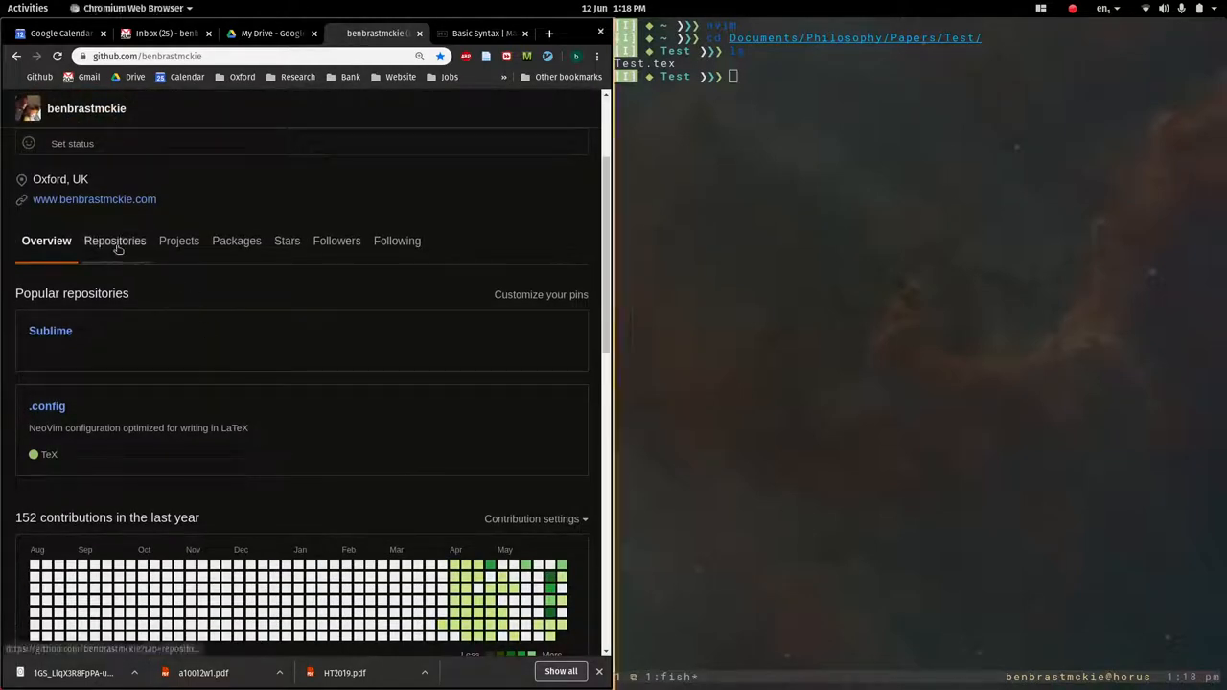
pyautogui.click(115, 242)
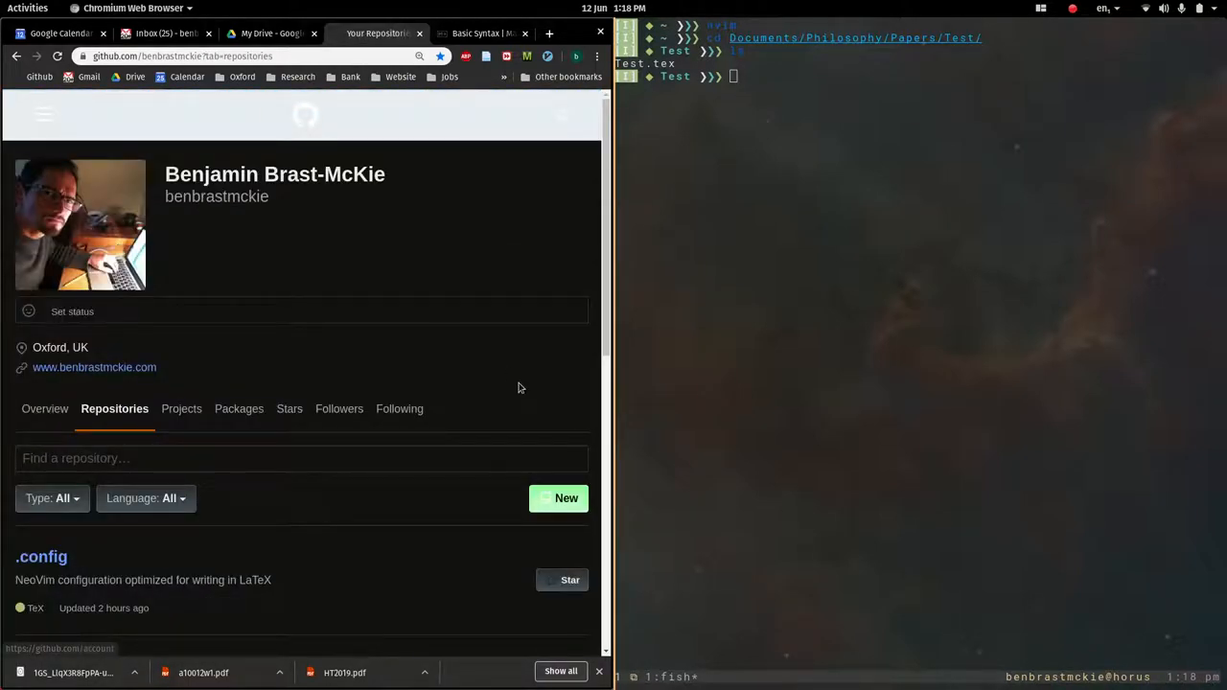
pyautogui.scroll(-3)
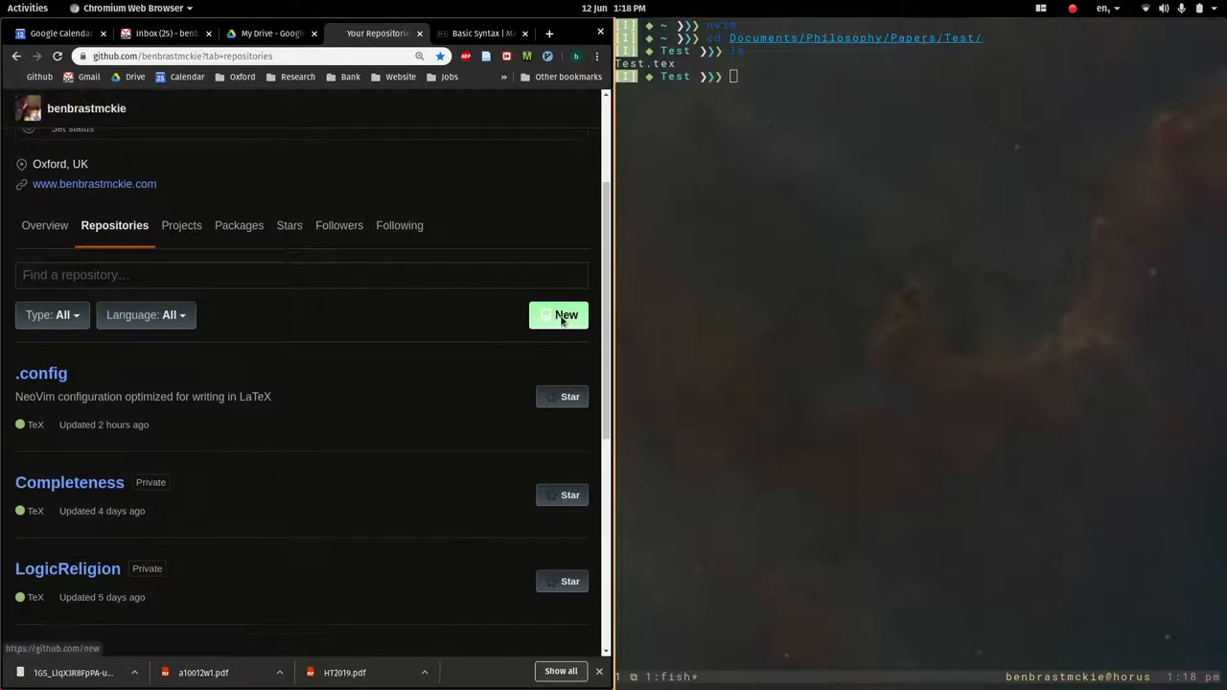
pyautogui.click(558, 314)
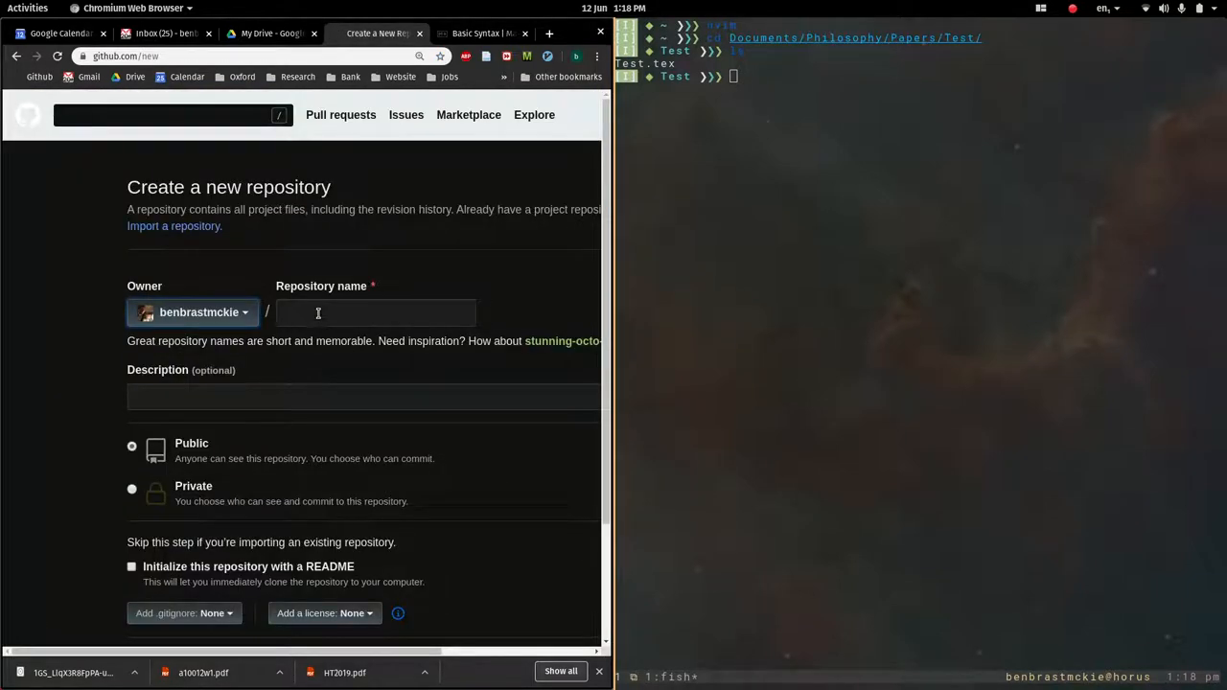
# - Name the repository 'Test' and create it
pyautogui.write('Test')
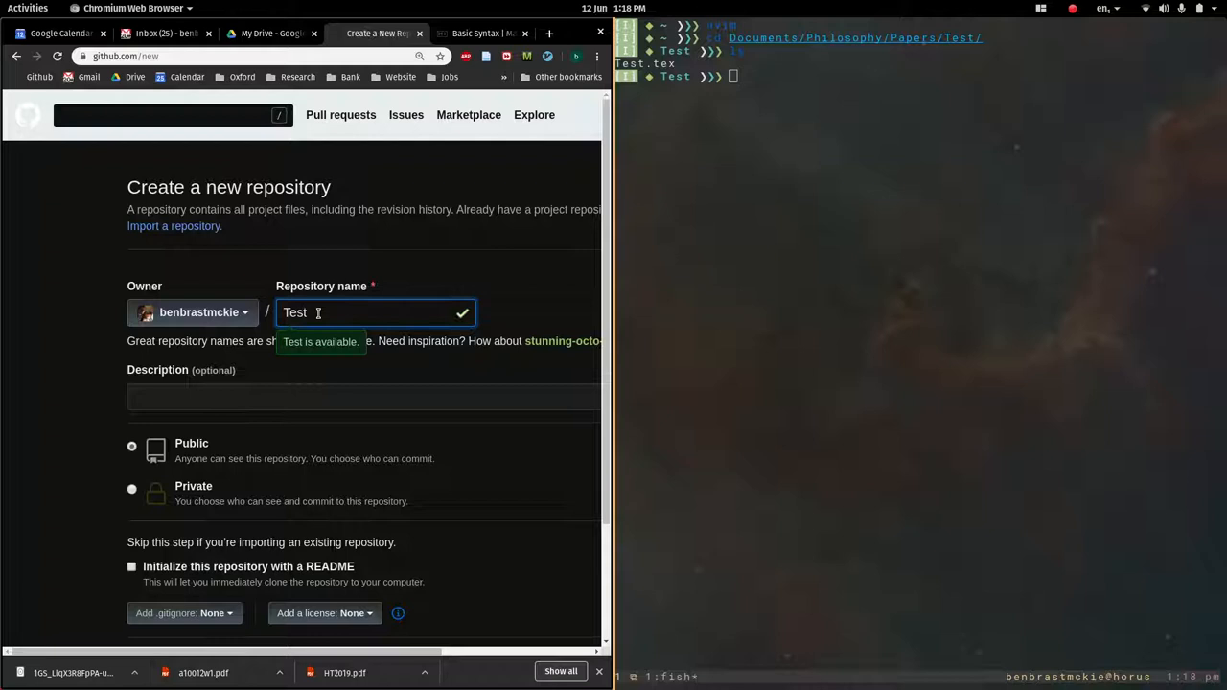
pyautogui.scroll(-3)
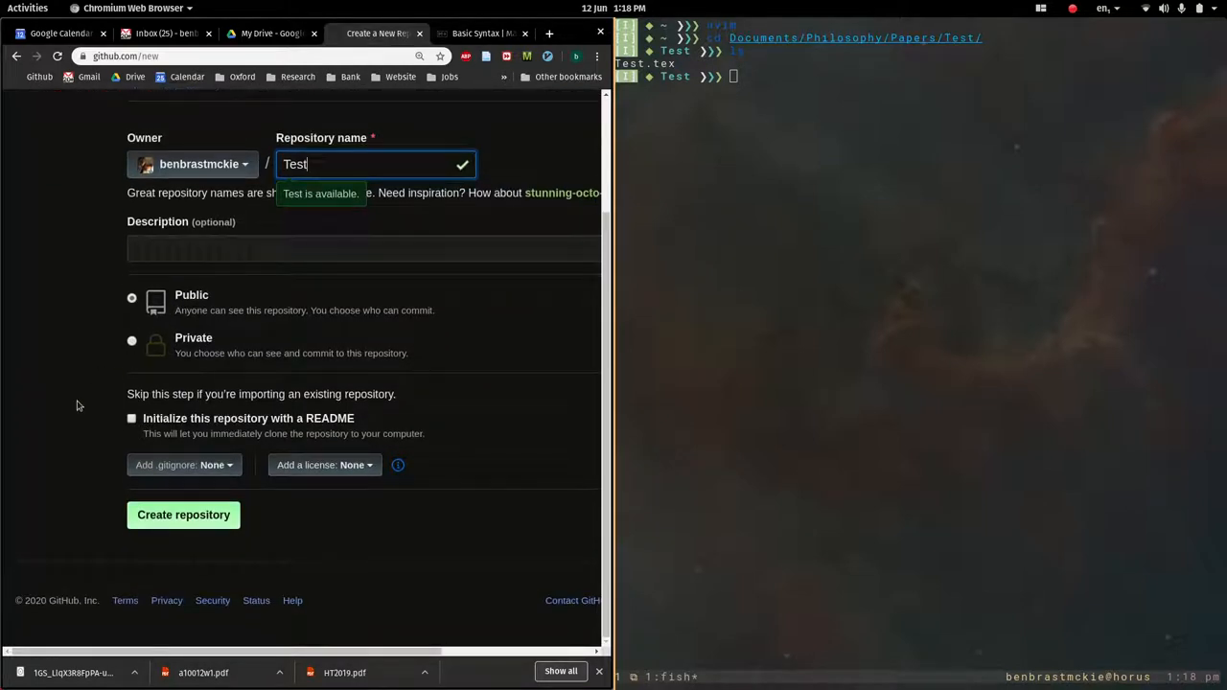
pyautogui.moveTo(144, 401)
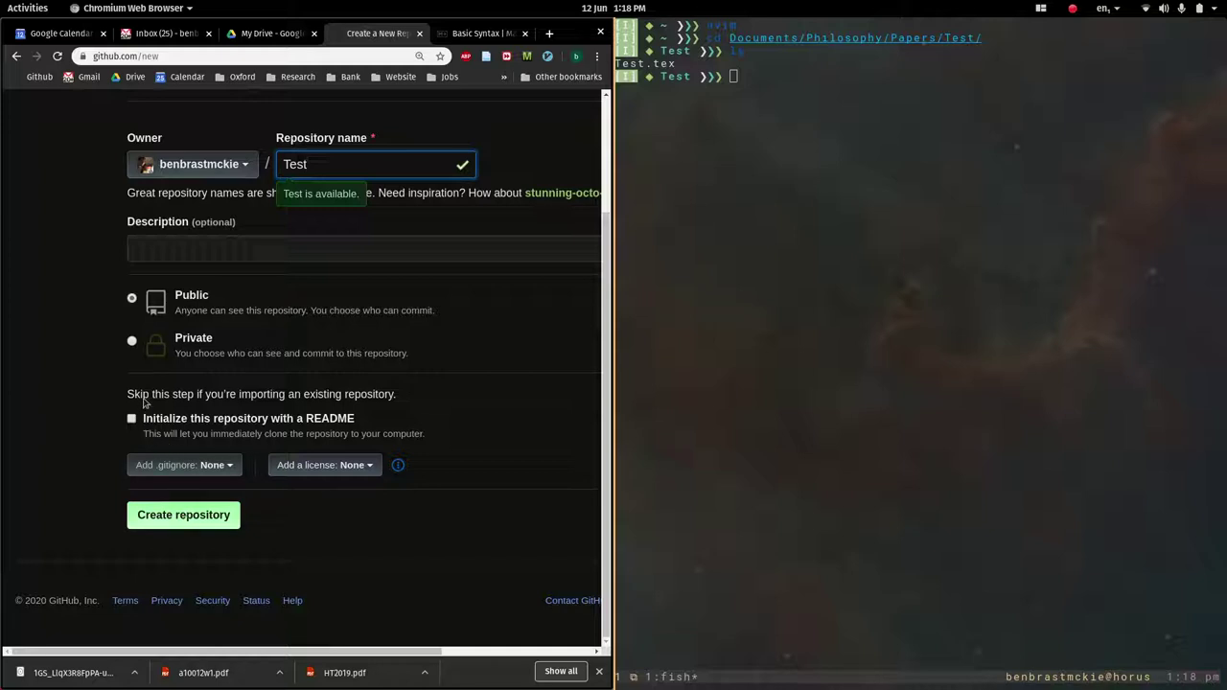
pyautogui.moveTo(195, 553)
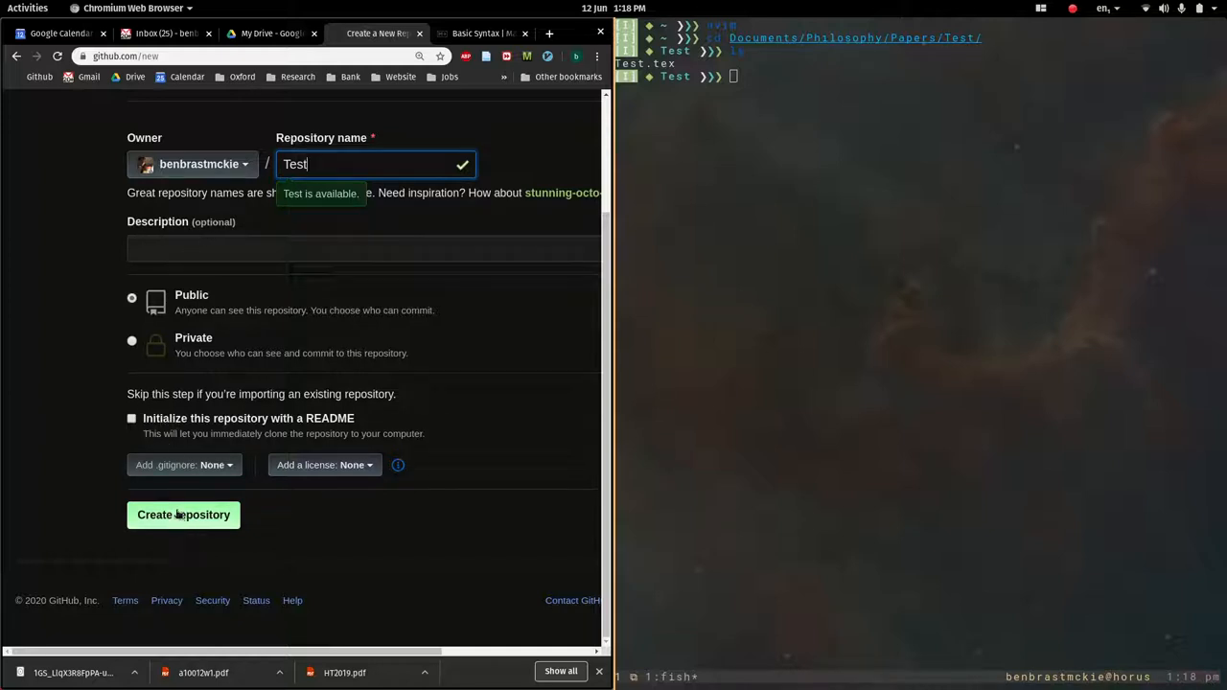
pyautogui.click(184, 514)
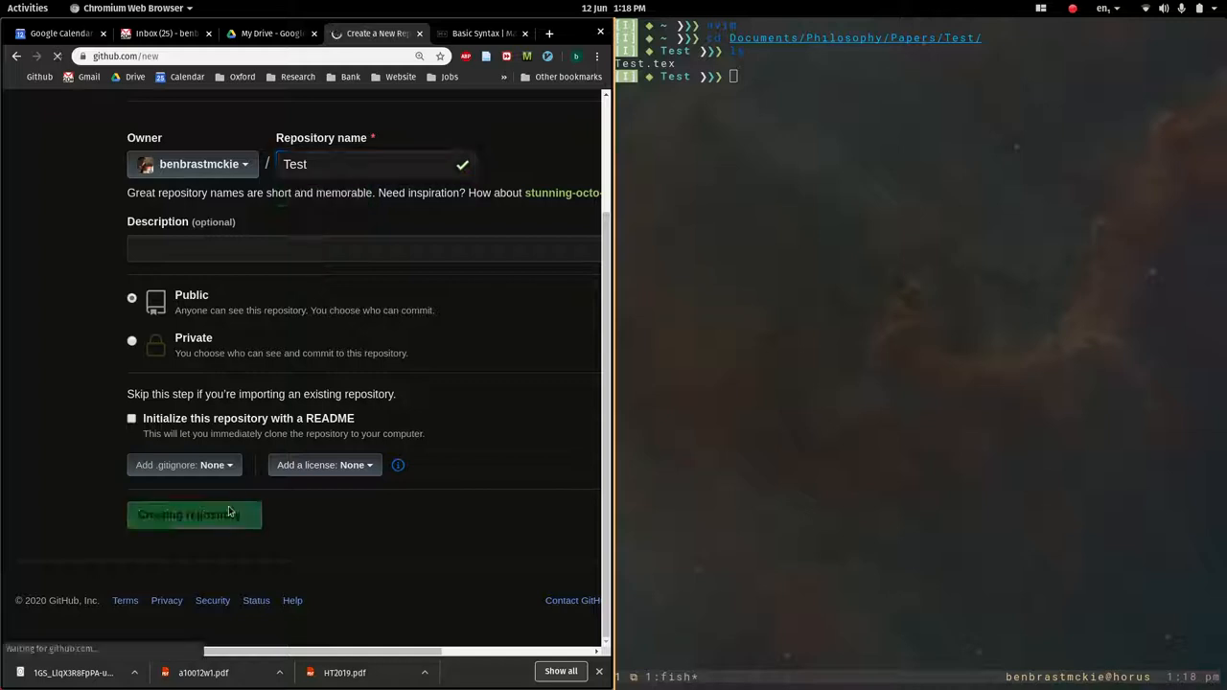
pyautogui.click(194, 514)
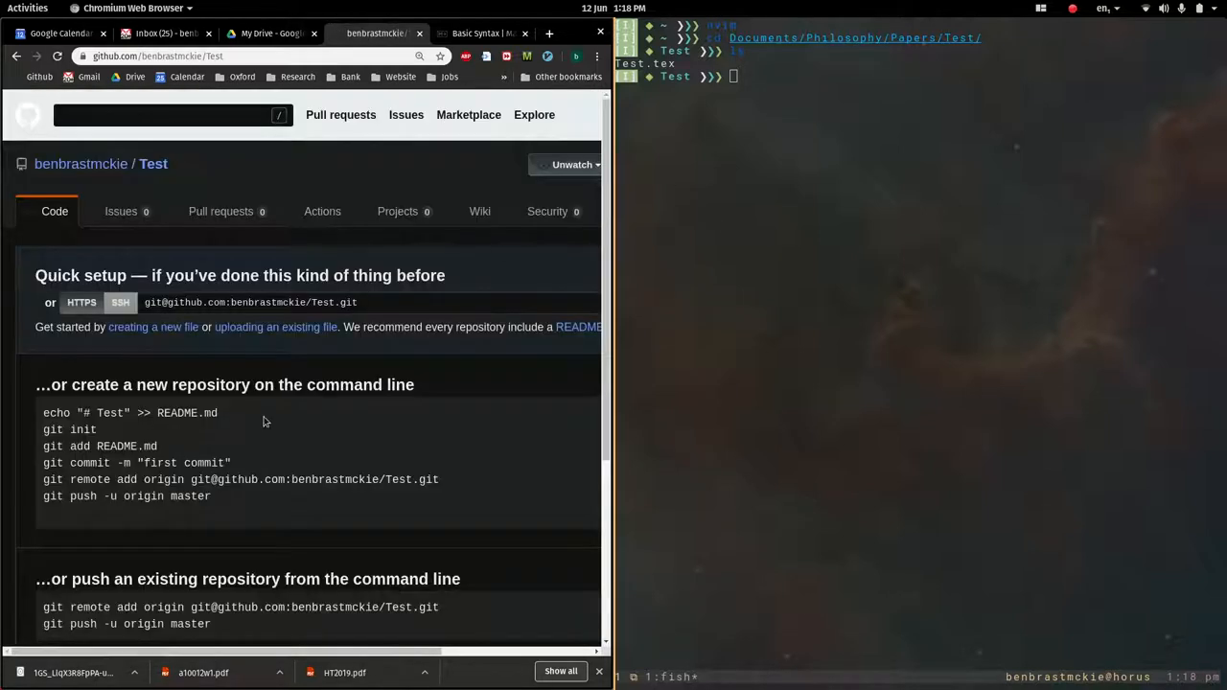
# - Scroll the GitHub quick setup page to the commands for an existing repository
pyautogui.scroll(-3)
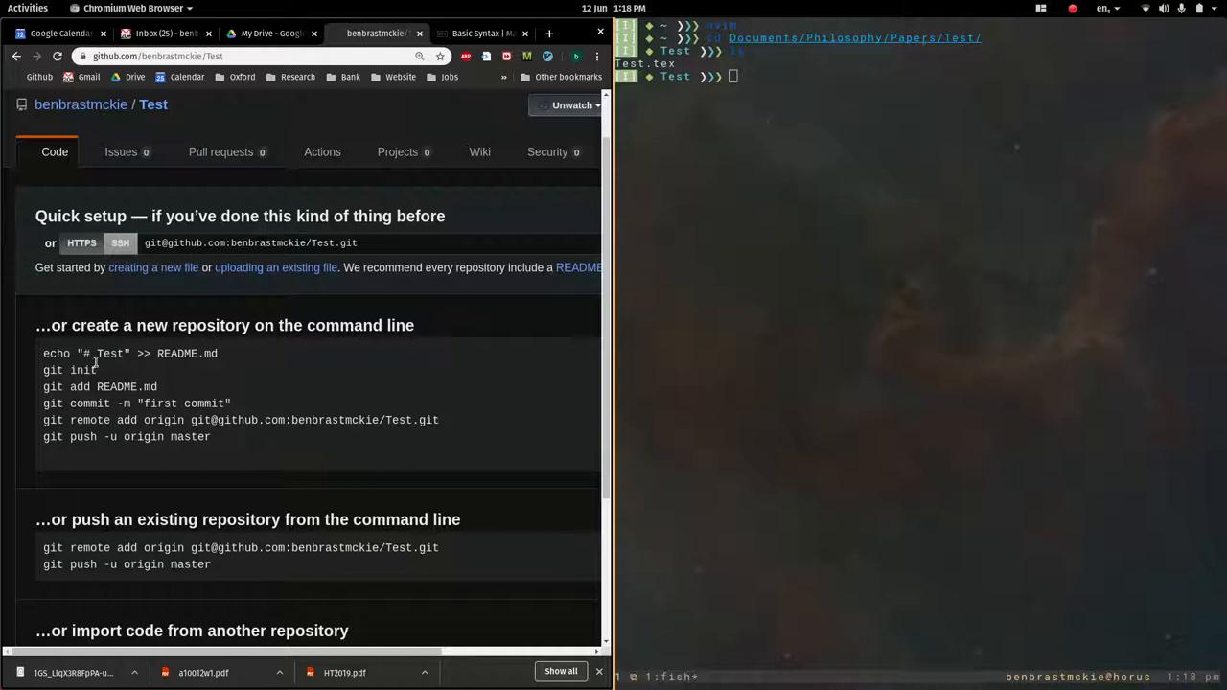
pyautogui.moveTo(85, 388)
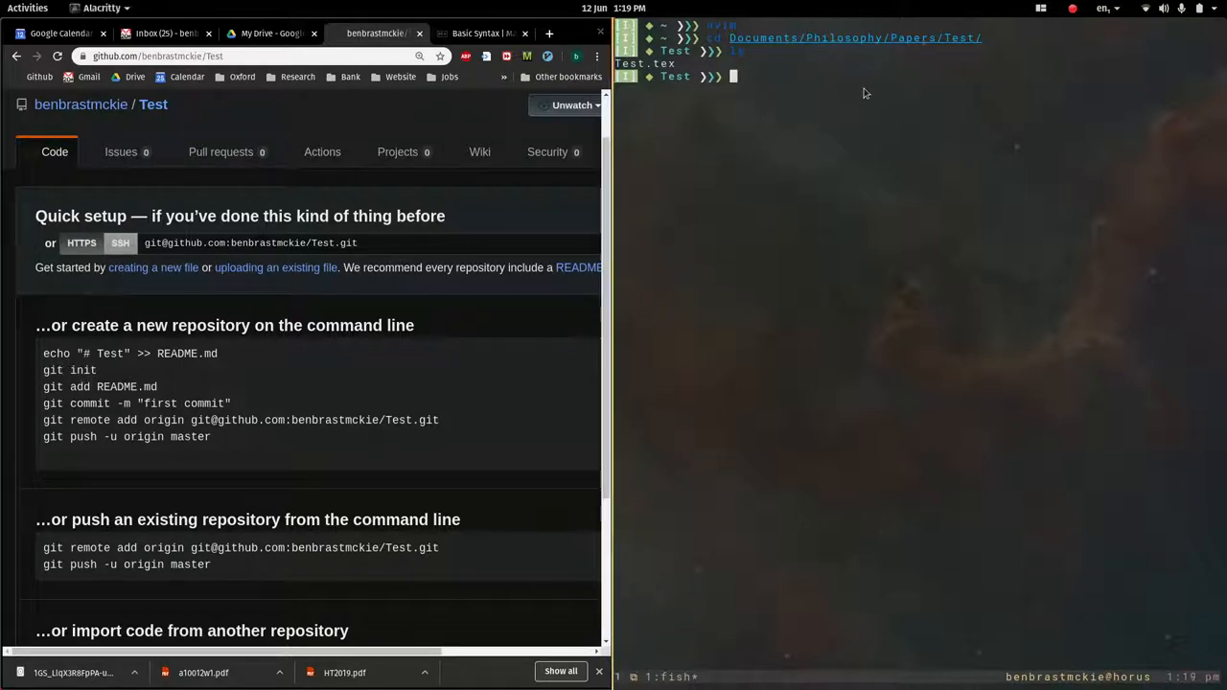
pyautogui.moveTo(811, 108)
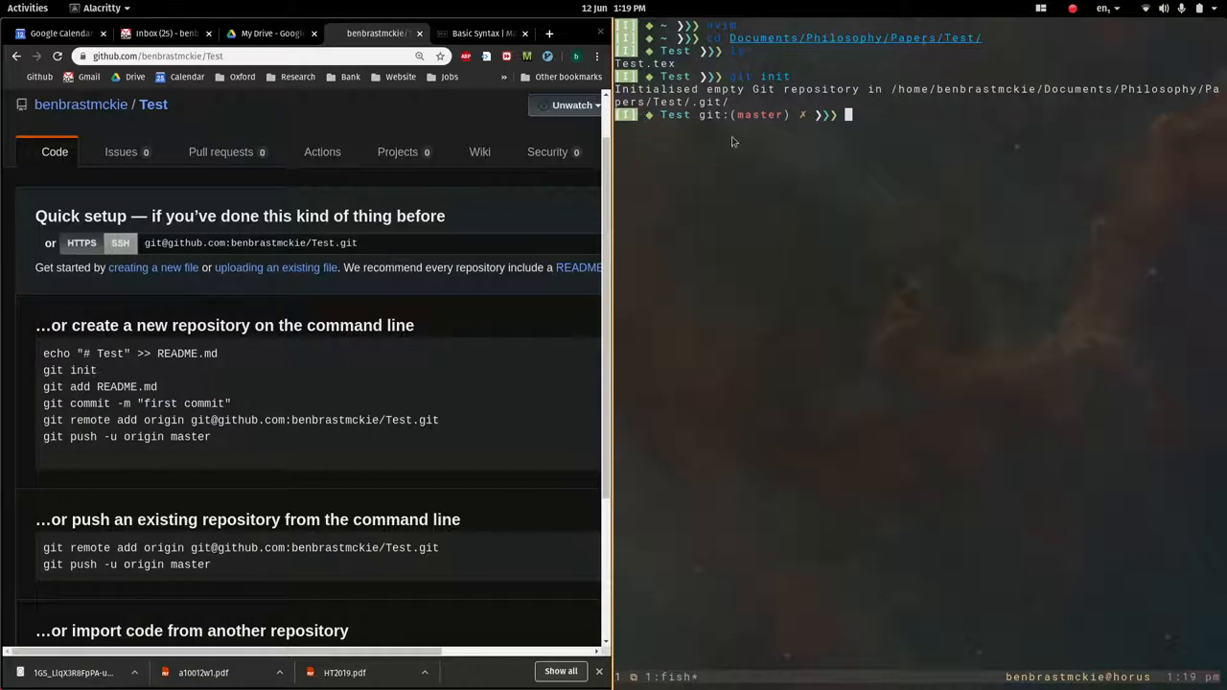
pyautogui.moveTo(752, 125)
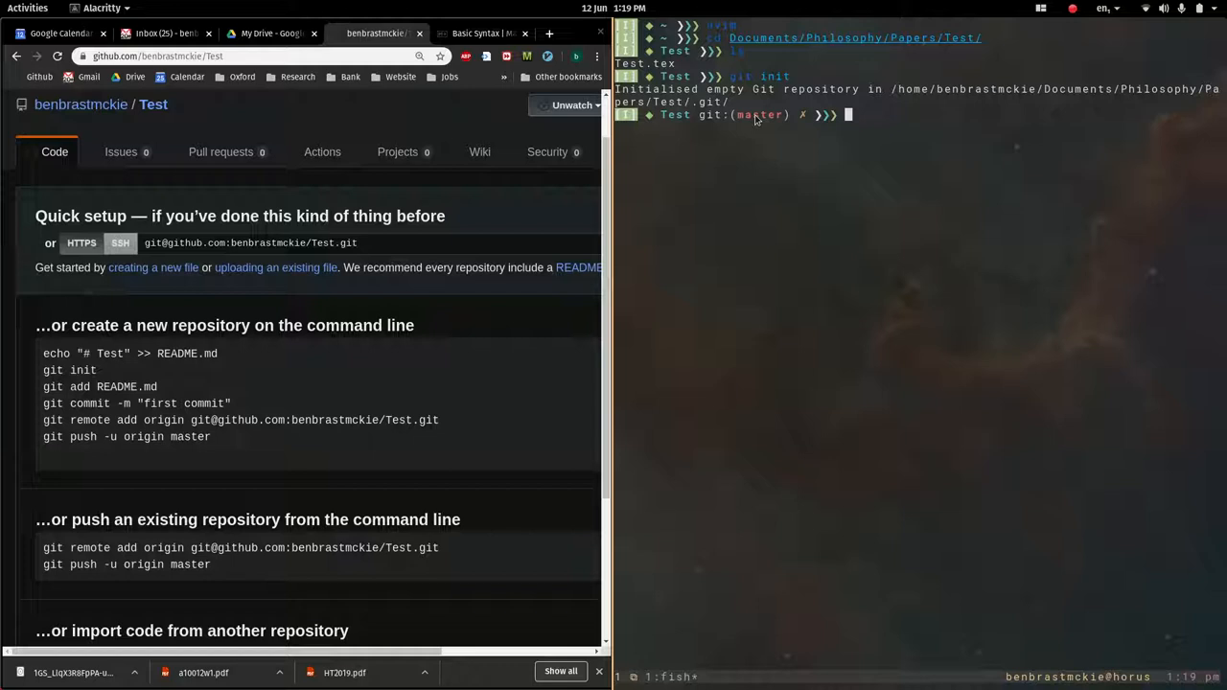
pyautogui.moveTo(809, 119)
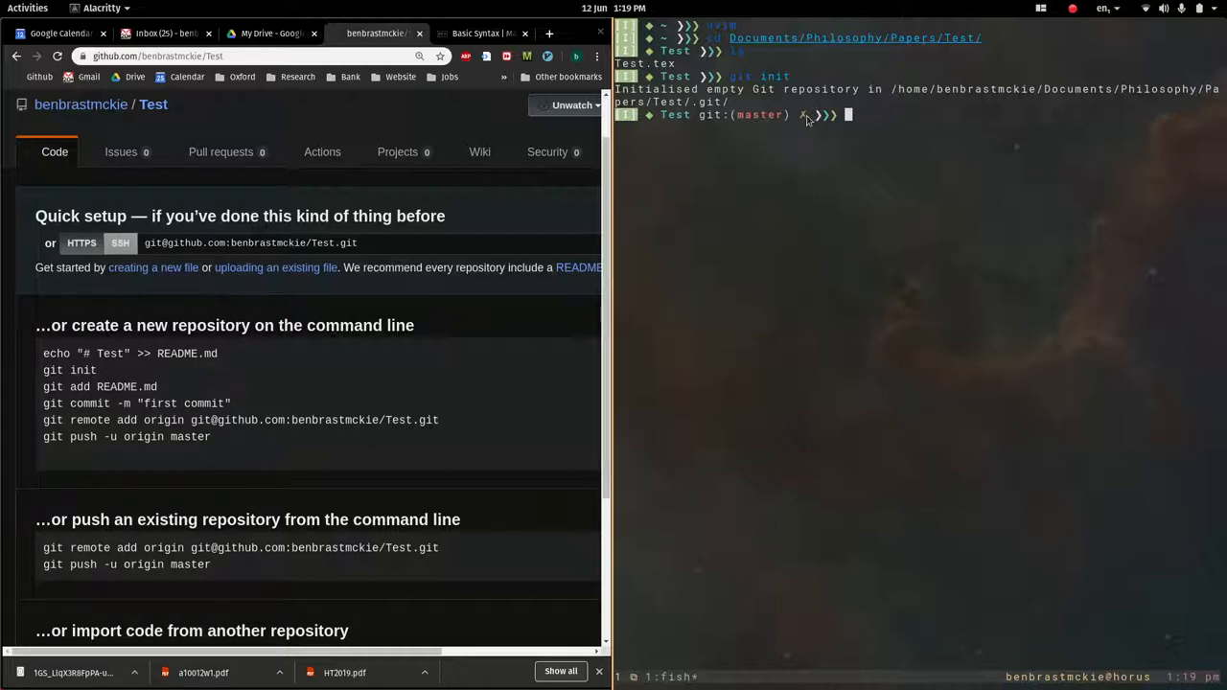
pyautogui.moveTo(815, 115)
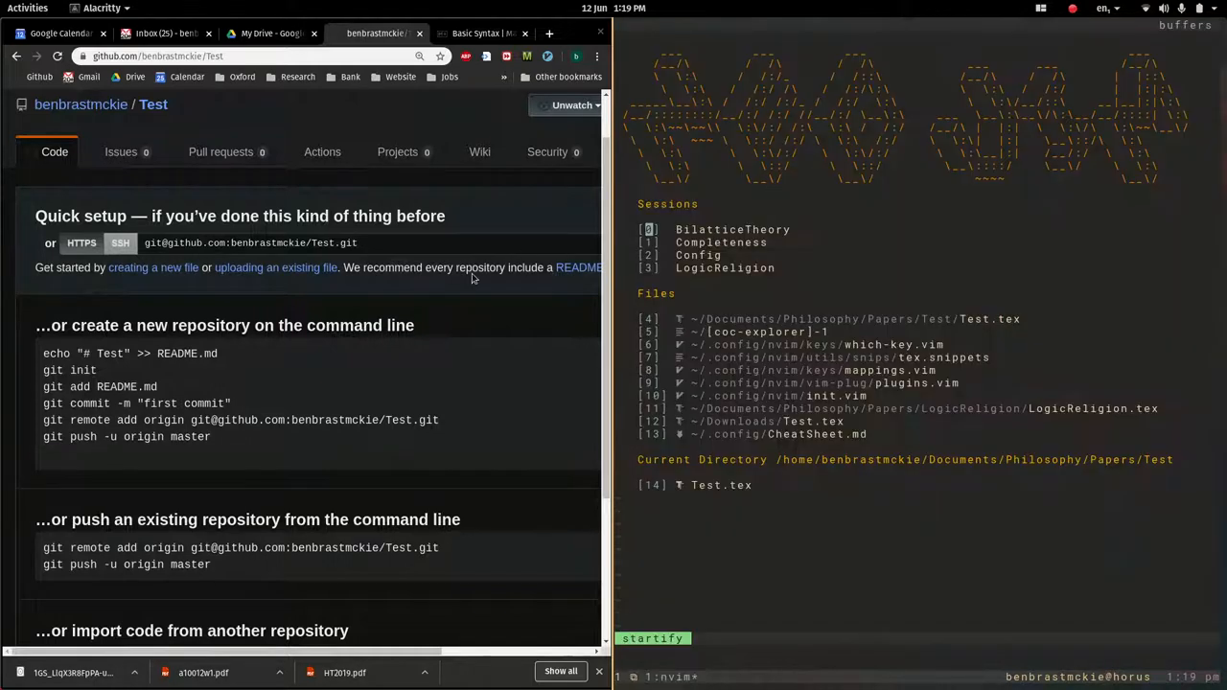
pyautogui.moveTo(831, 280)
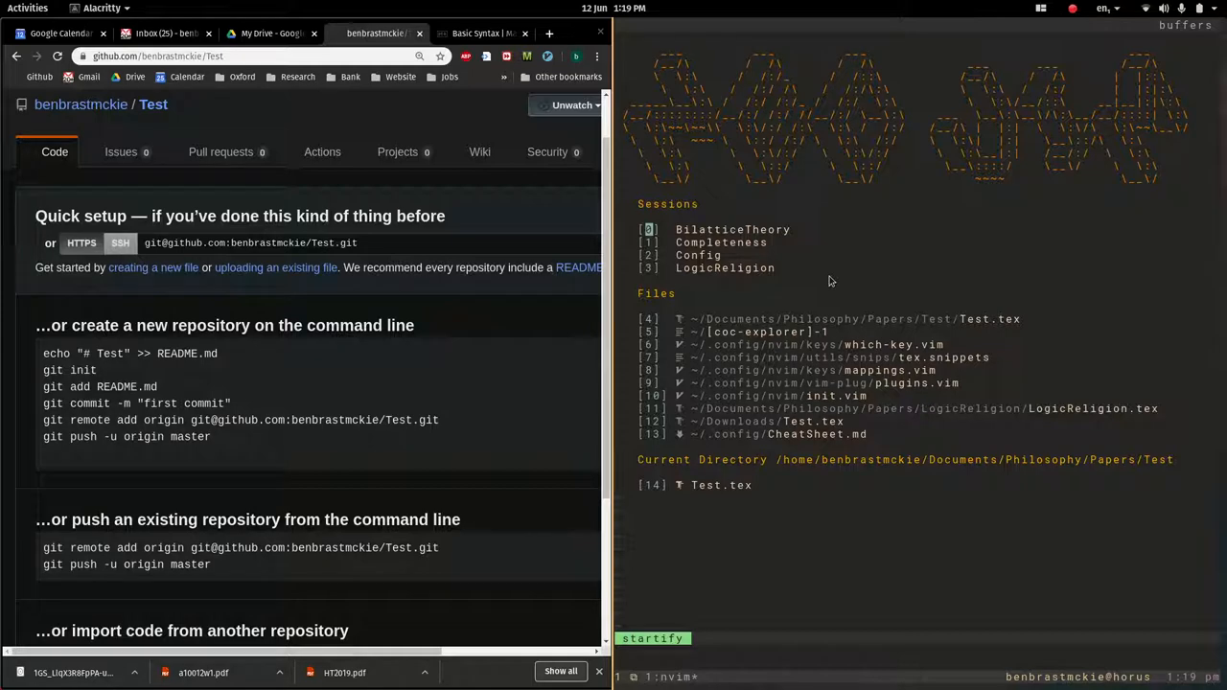
pyautogui.moveTo(738, 326)
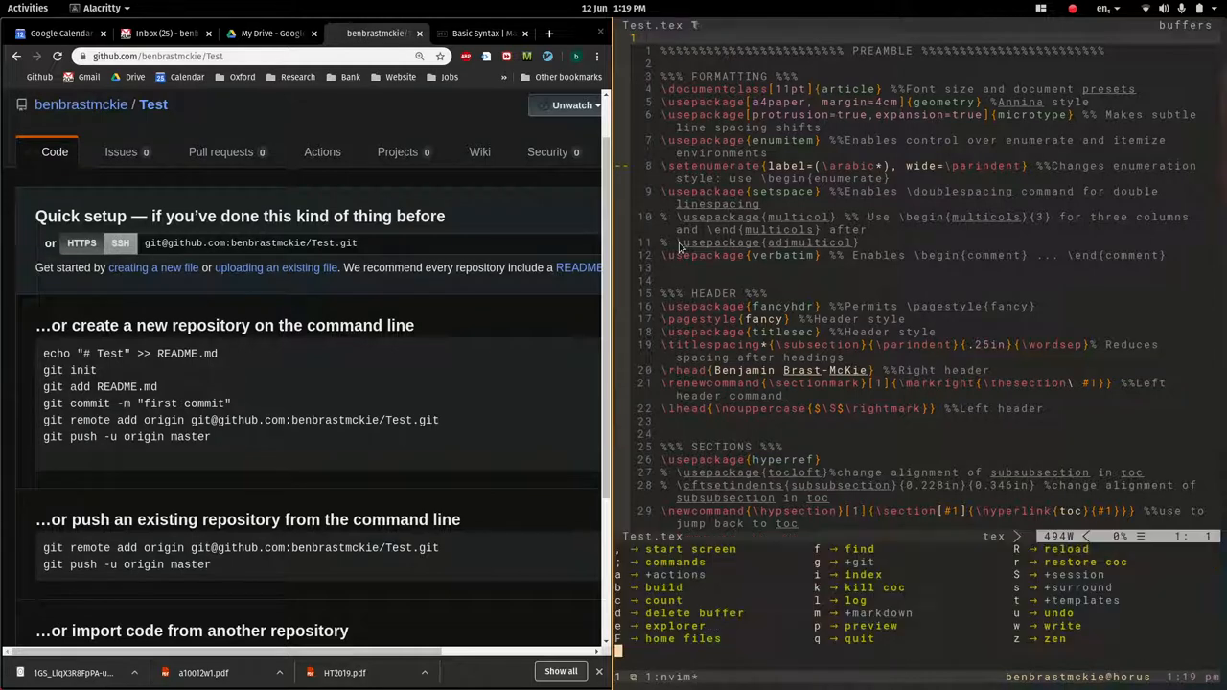
# - In lazygit, commit the staged Test.tex with the message 'Initial commit'
pyautogui.press('g')
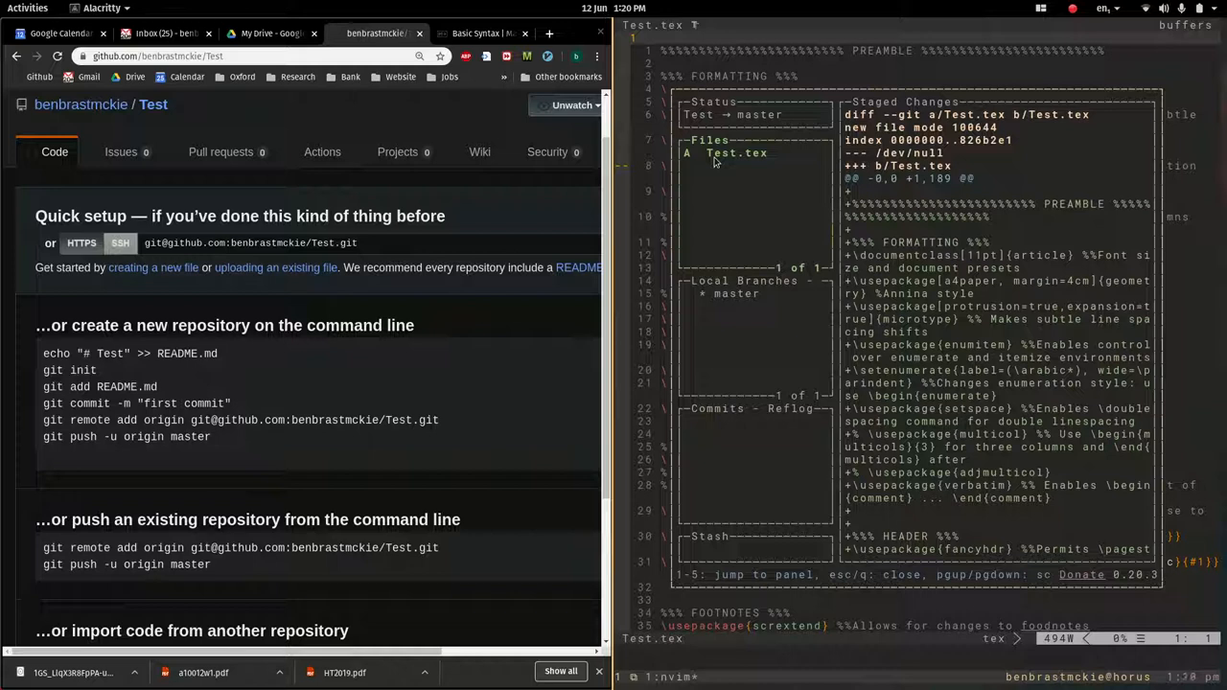
pyautogui.press('c')
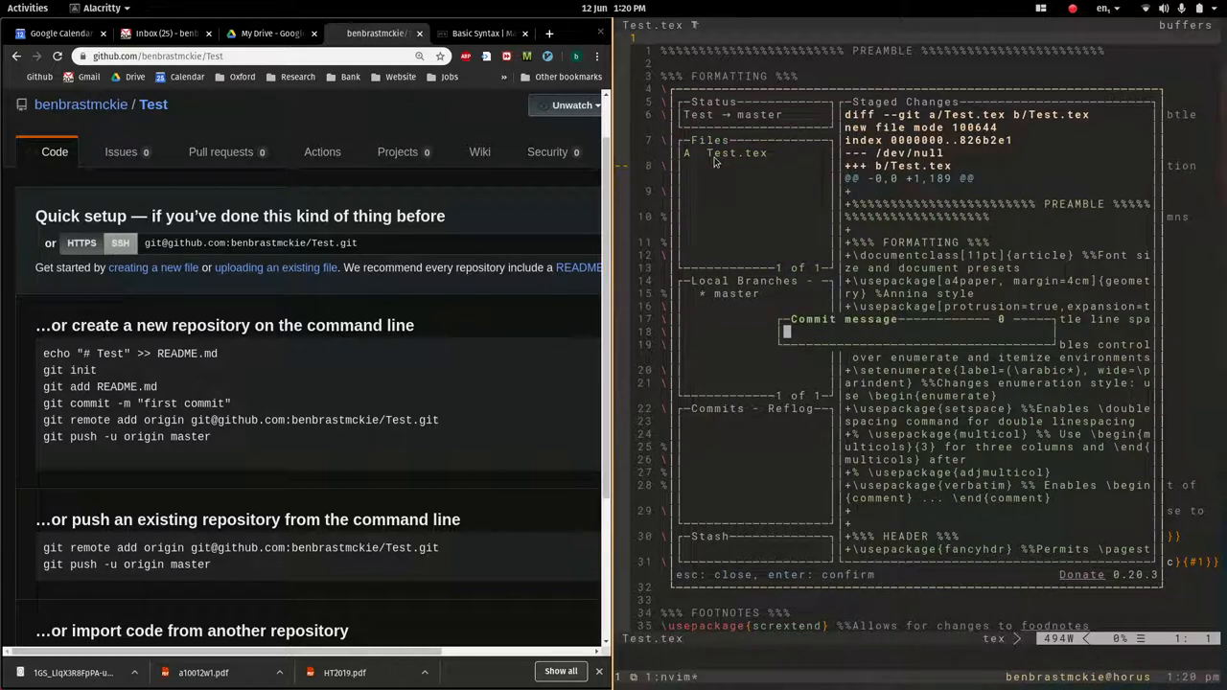
pyautogui.write('Initial')
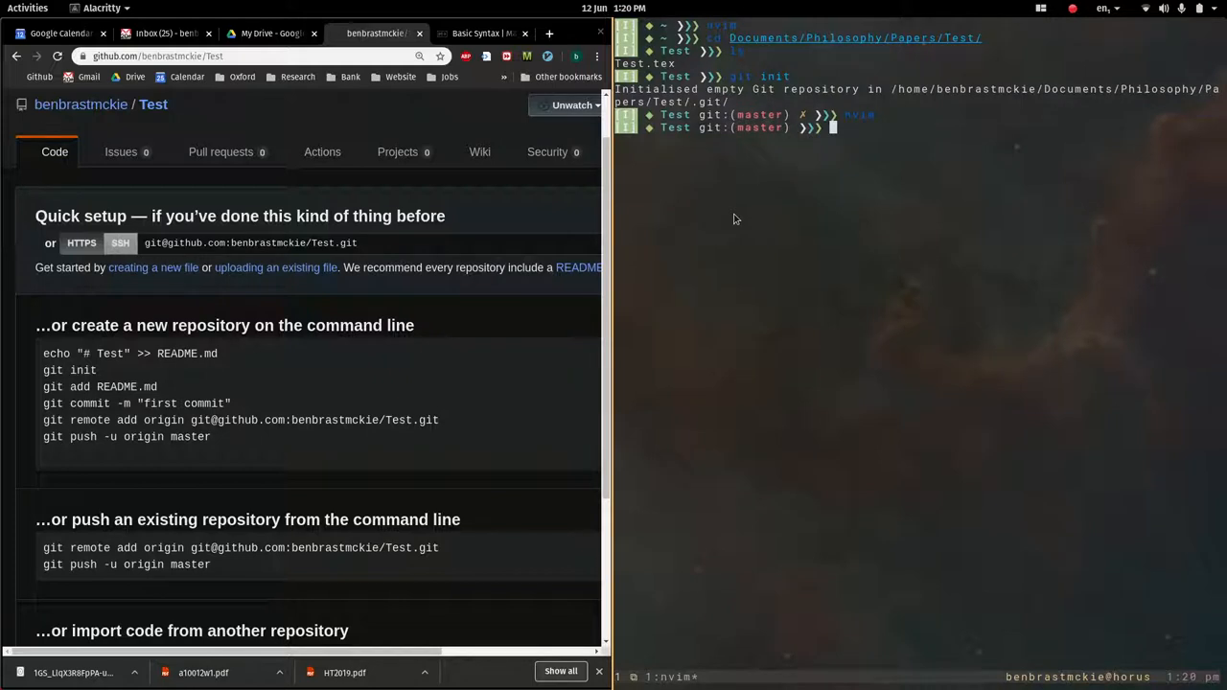
pyautogui.scroll(-3)
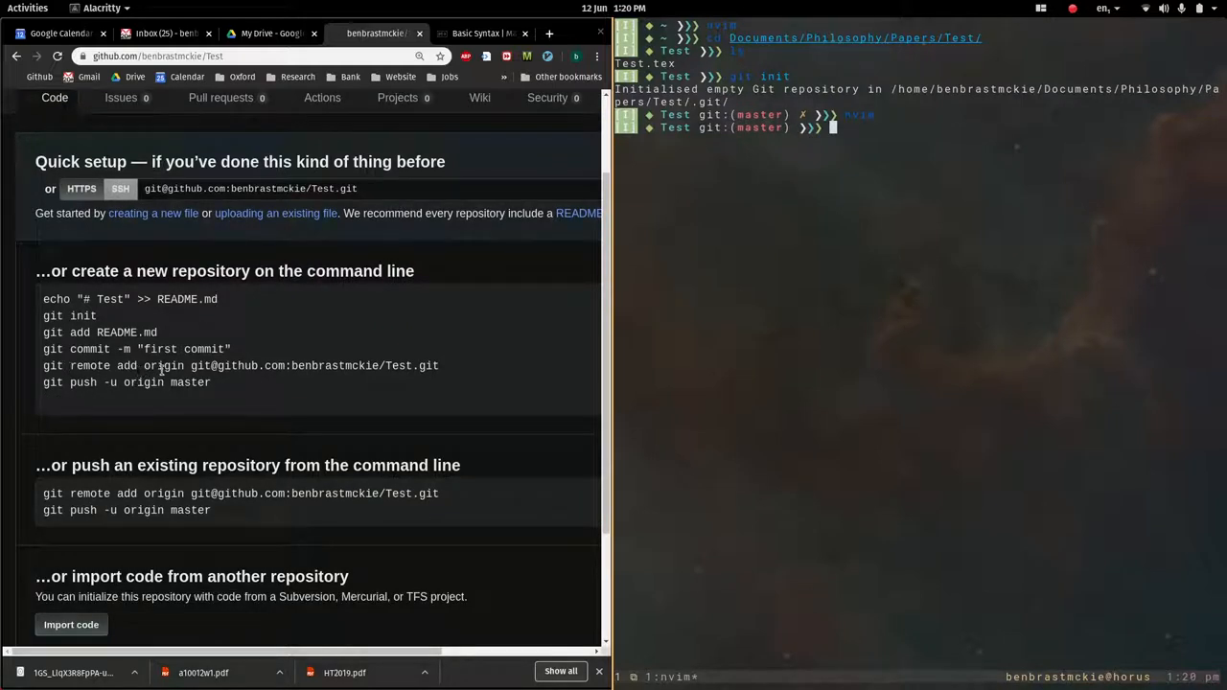
pyautogui.doubleClick(240, 364)
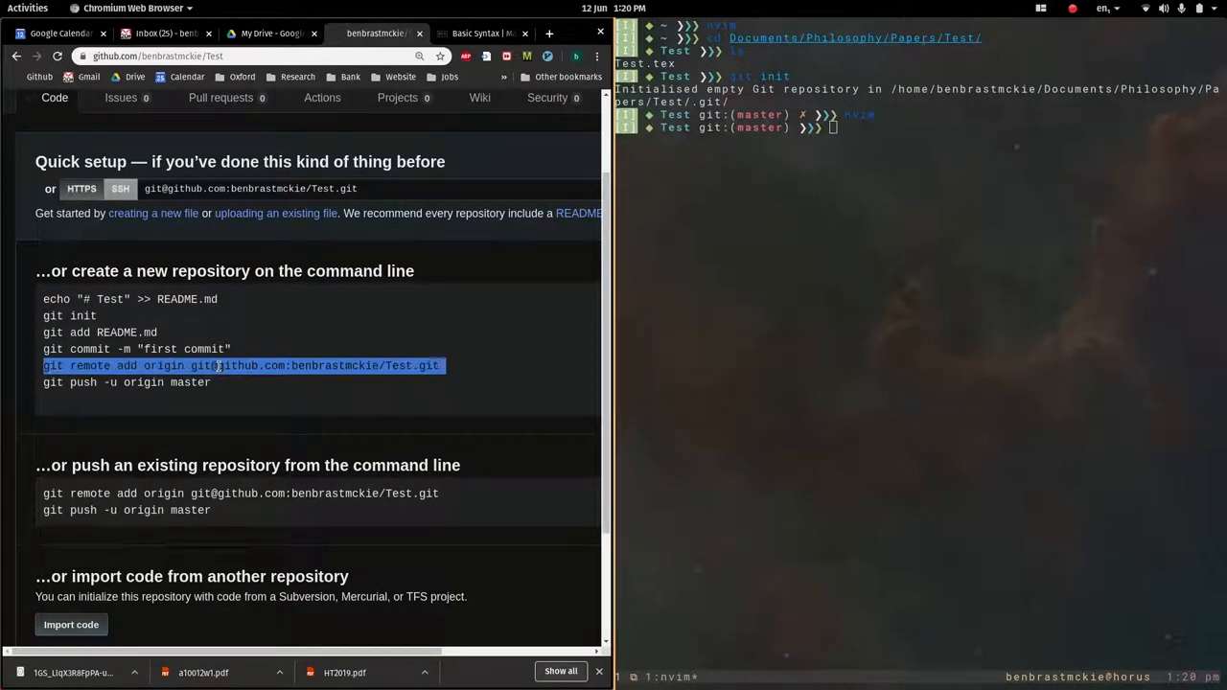
pyautogui.moveTo(951, 146)
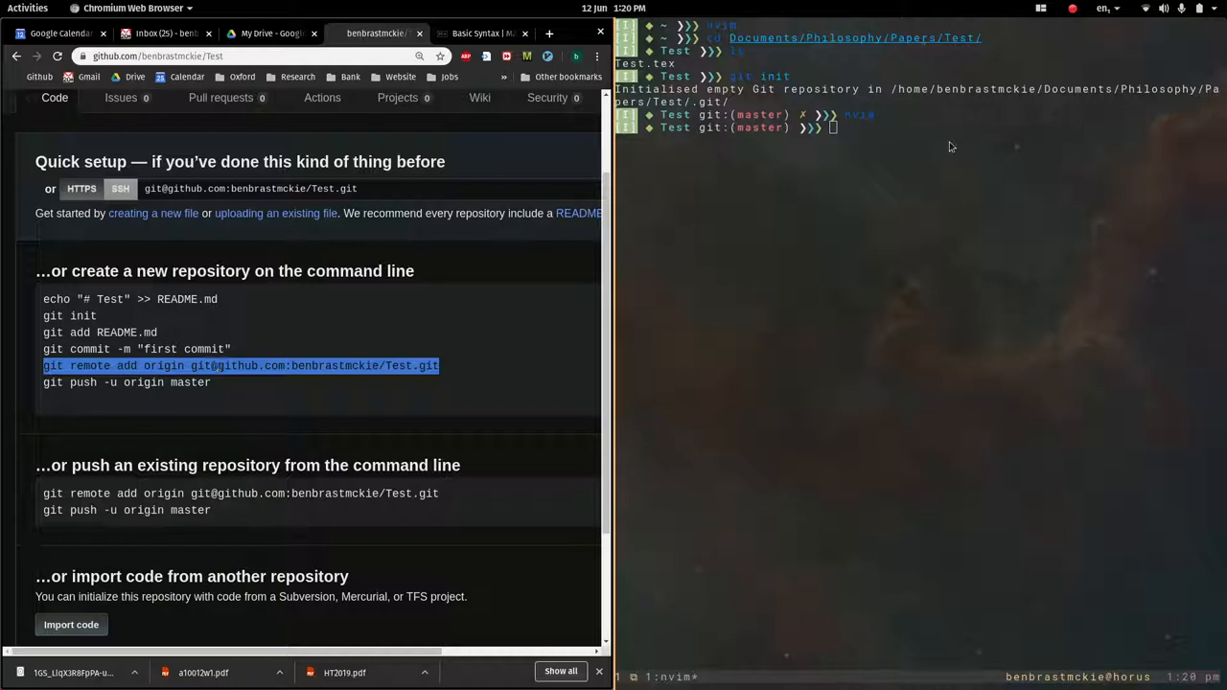
pyautogui.write('git remote add origin git@github.com:benbrastmckie/Test.git')
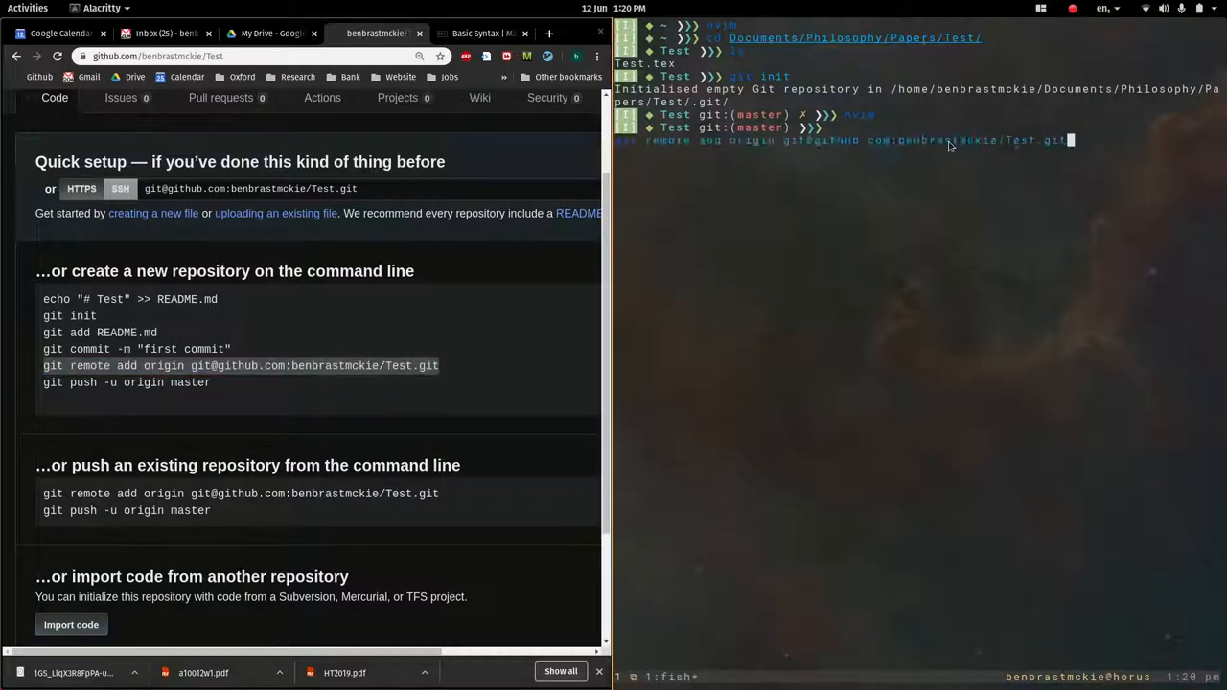
pyautogui.press('Return')
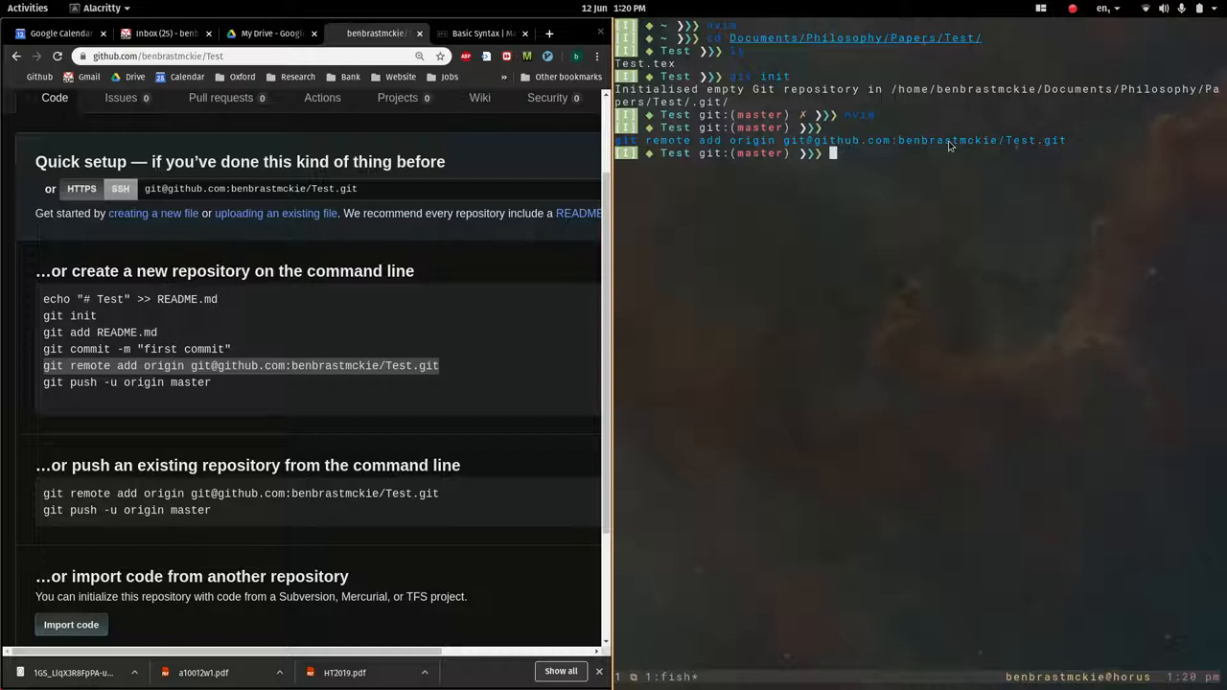
pyautogui.write('git remote add origin git@github.com:benbrastmckie/Test.git')
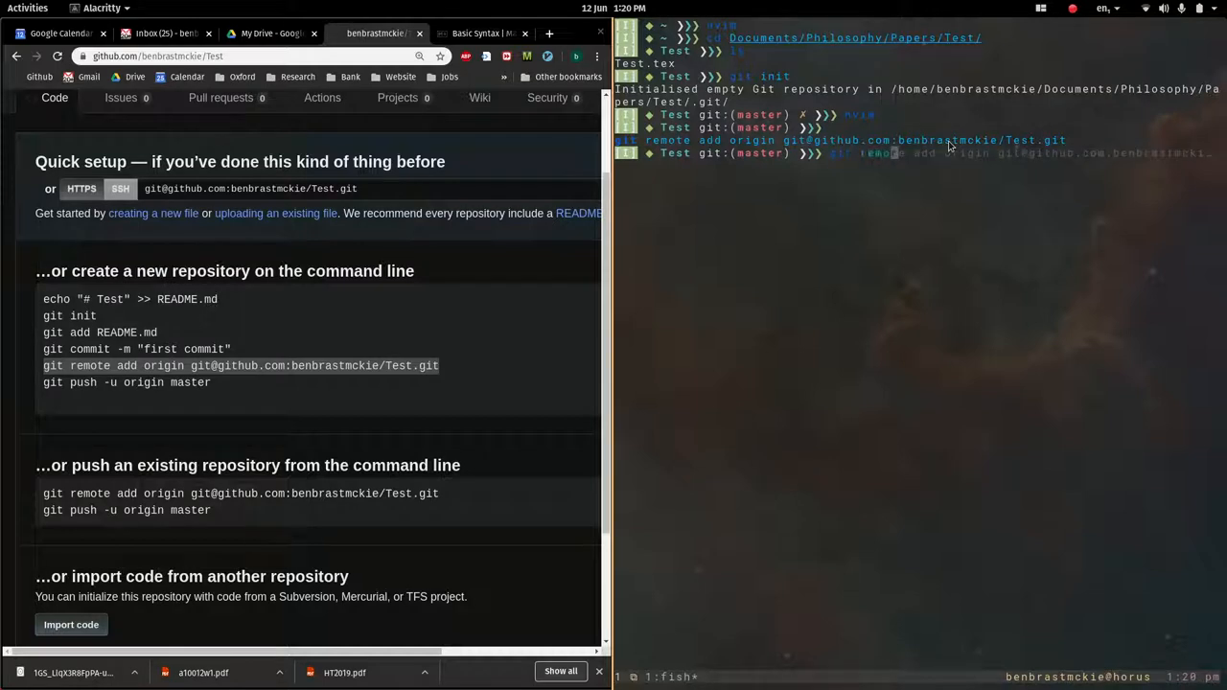
pyautogui.press('Return')
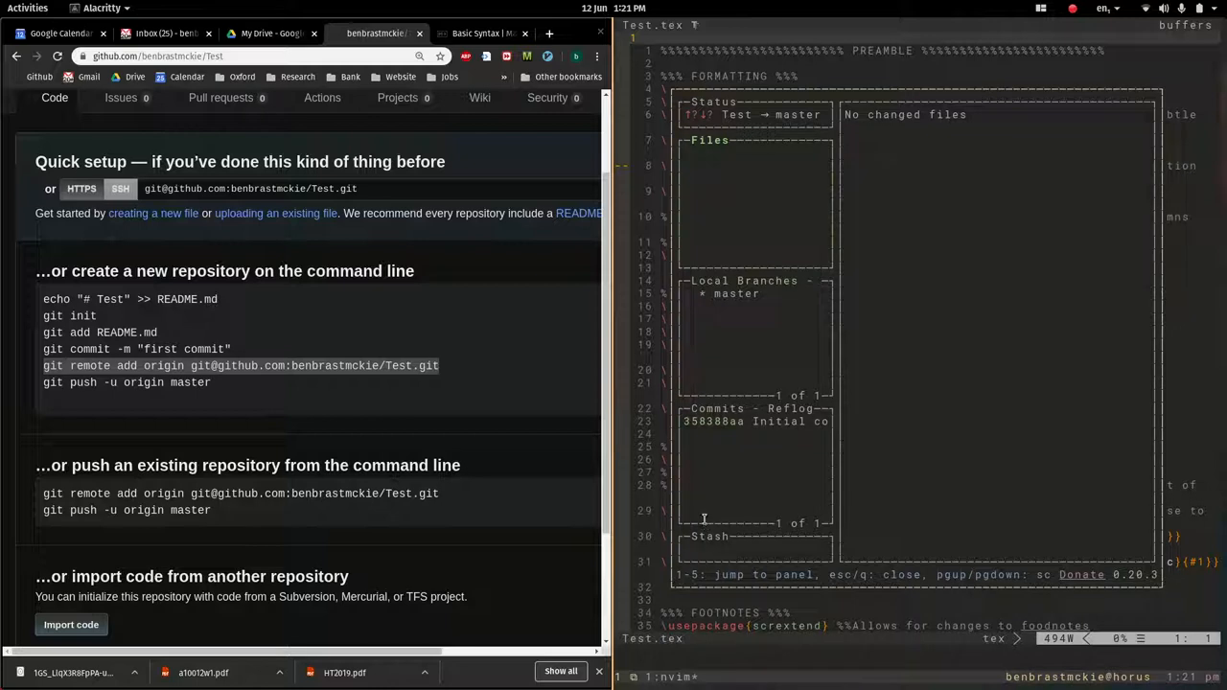
# - Push master to 'origin master' from lazygit and reload the GitHub repository page
pyautogui.write('origin master')
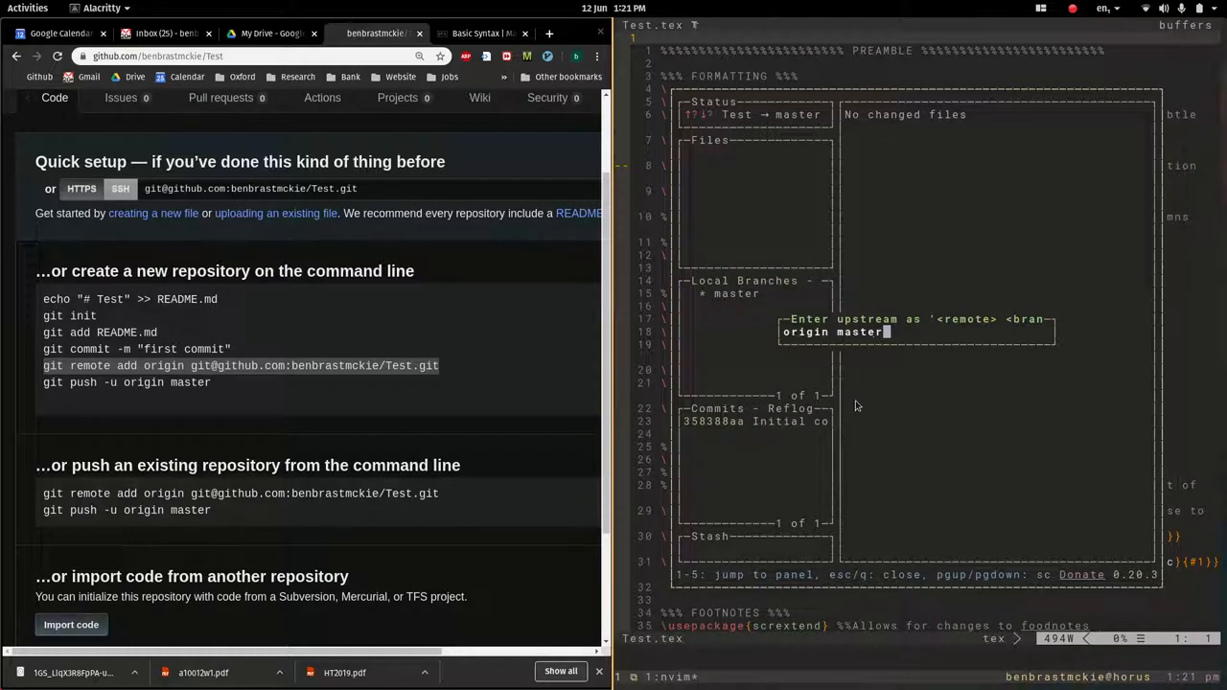
pyautogui.moveTo(76, 389)
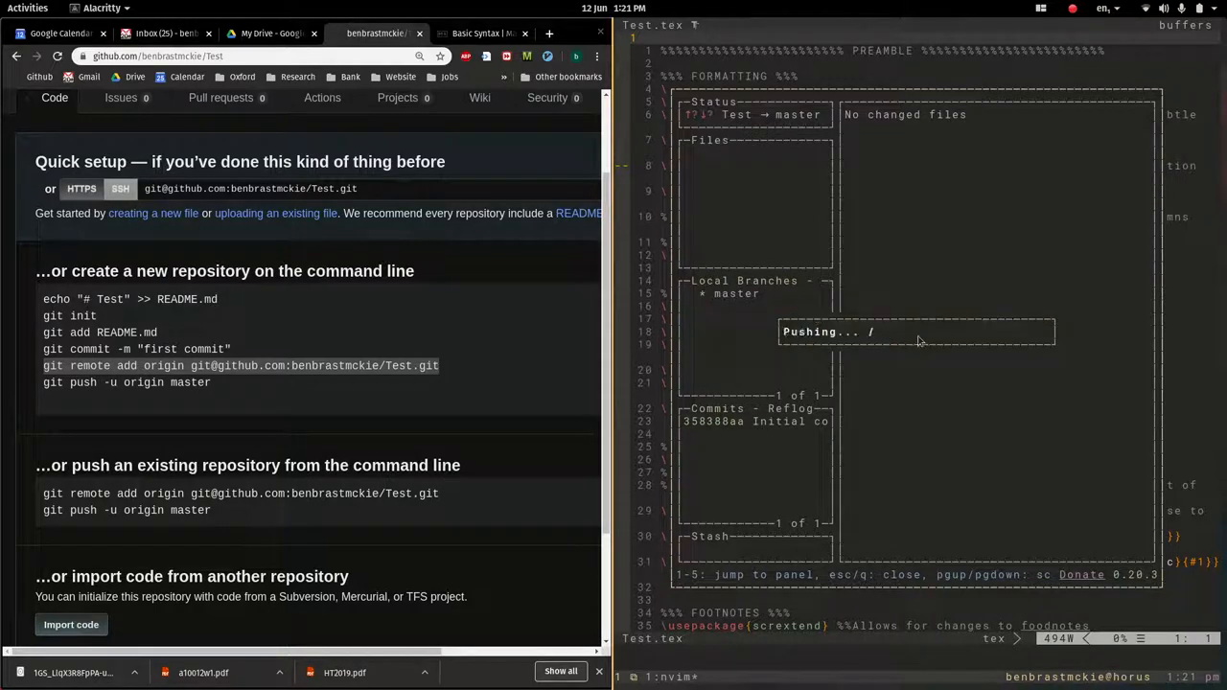
pyautogui.moveTo(1016, 384)
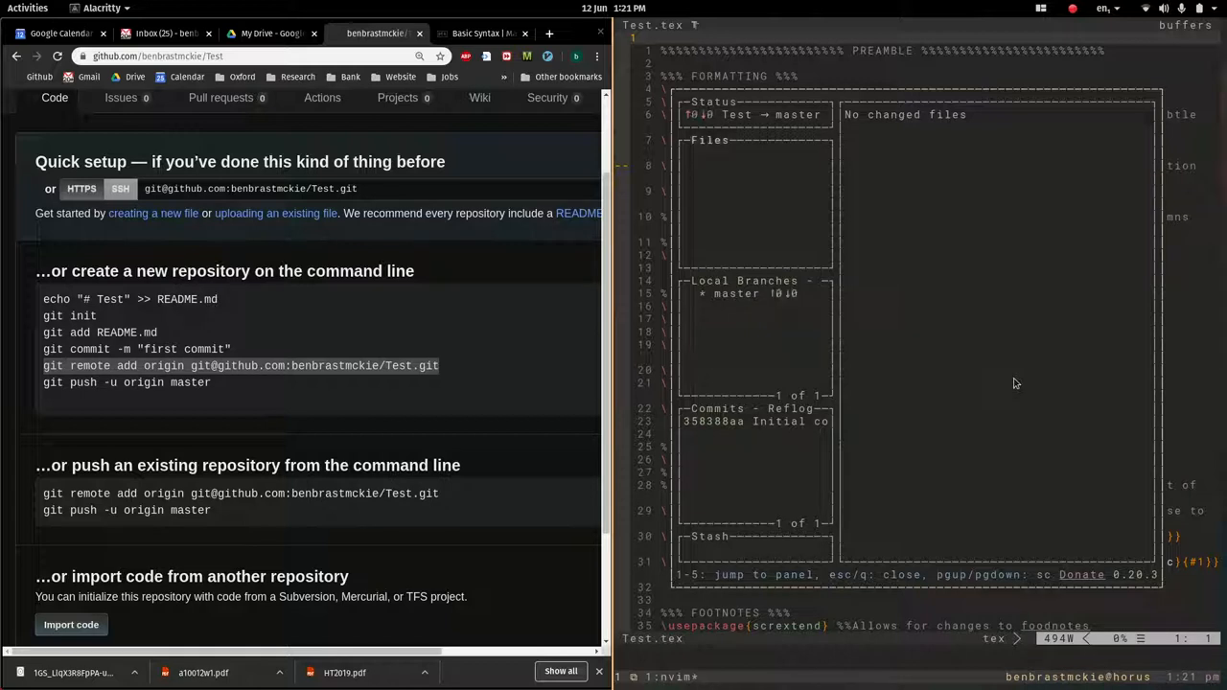
pyautogui.moveTo(713, 115)
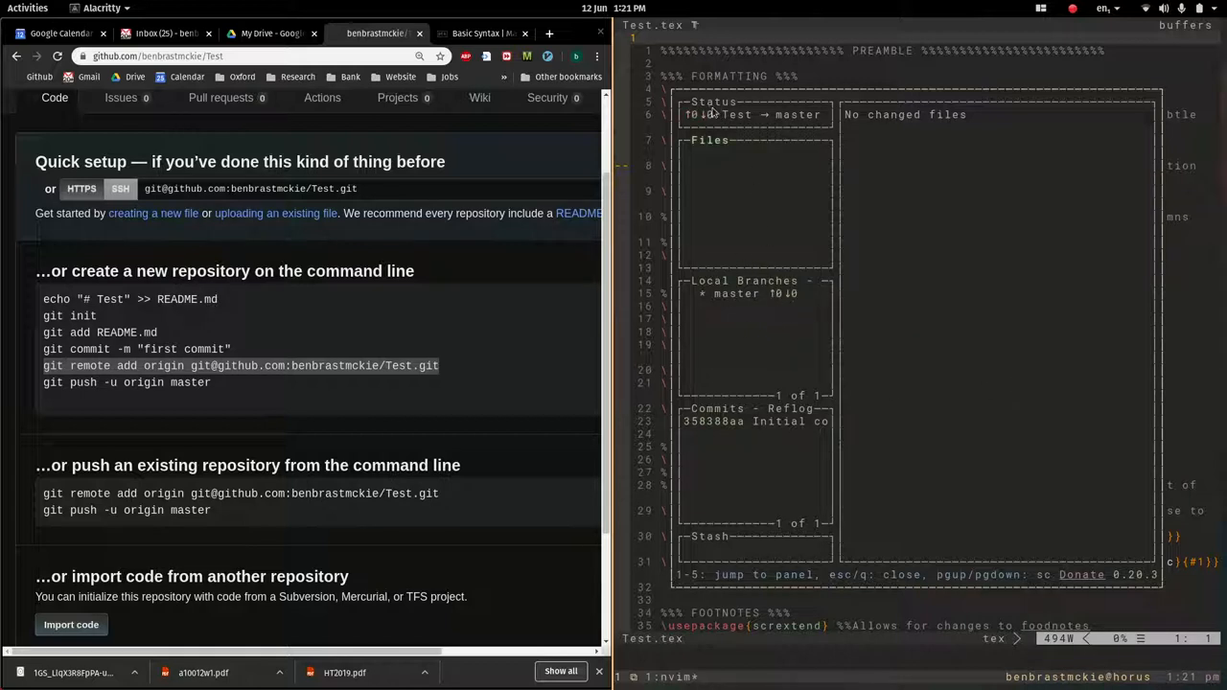
pyautogui.moveTo(779, 300)
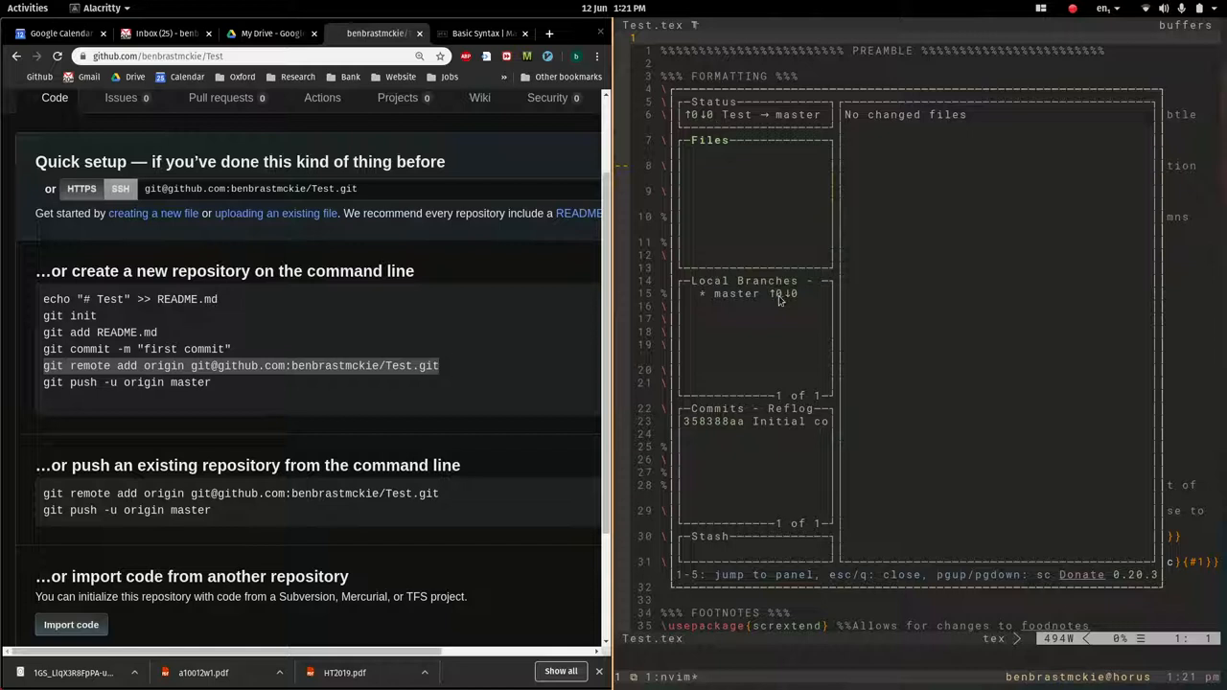
pyautogui.moveTo(303, 290)
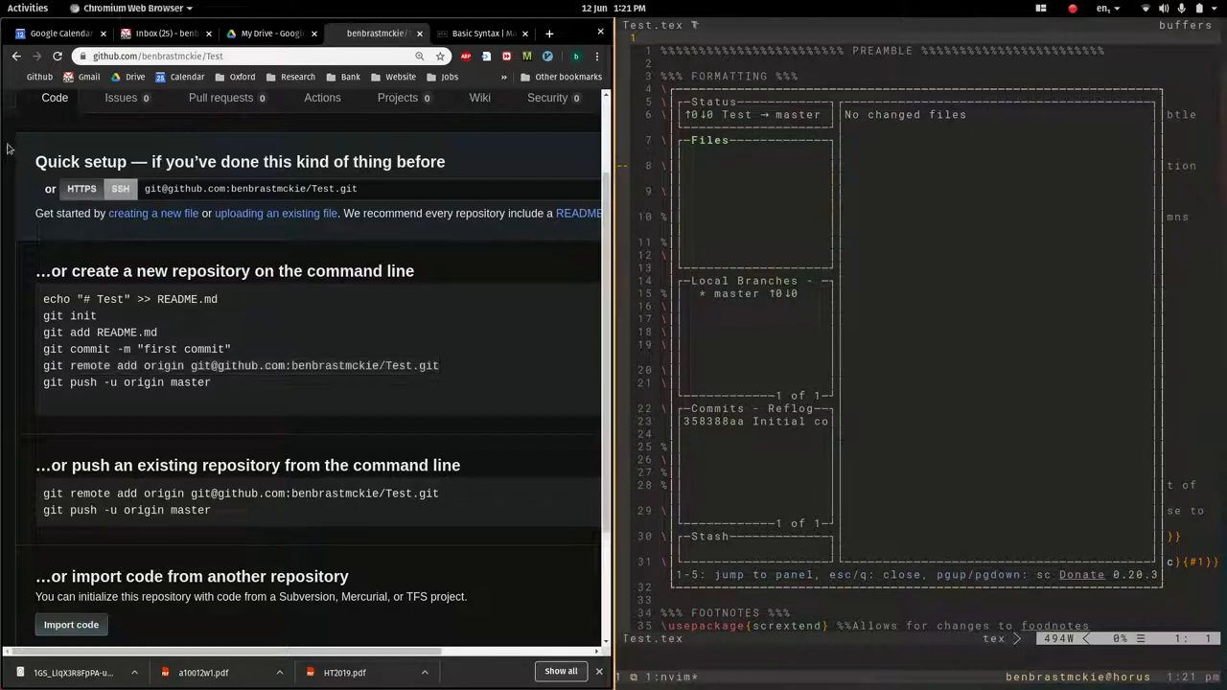
pyautogui.click(61, 54)
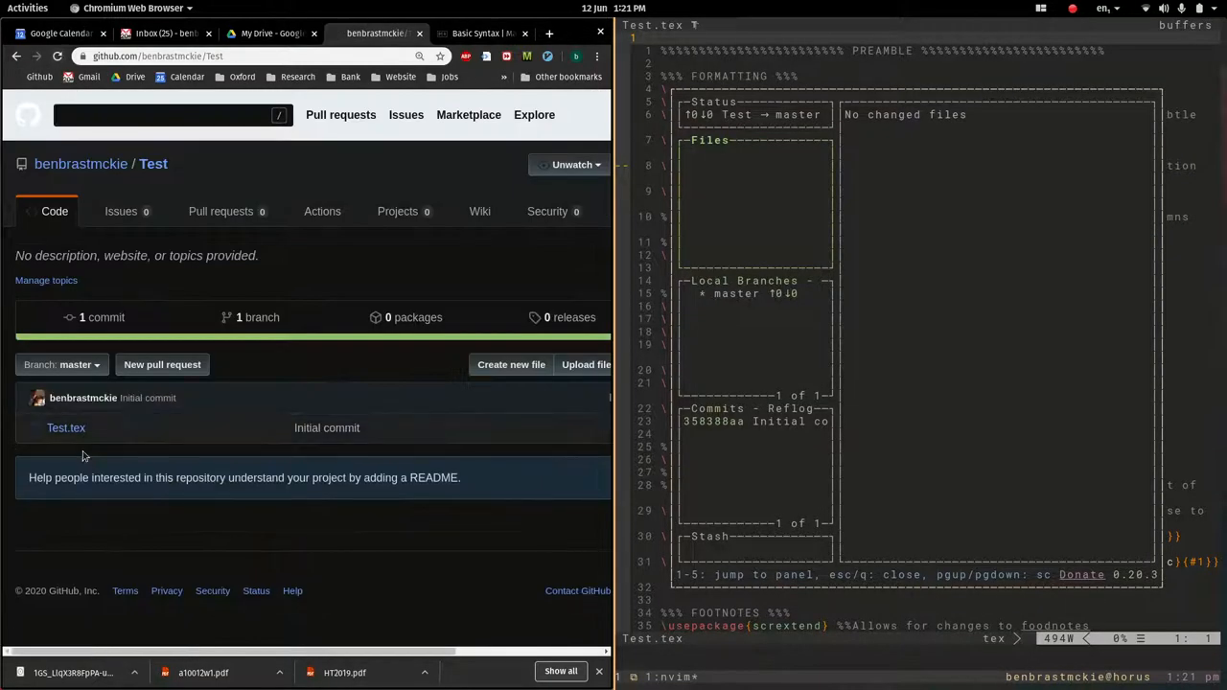
# - View the pushed Test.tex on GitHub, then return to the Test repository overview
pyautogui.click(65, 428)
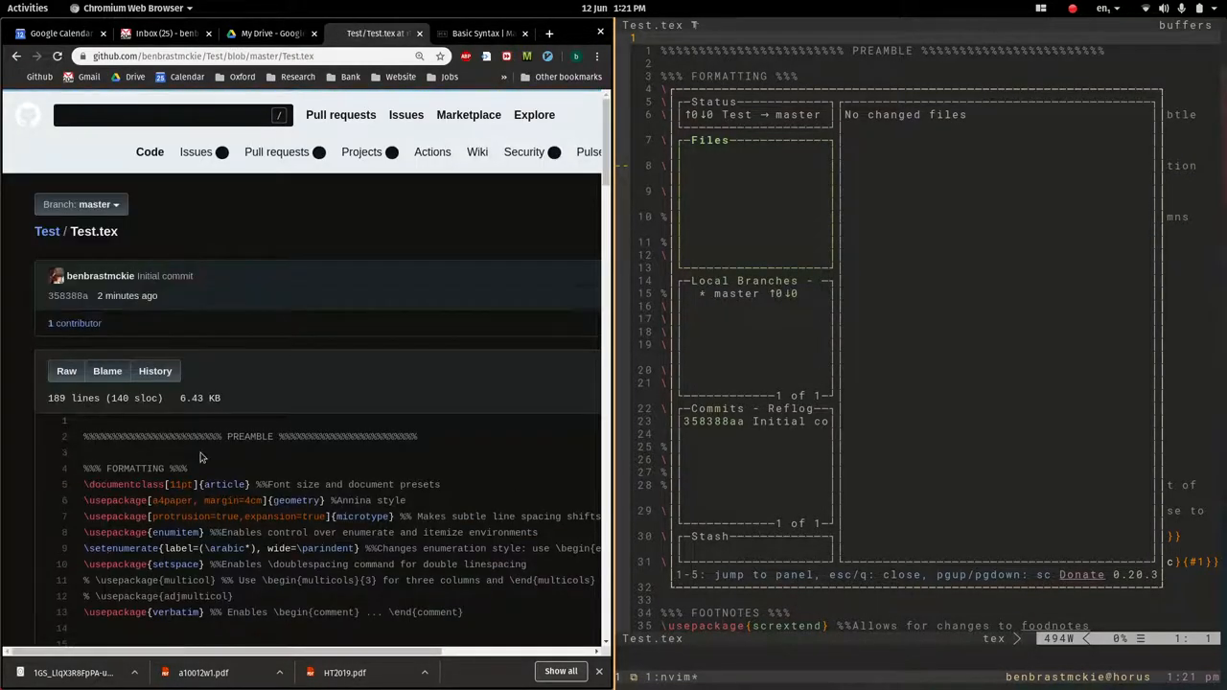
pyautogui.scroll(-3)
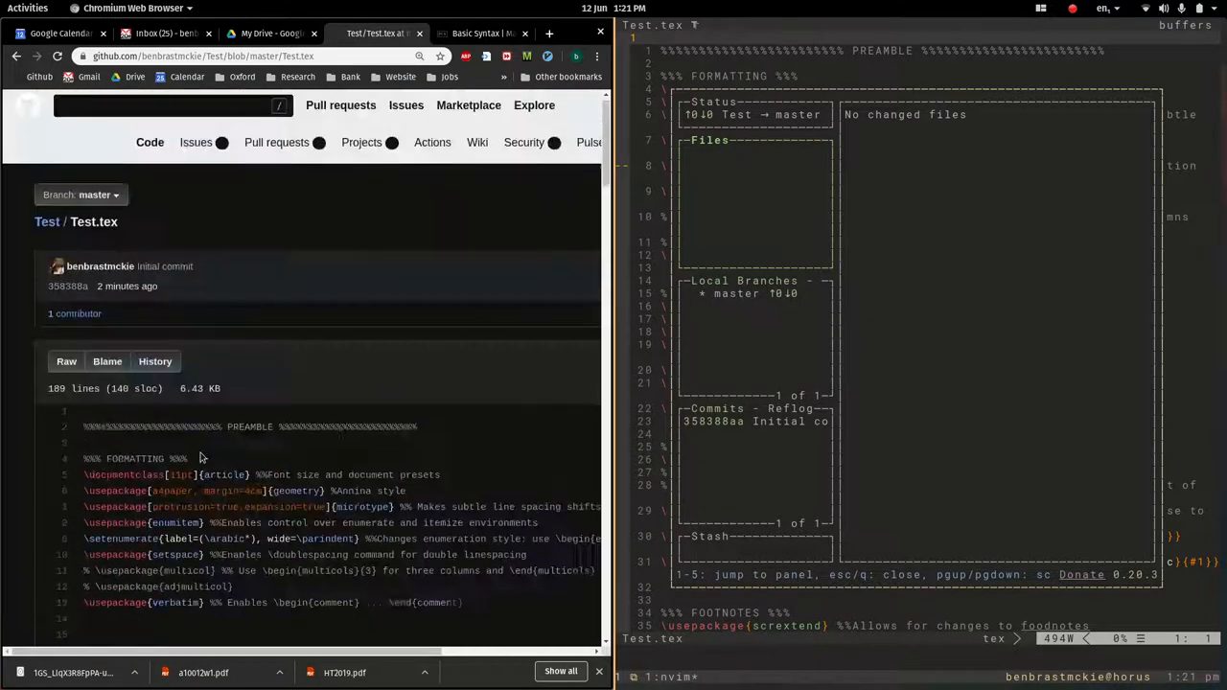
pyautogui.scroll(-3)
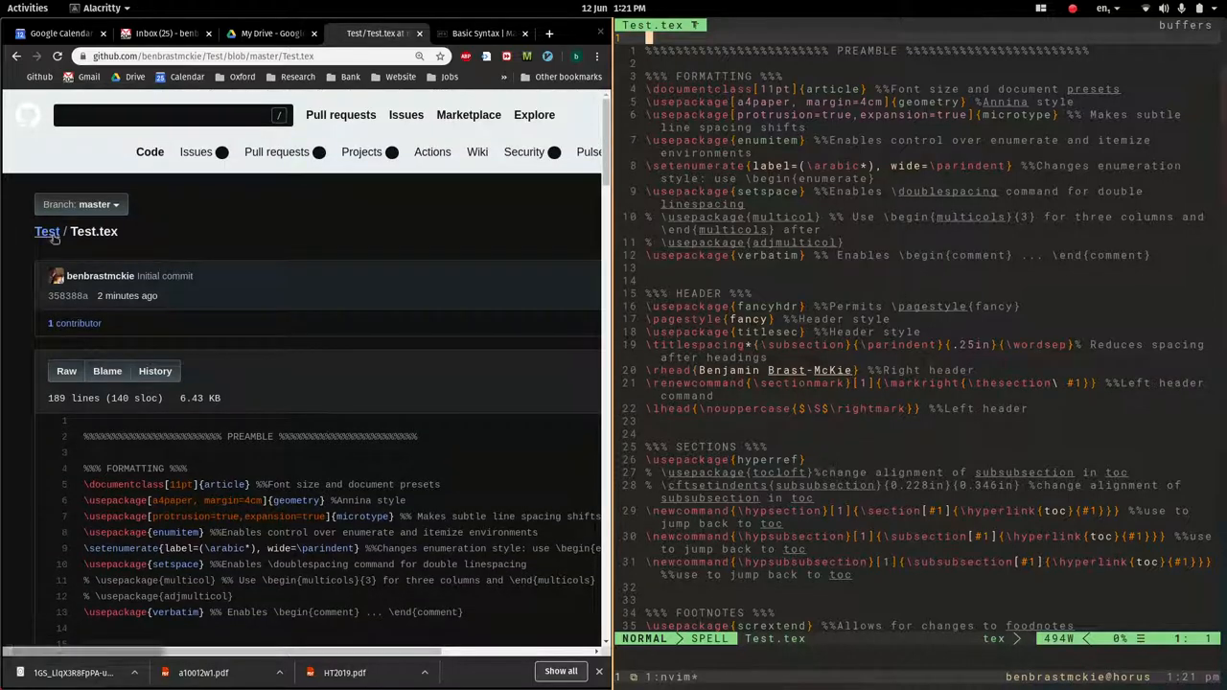
pyautogui.click(46, 230)
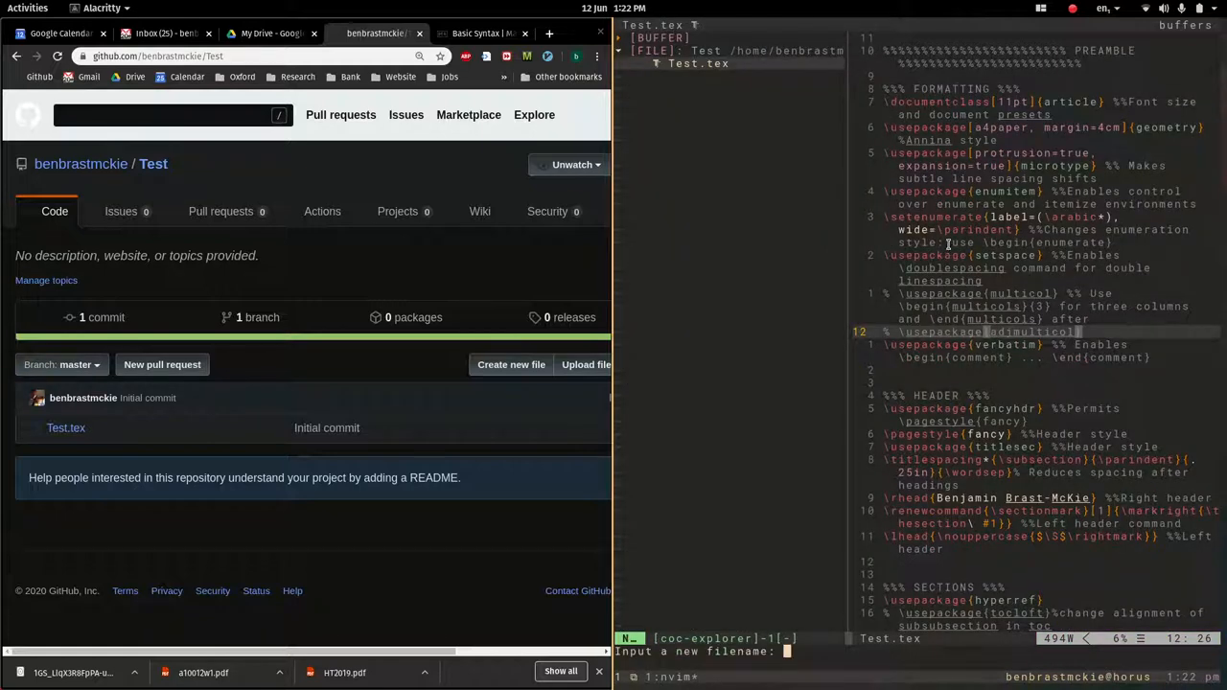
# - Create SCRAP.tex, OUTLINE.md and TODO.md next to Test.tex via coc-explorer
pyautogui.write('SCRAP')
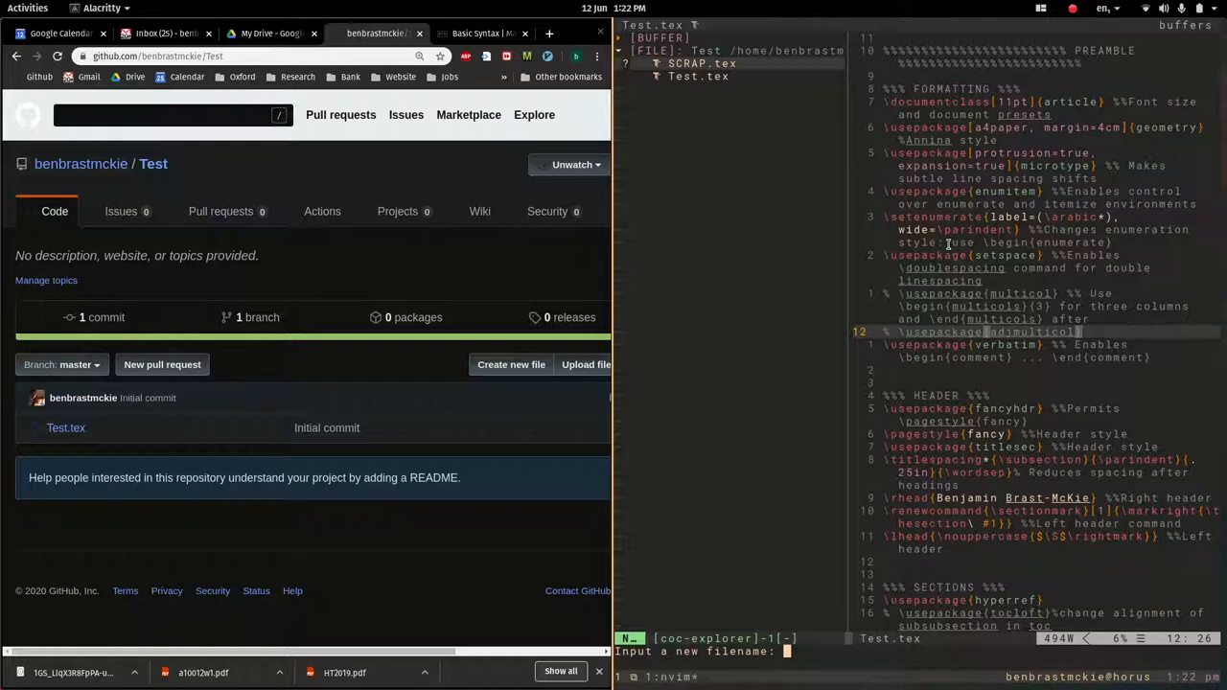
pyautogui.write('OUTLINE.md')
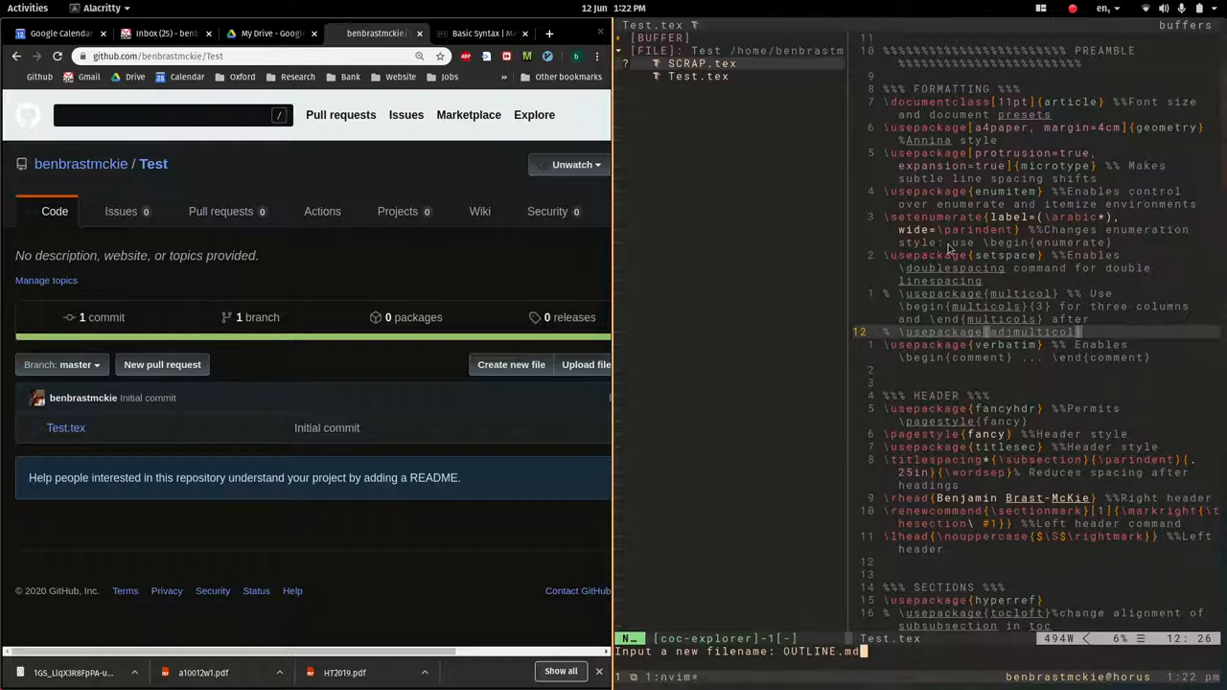
pyautogui.press('Return')
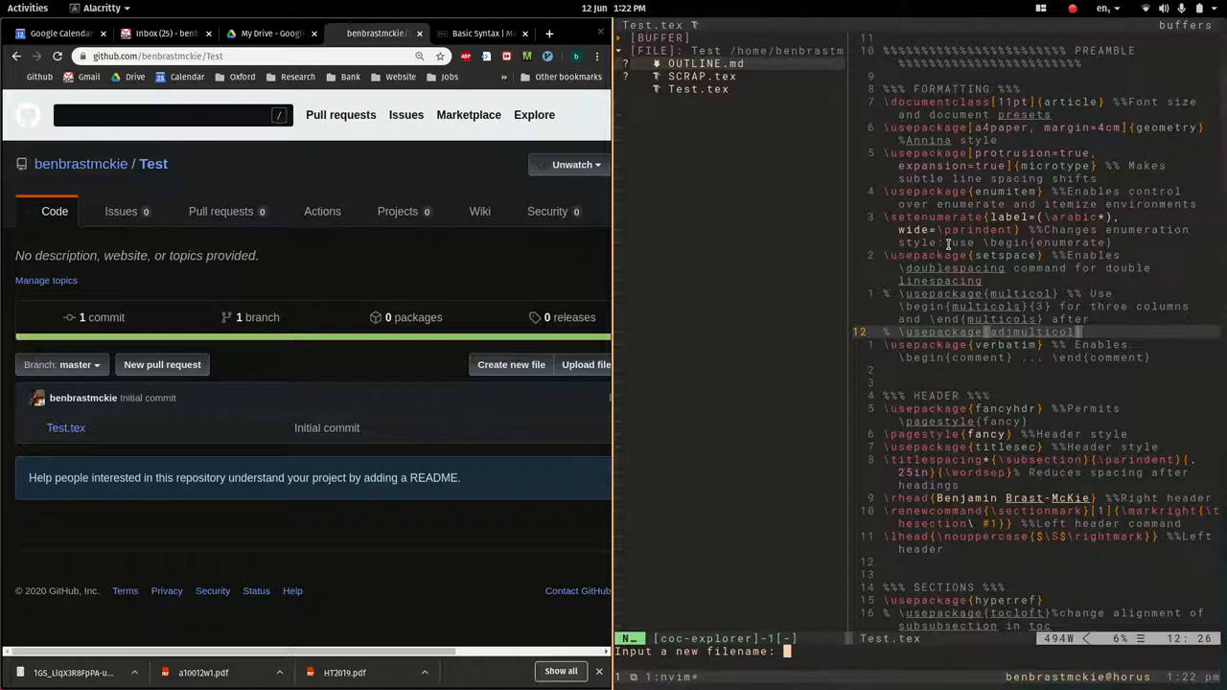
pyautogui.write('TODO.md')
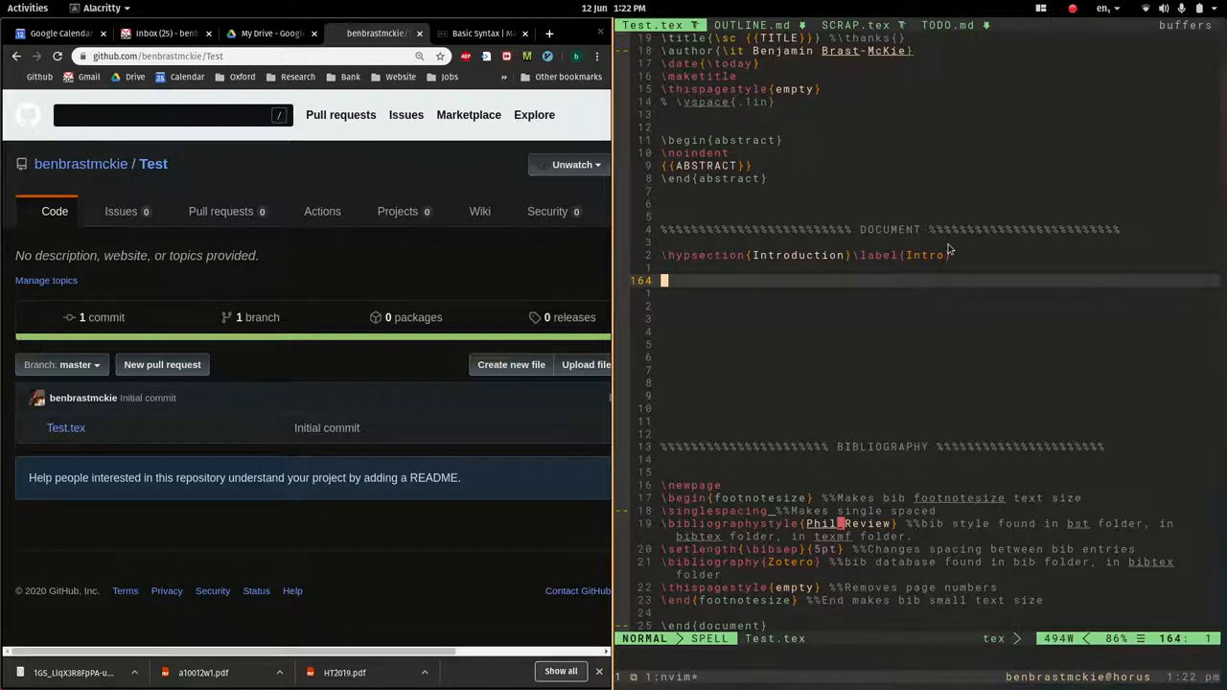
pyautogui.moveTo(951, 25)
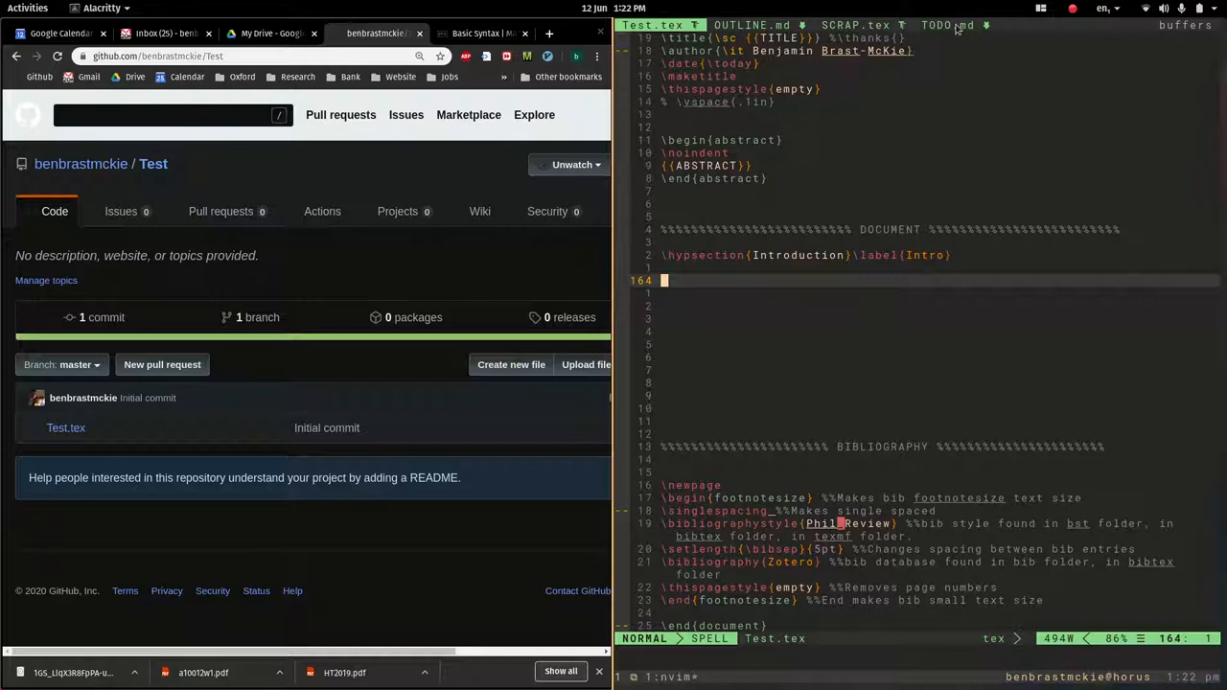
pyautogui.moveTo(739, 326)
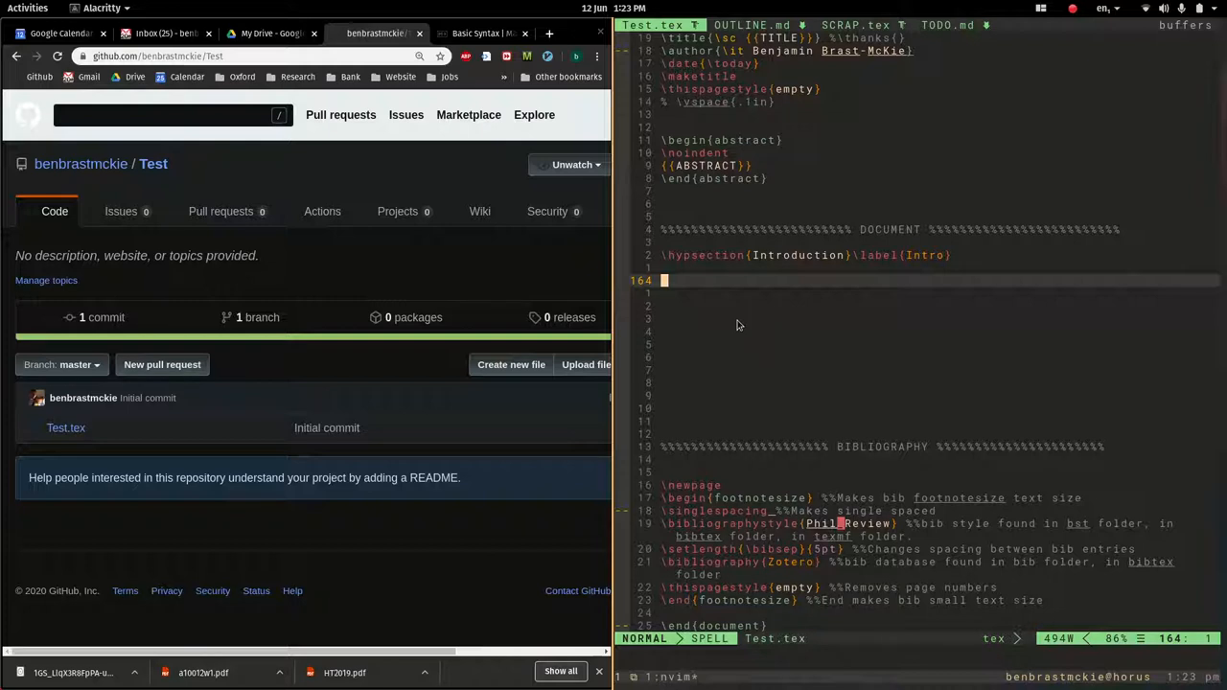
# - Show the which-key leader menu from the Test.tex buffer
pyautogui.press('space')
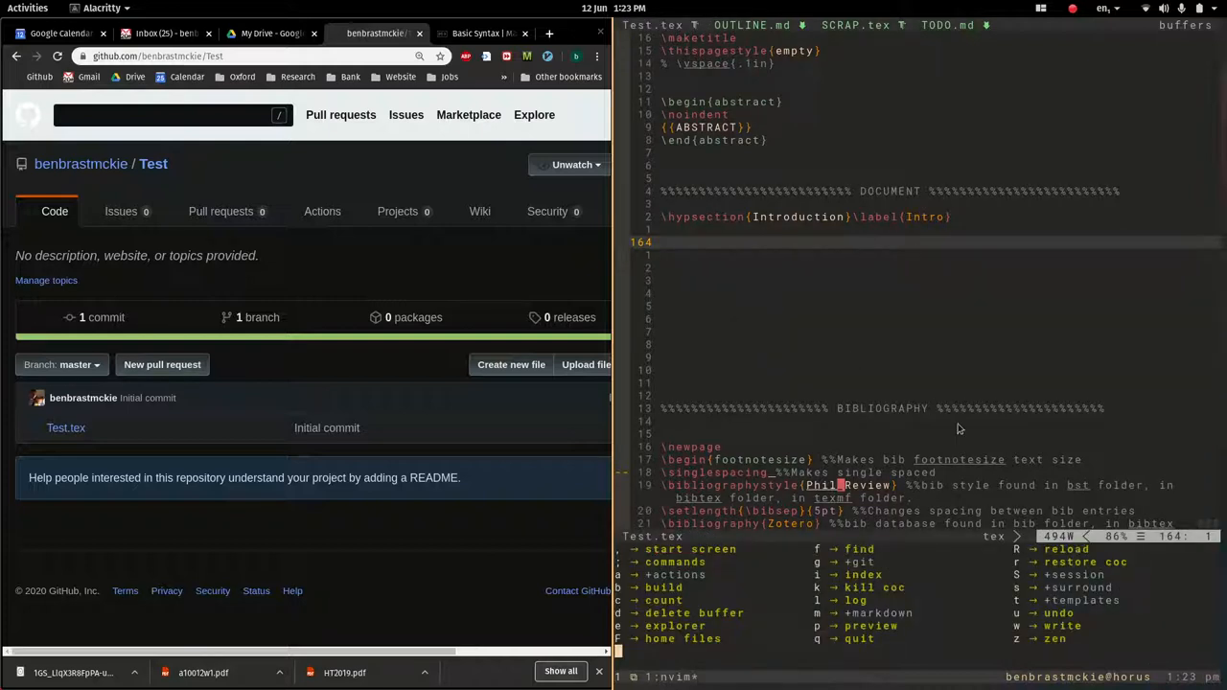
pyautogui.moveTo(1062, 584)
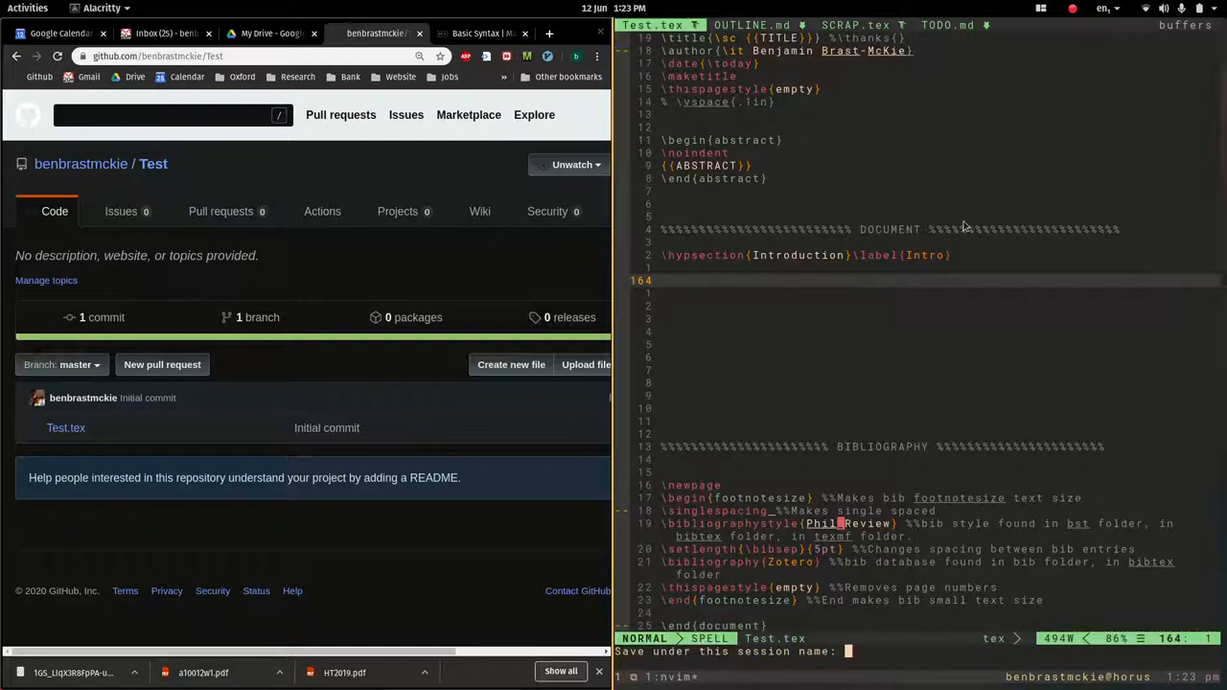
# - Name the saved session 'Test'
pyautogui.write('Test')
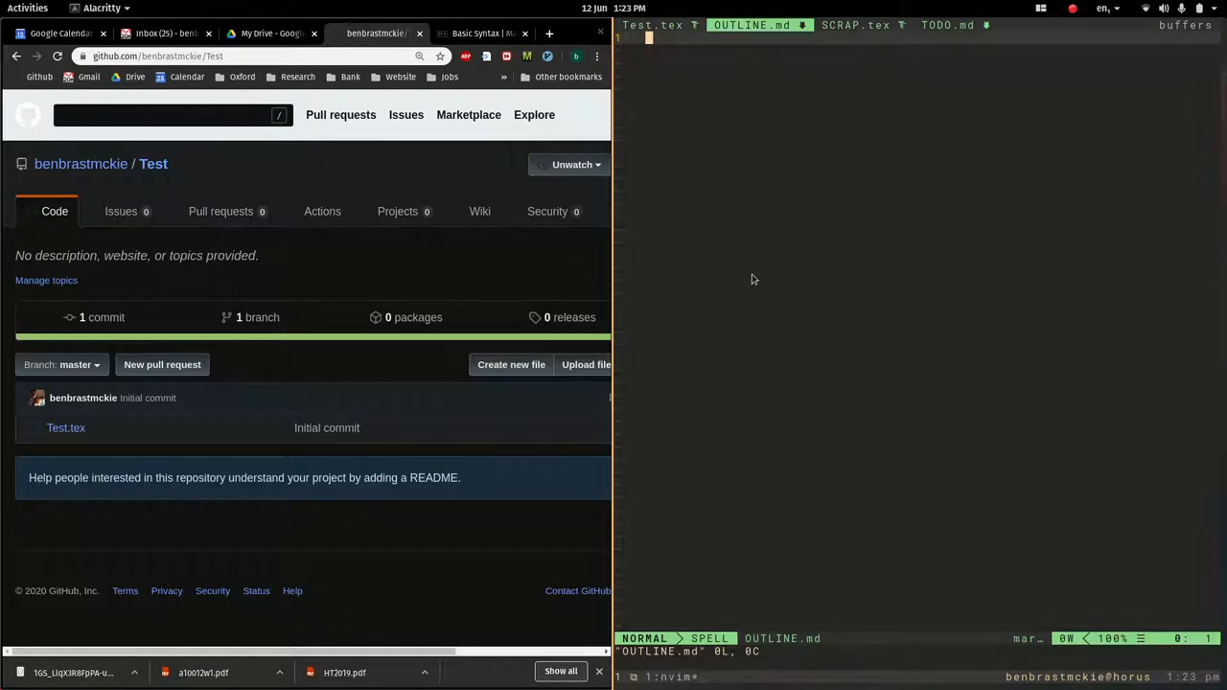
pyautogui.moveTo(752, 274)
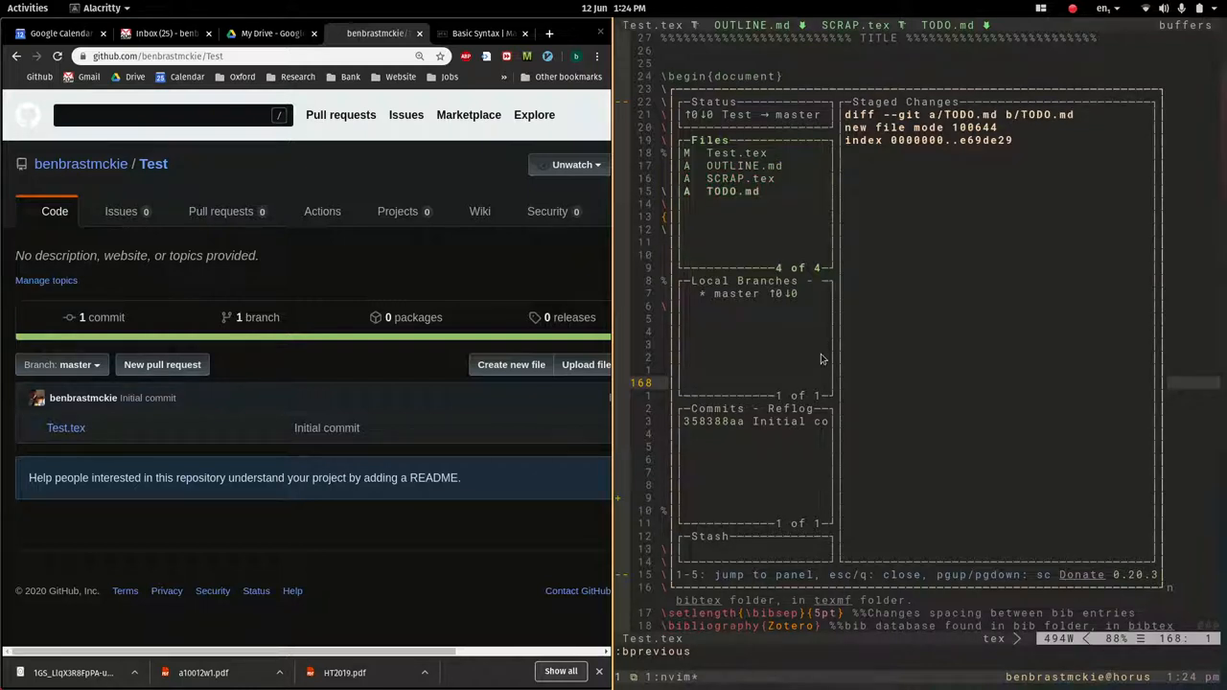
# - Commit the staged files with the message "Added project files"
pyautogui.write('Added project files')
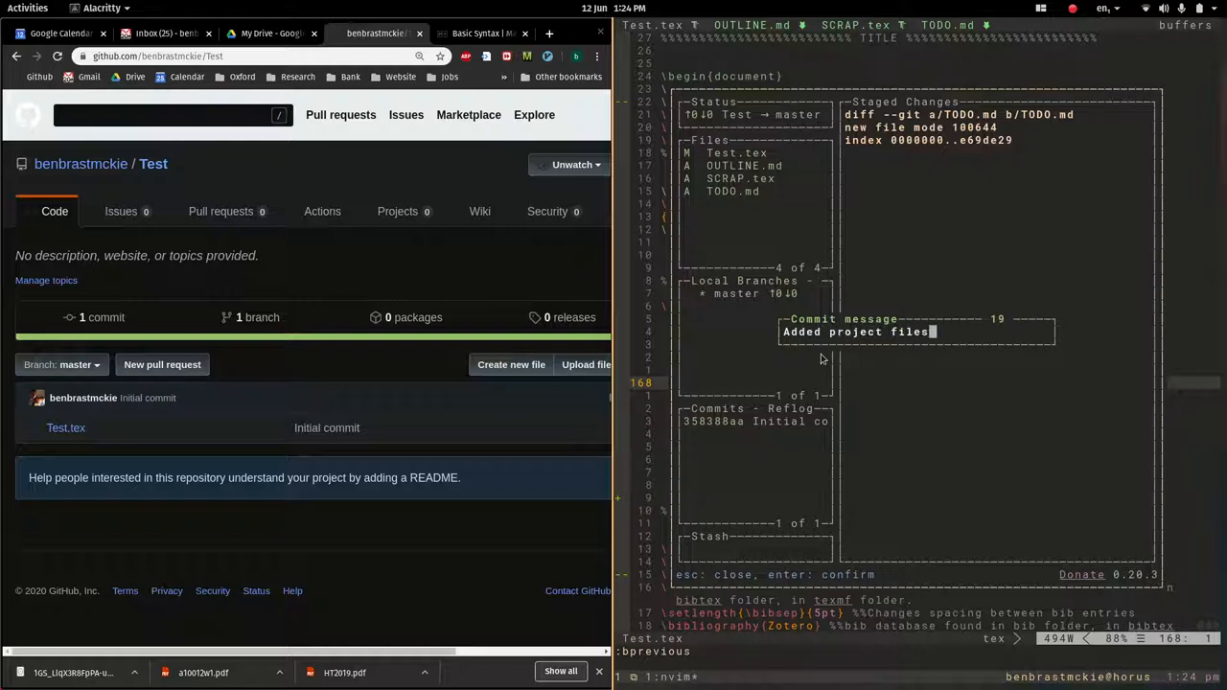
pyautogui.press('Enter')
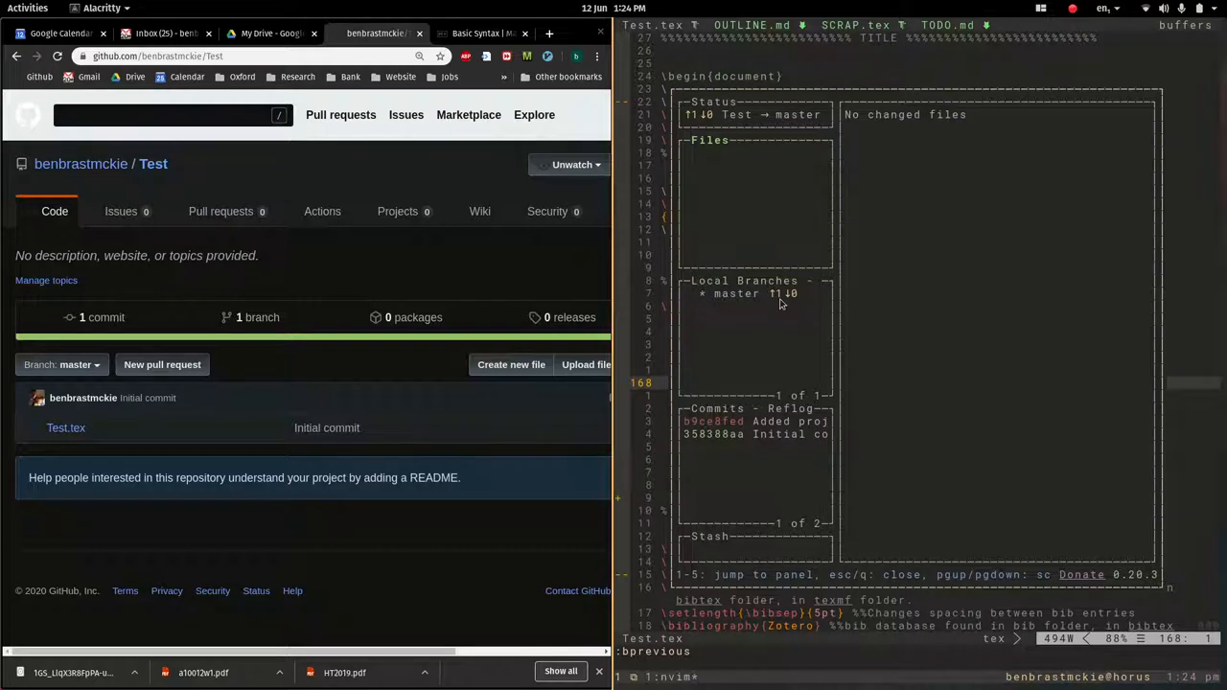
pyautogui.moveTo(776, 310)
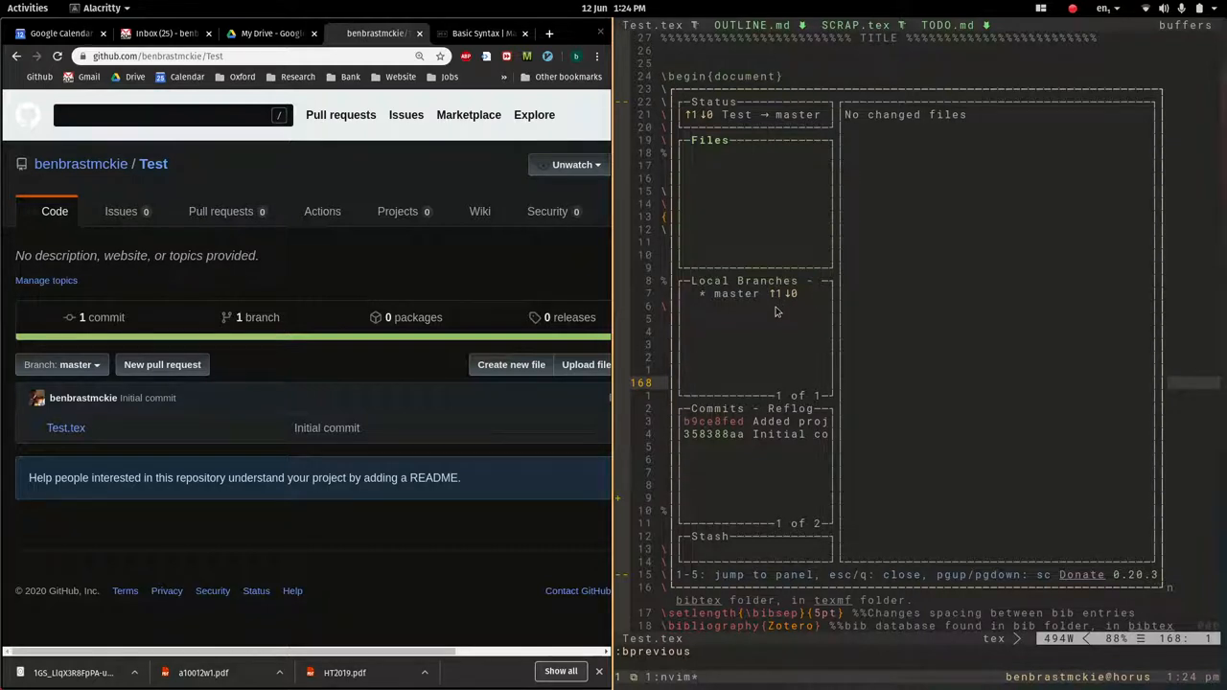
pyautogui.moveTo(725, 422)
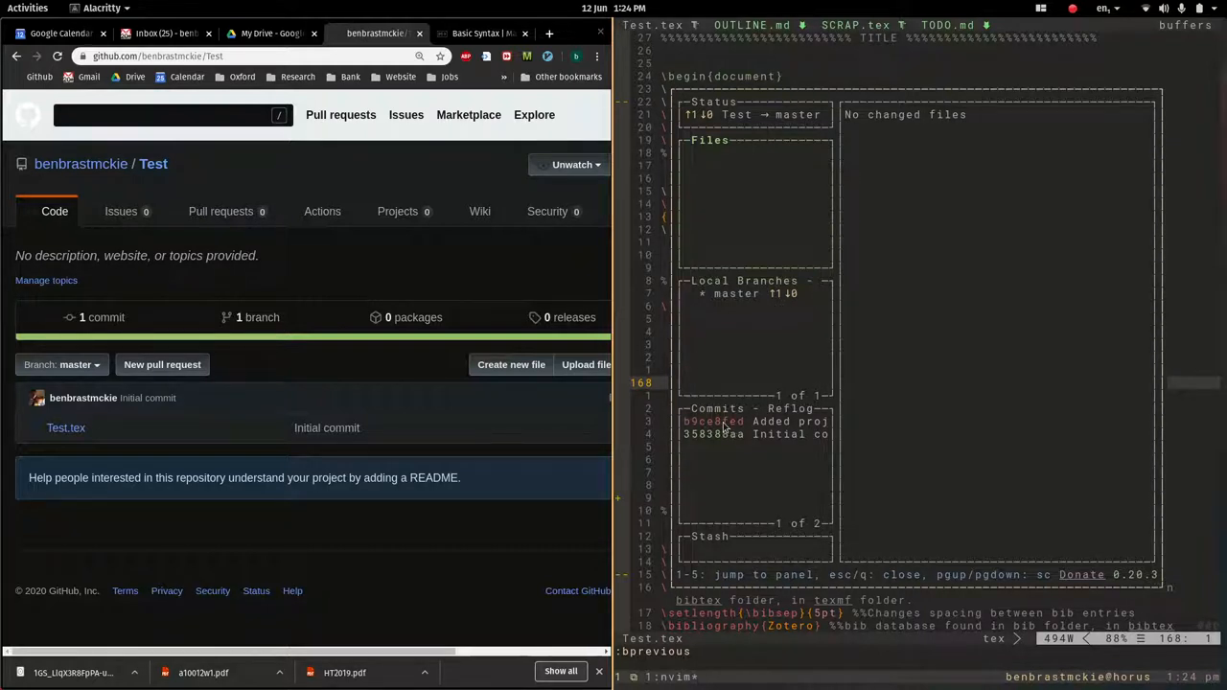
# - Review the patch of the 'Added project files' commit in lazygit
pyautogui.click(748, 422)
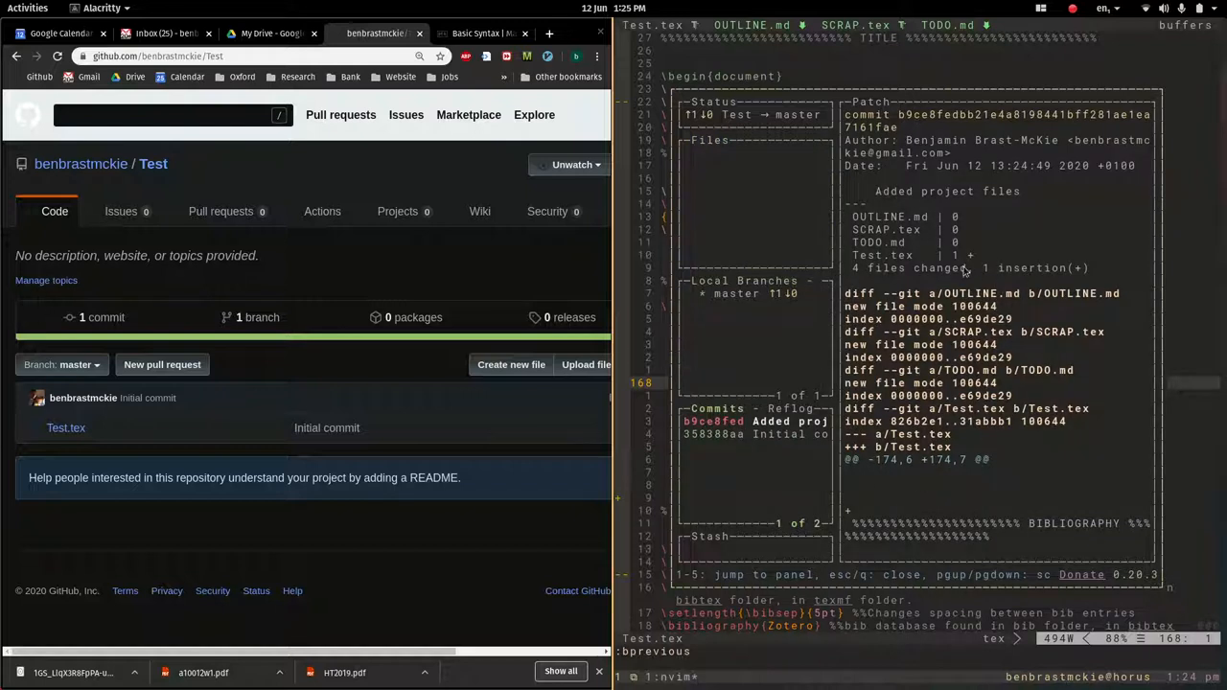
pyautogui.moveTo(643, 322)
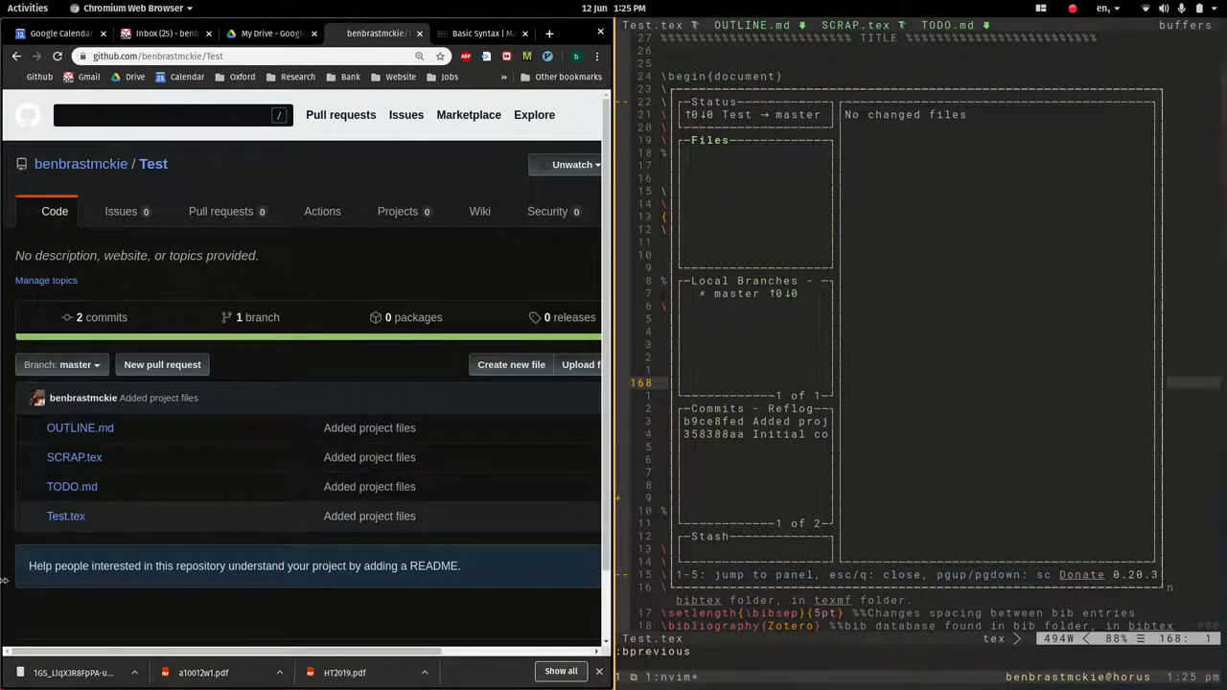
pyautogui.moveTo(65, 487)
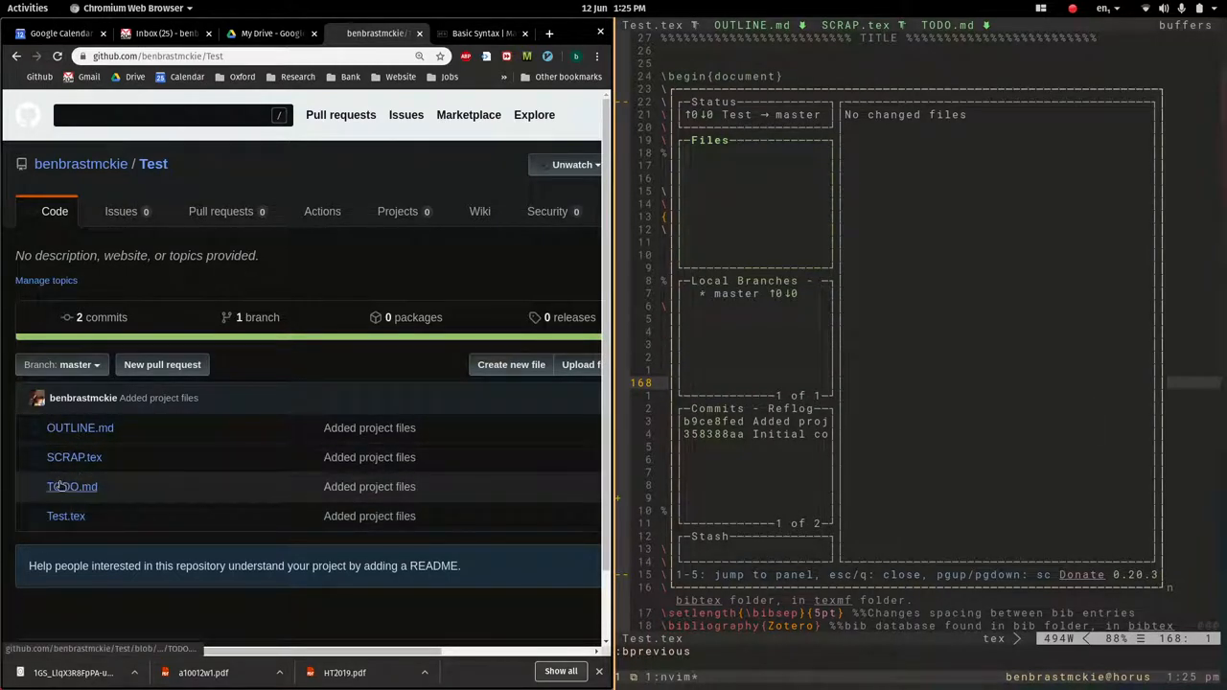
# - Edit TODO.md on GitHub to add a '# TODO' heading and the bullet 'This the first item to do.'
pyautogui.click(69, 487)
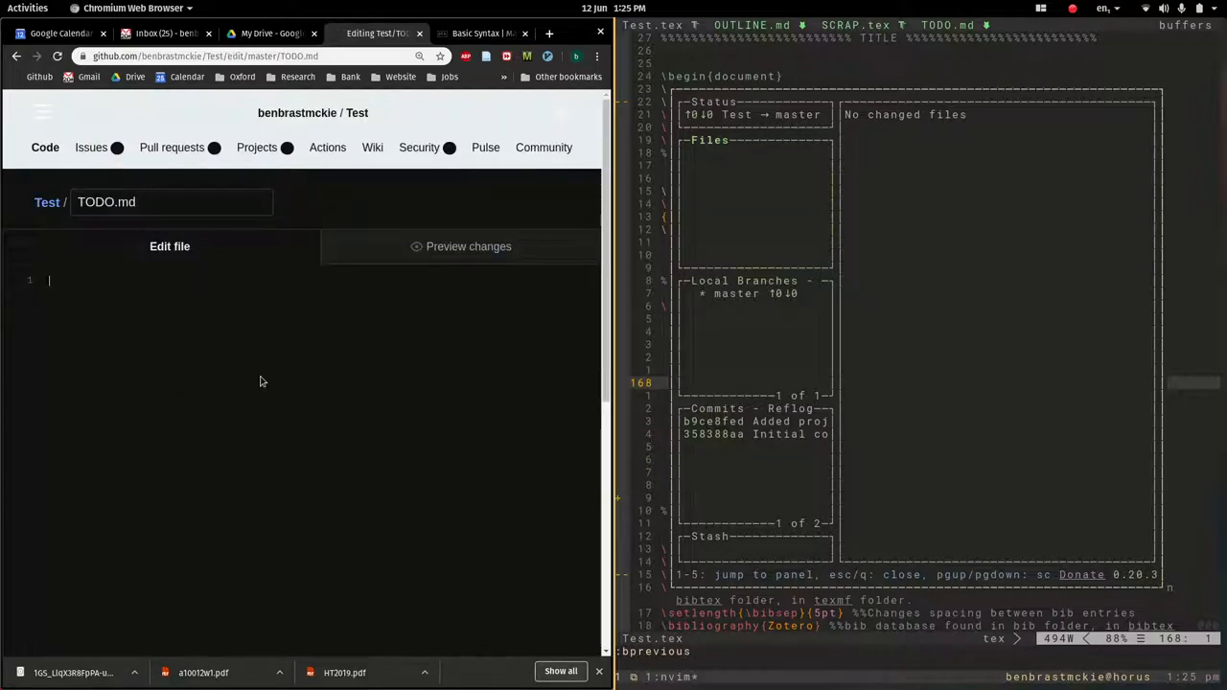
pyautogui.write('# TODO')
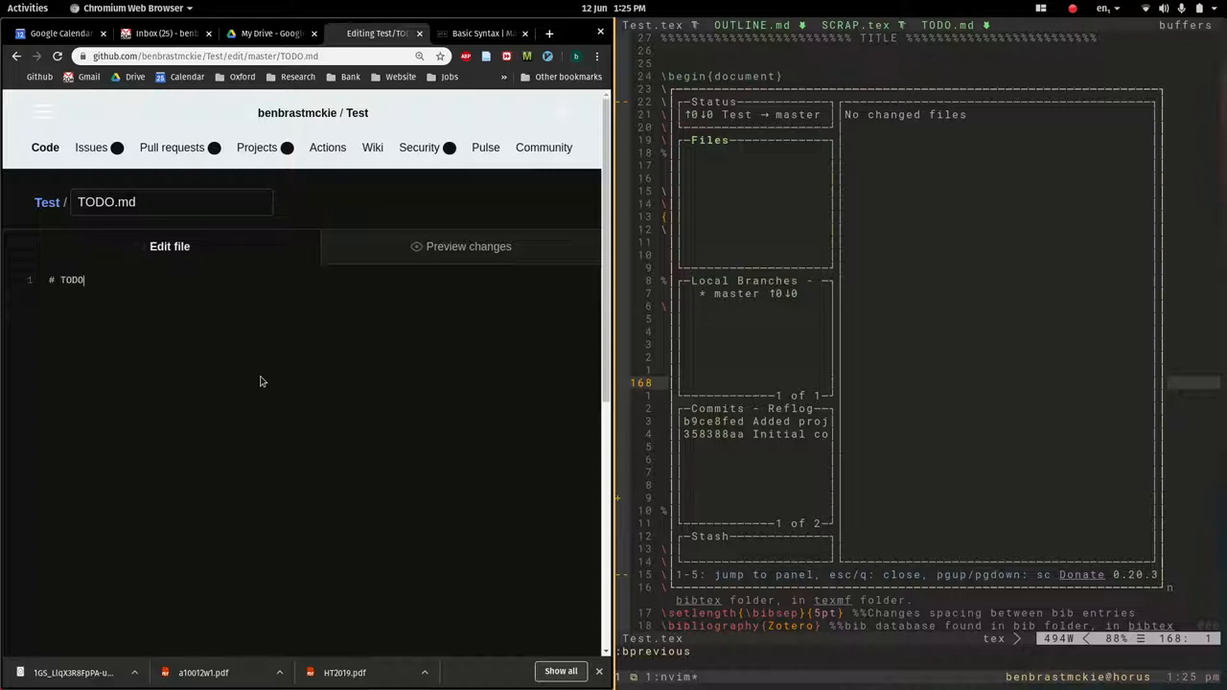
pyautogui.press('Enter')
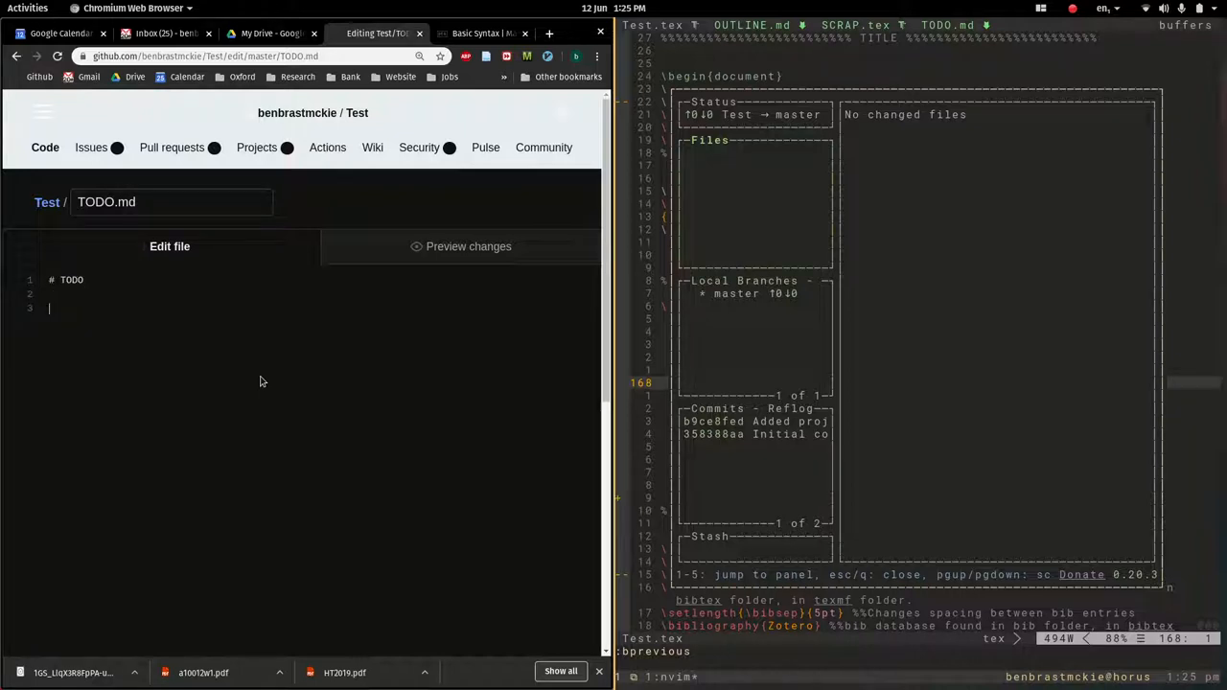
pyautogui.write('-')
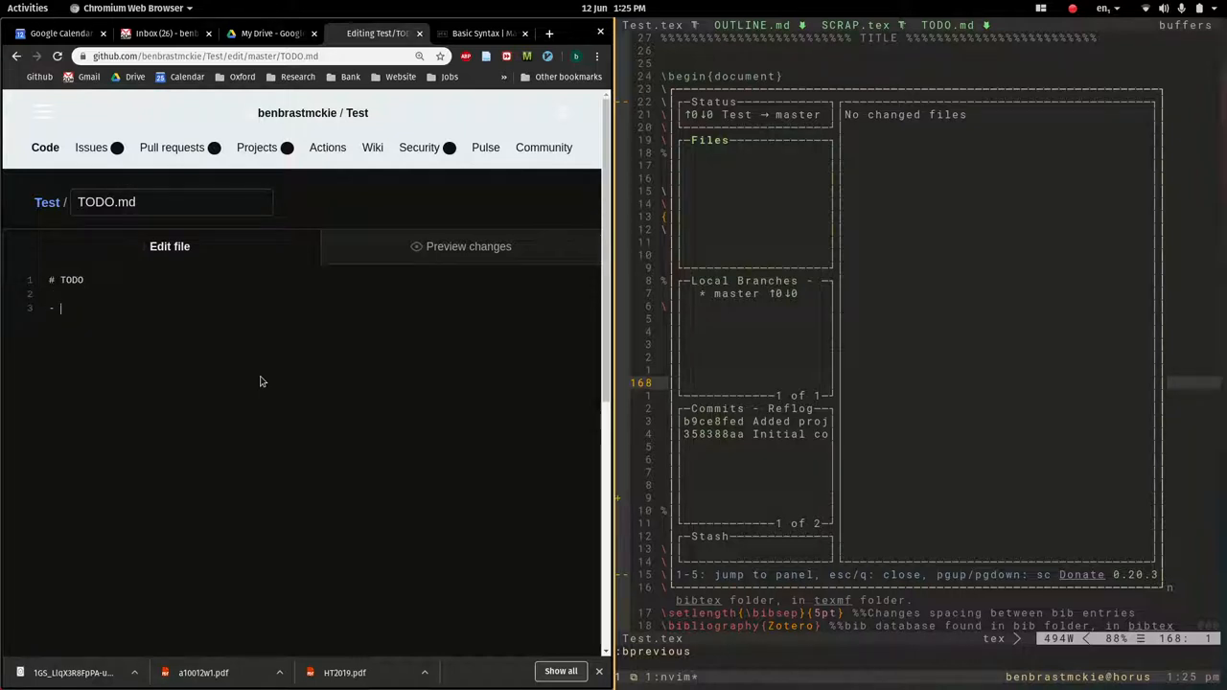
pyautogui.write('THis')
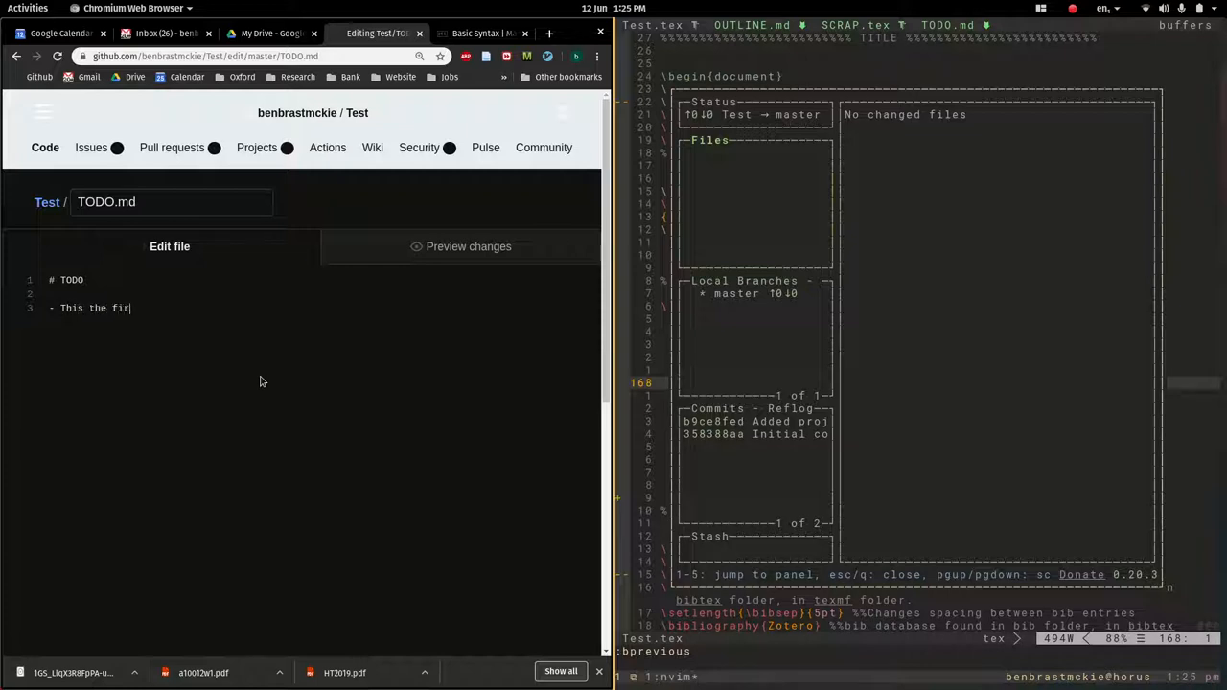
pyautogui.write('st item')
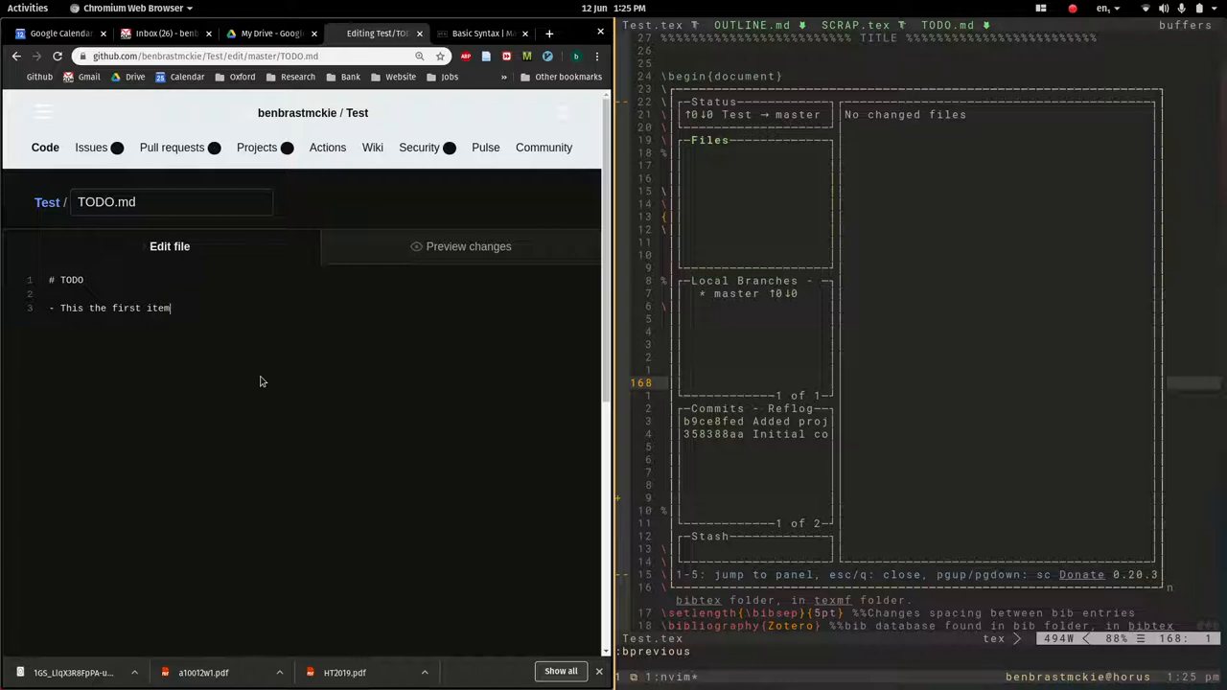
pyautogui.write('to do')
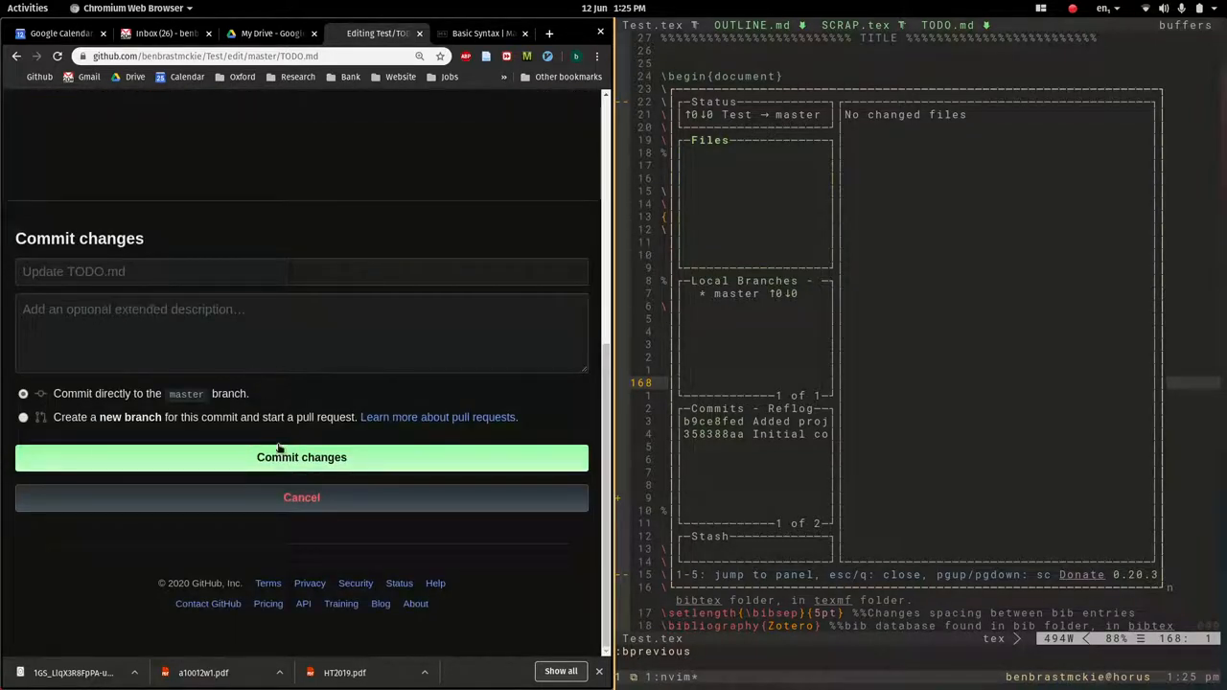
# - Commit the TODO.md edit to master and return to the Test repository file list
pyautogui.click(301, 456)
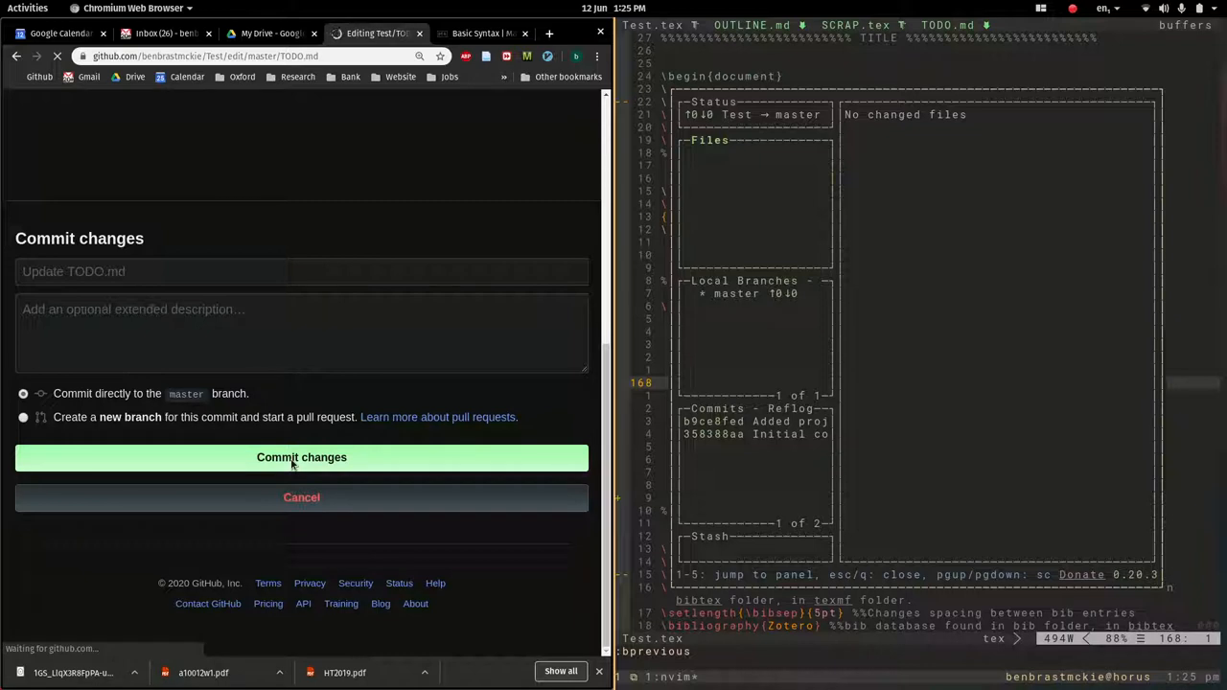
pyautogui.click(302, 457)
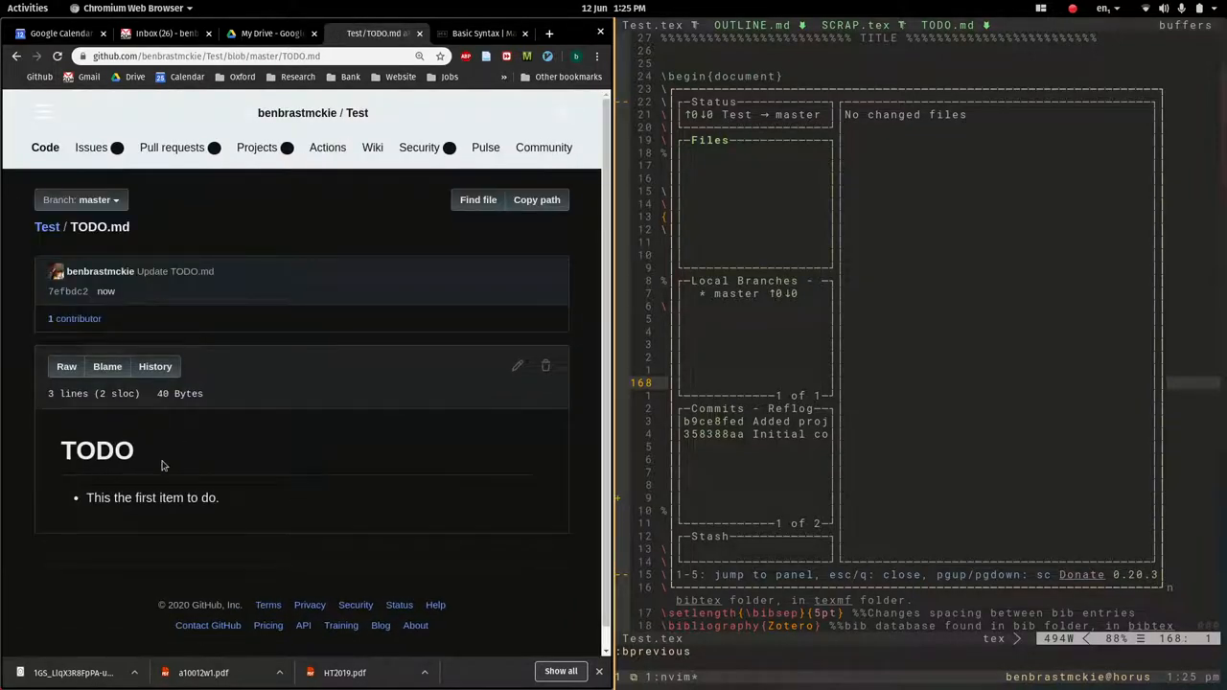
pyautogui.scroll(-3)
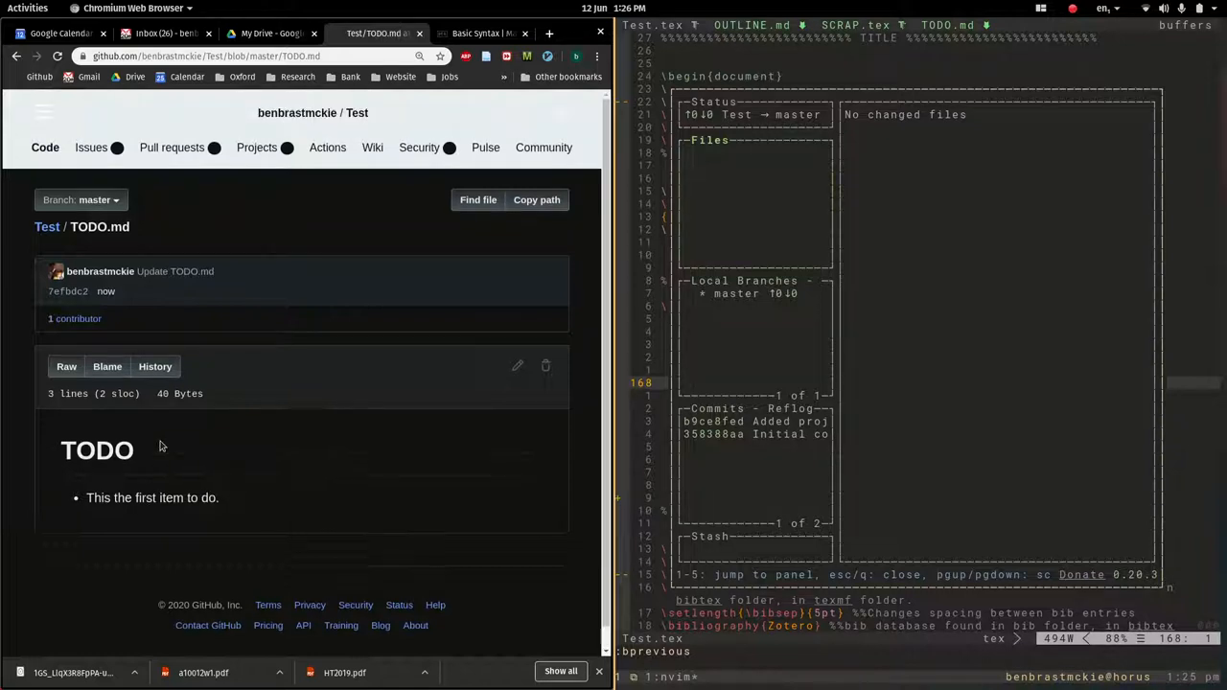
pyautogui.moveTo(46, 226)
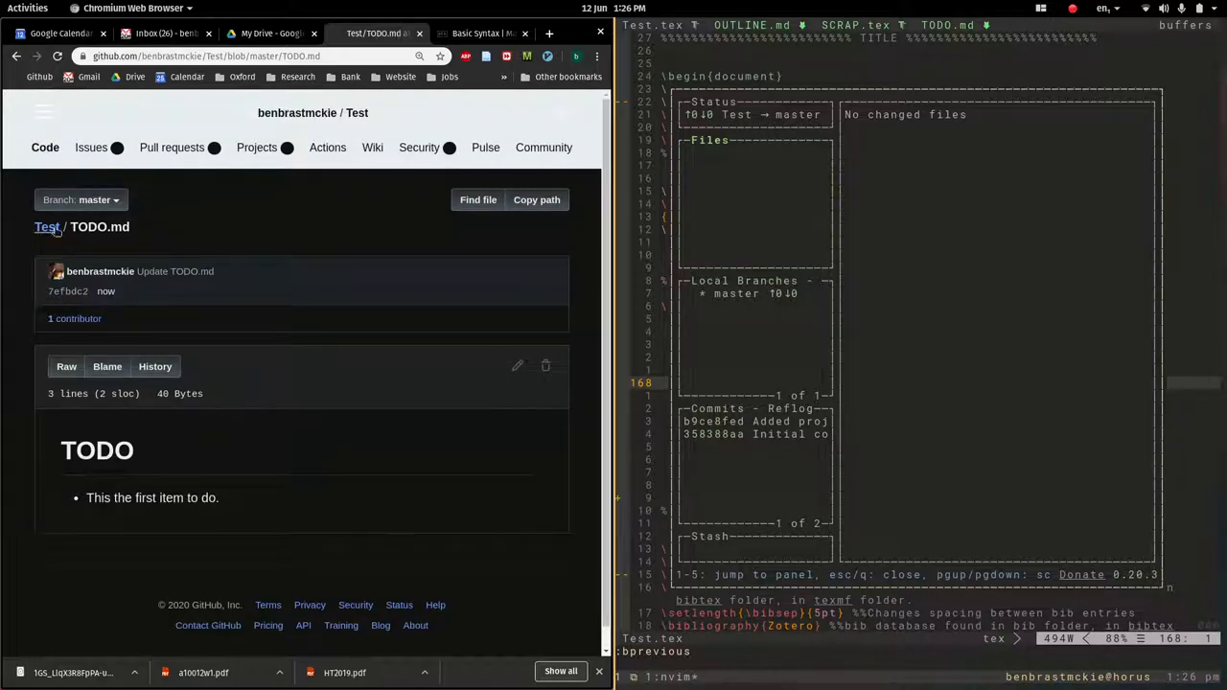
pyautogui.click(42, 226)
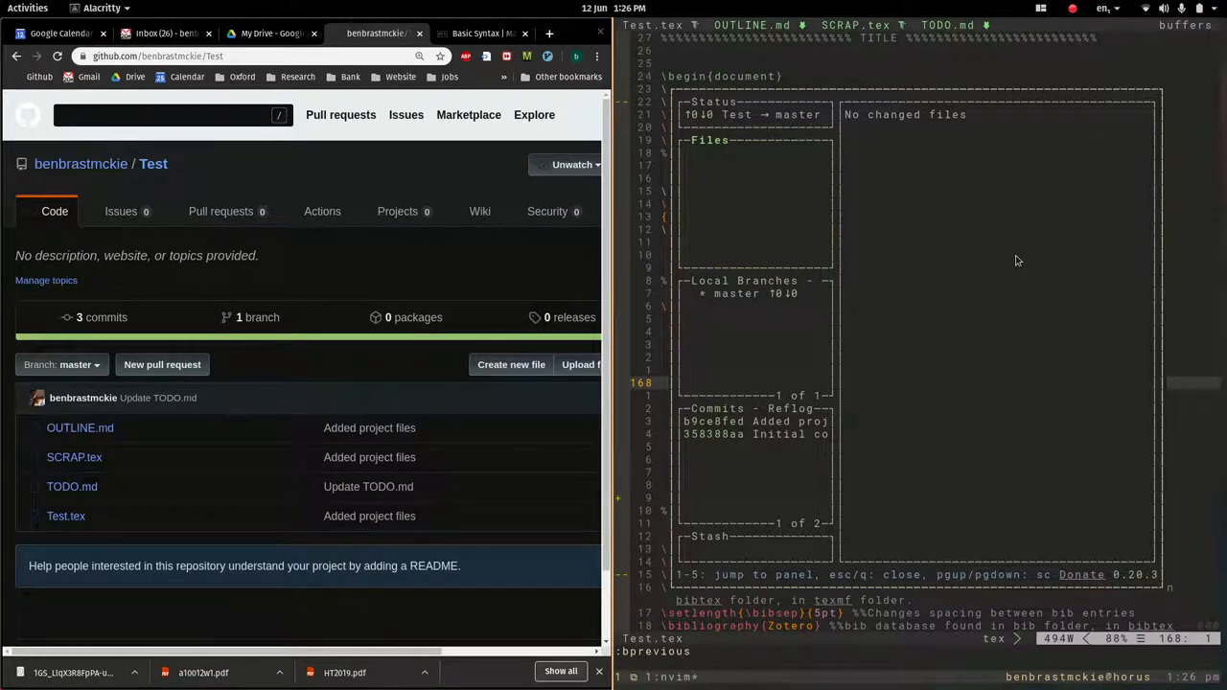
# - Fetch and pull GitHub's 'Update TODO.md' commit into local master
pyautogui.press('Escape')
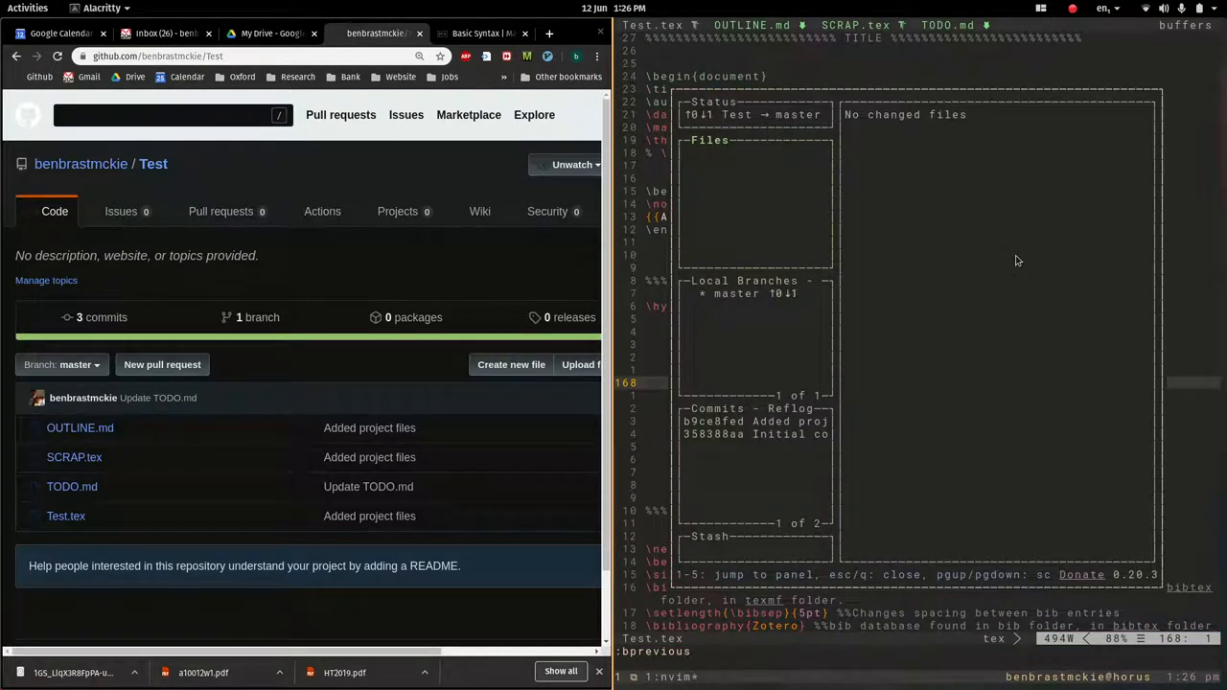
pyautogui.moveTo(796, 301)
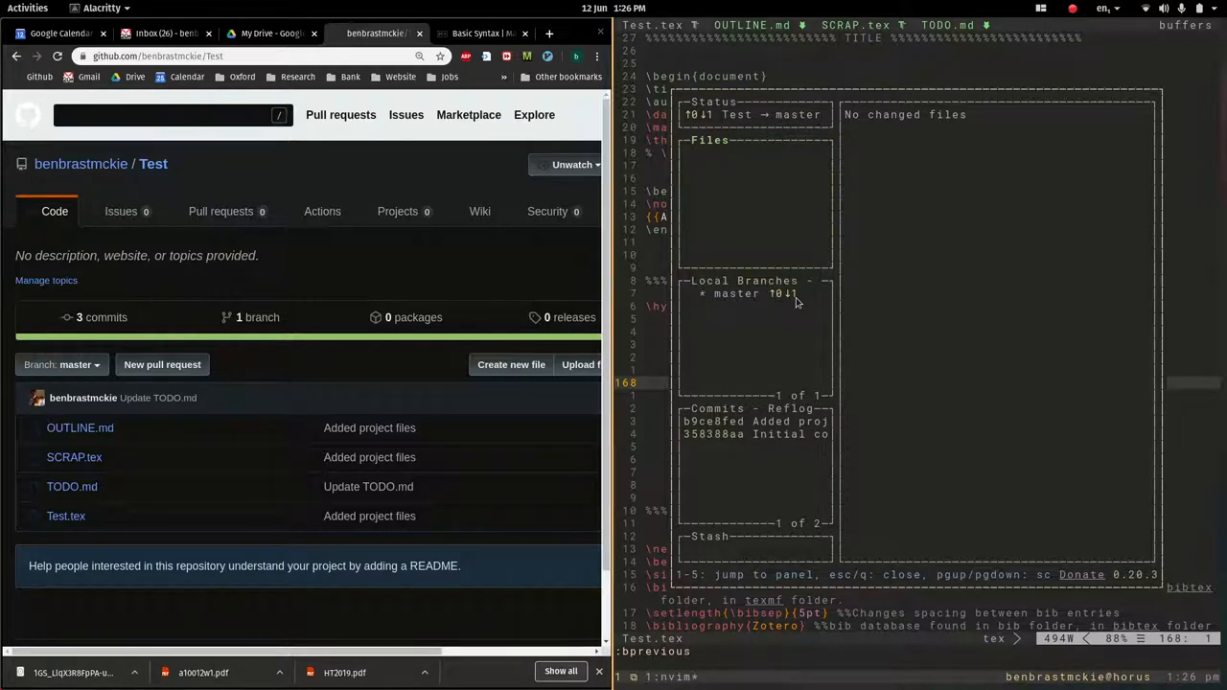
pyautogui.moveTo(844, 371)
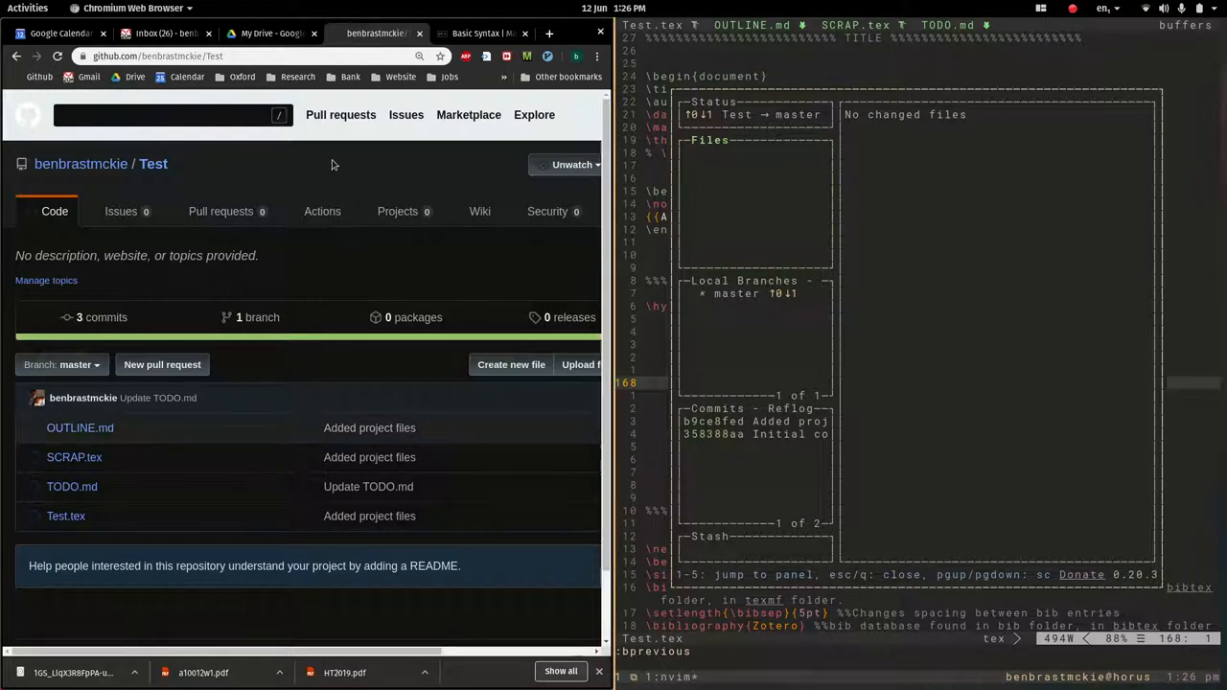
pyautogui.moveTo(146, 395)
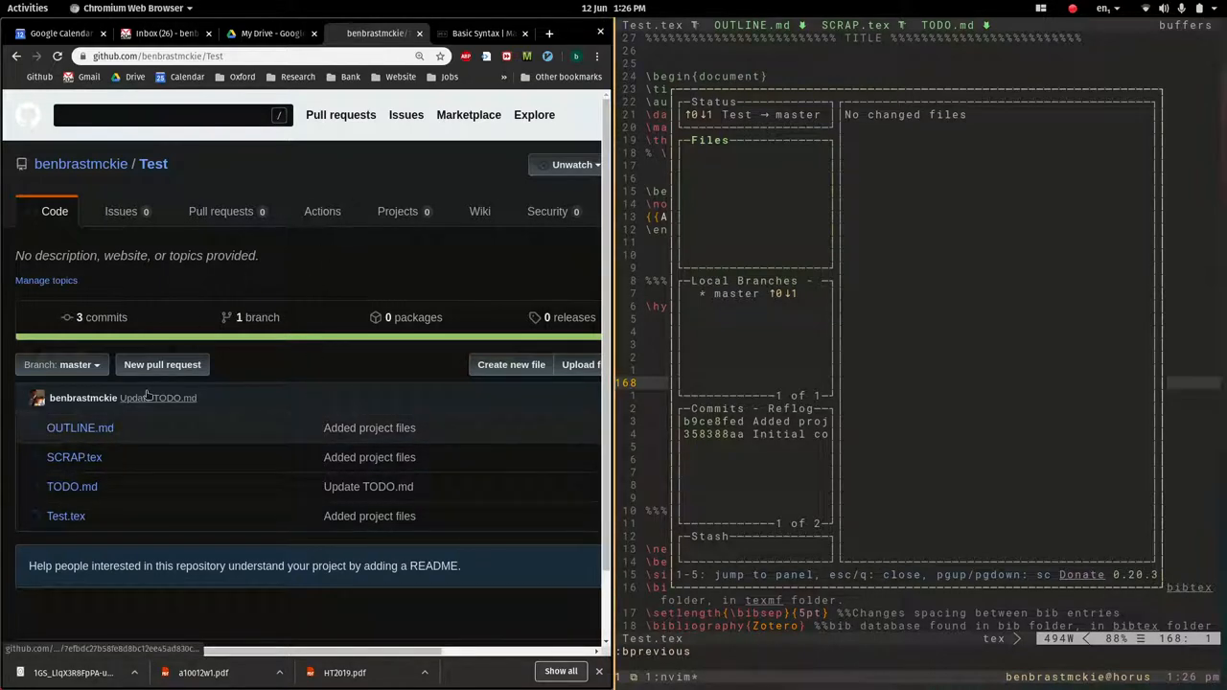
pyautogui.moveTo(81, 428)
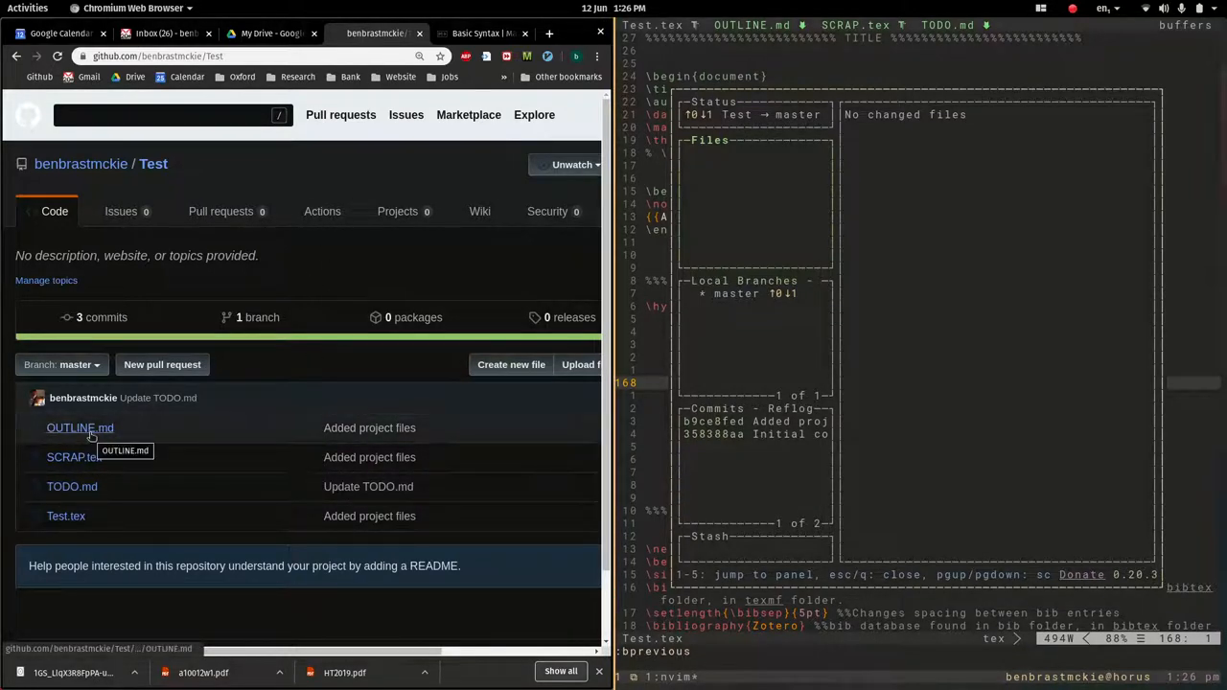
pyautogui.moveTo(159, 506)
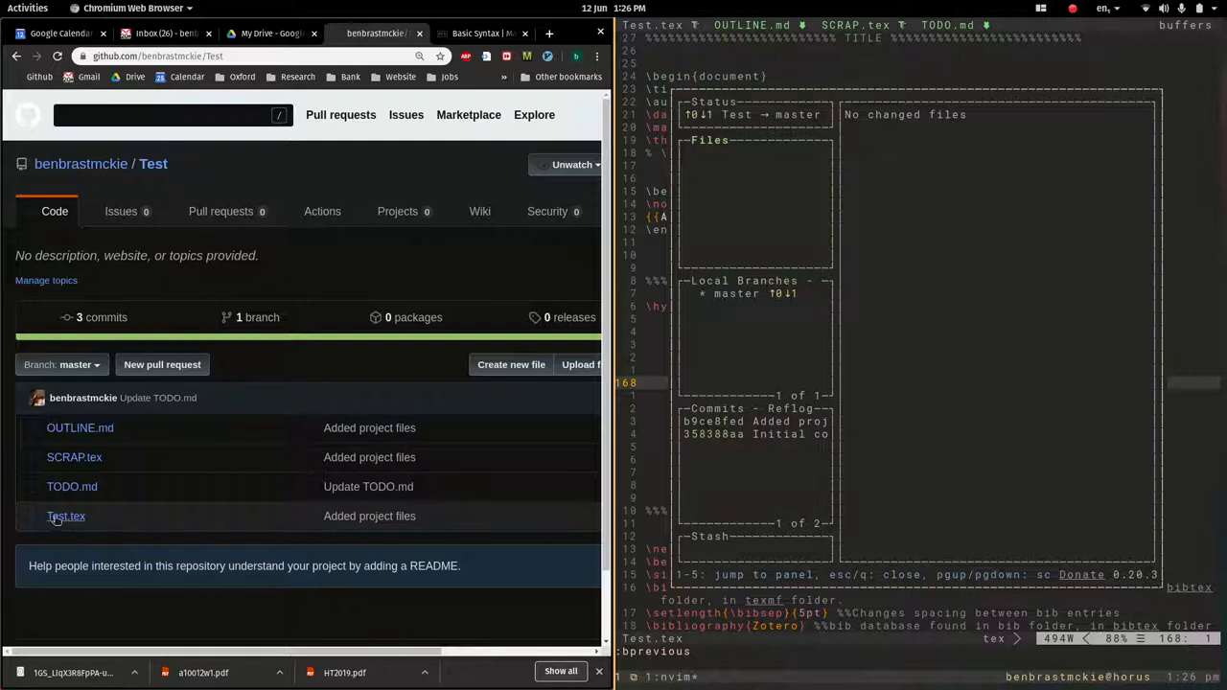
pyautogui.moveTo(69, 539)
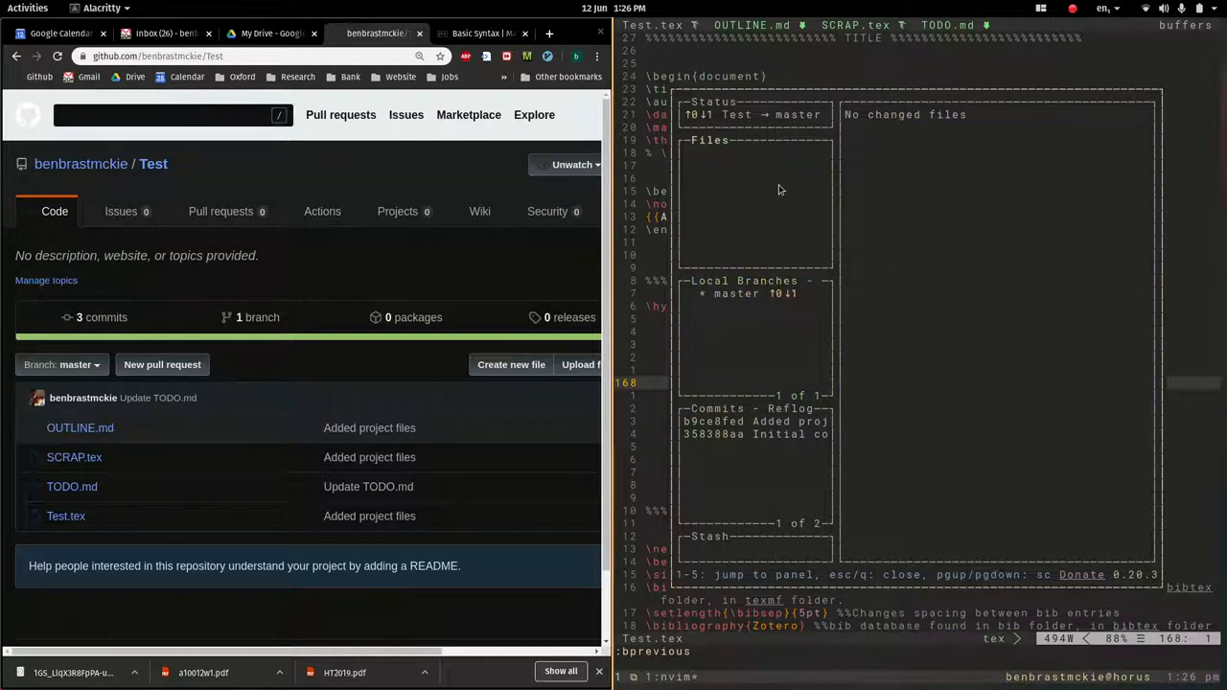
pyautogui.press('p')
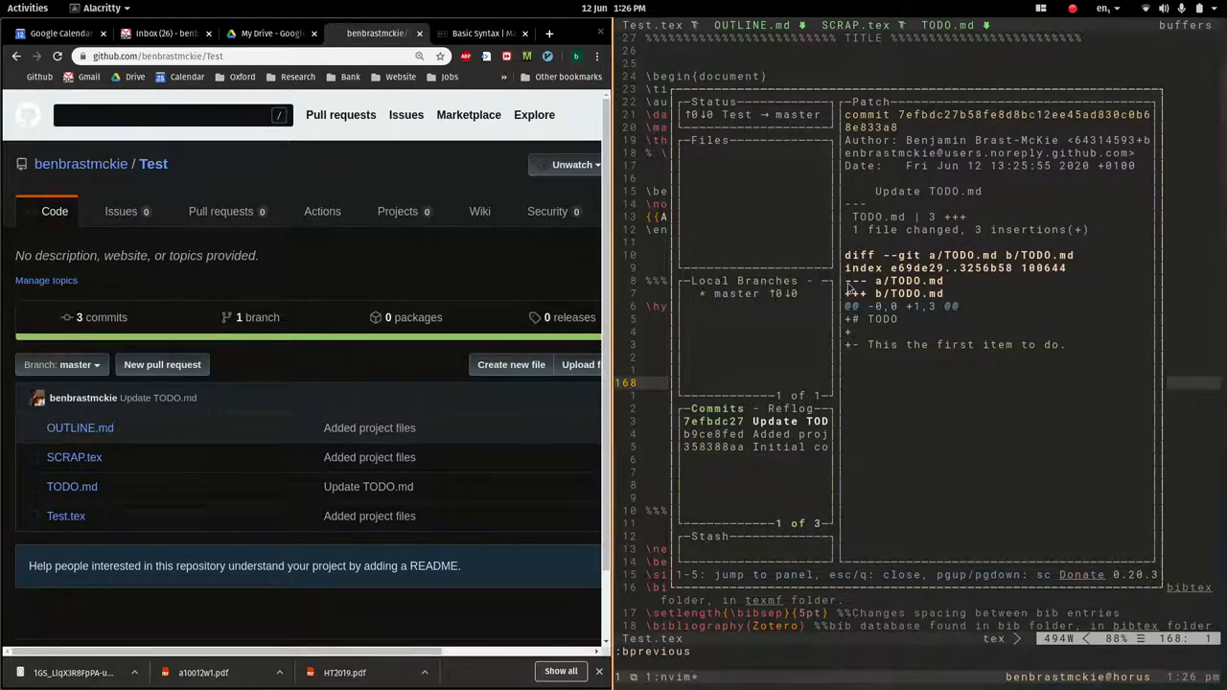
pyautogui.moveTo(892, 337)
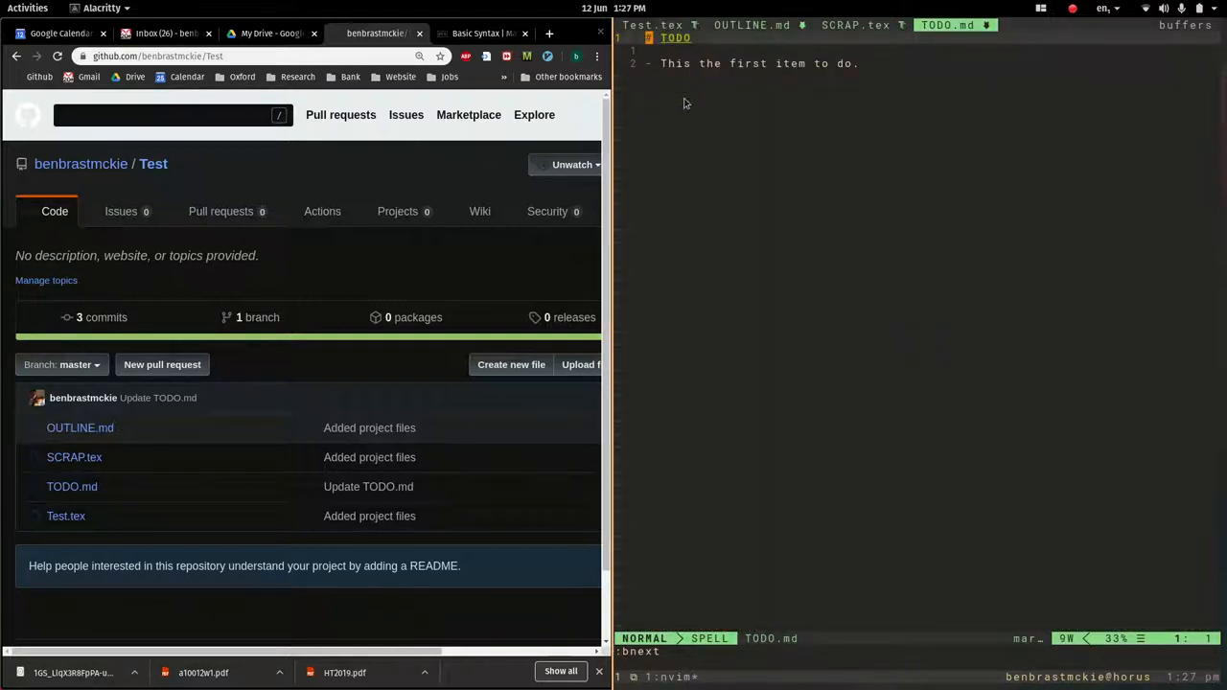
pyautogui.moveTo(828, 133)
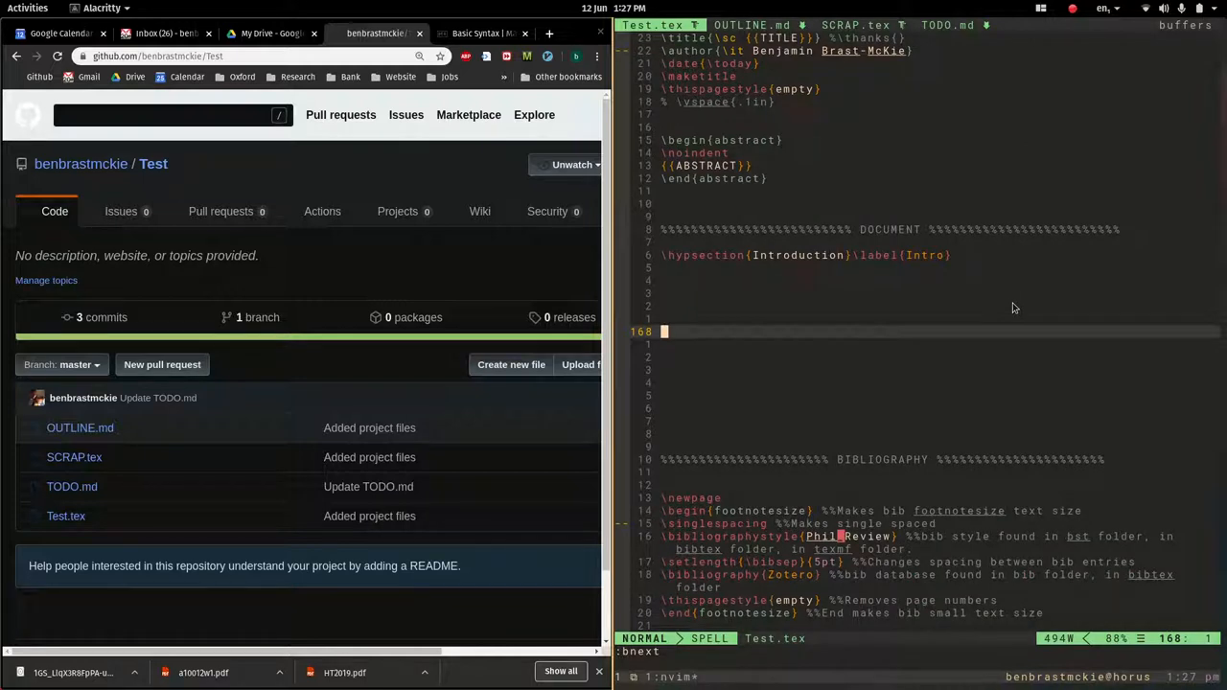
pyautogui.moveTo(751, 272)
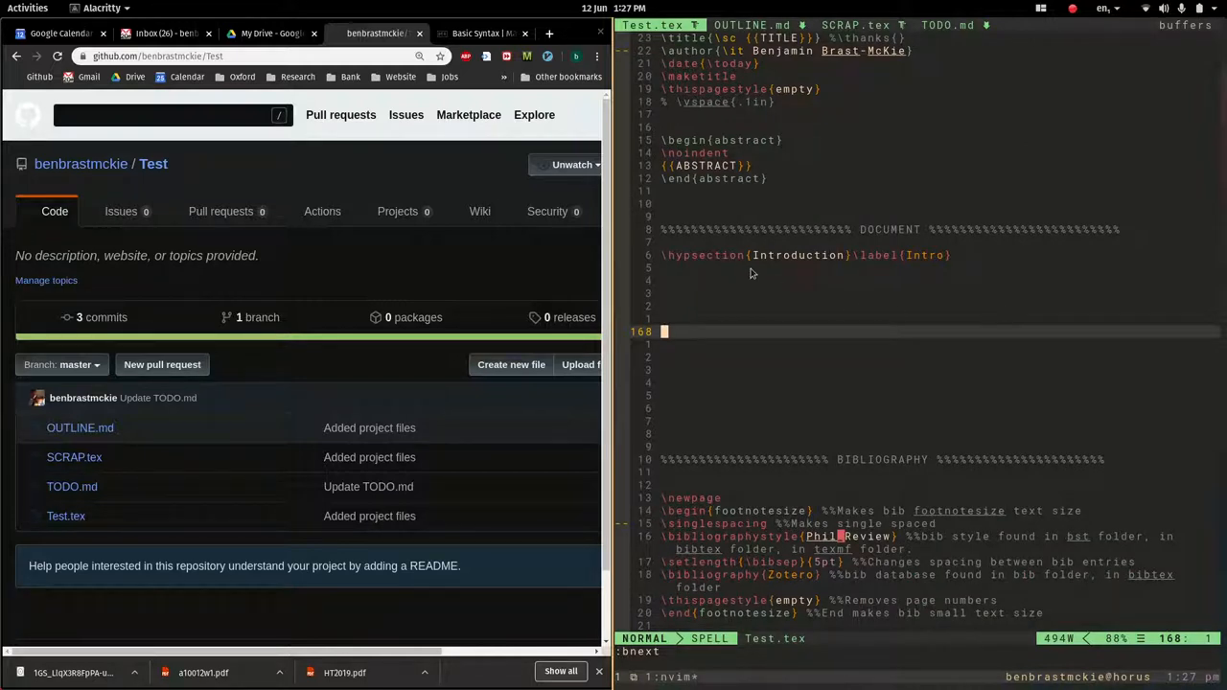
pyautogui.moveTo(788, 439)
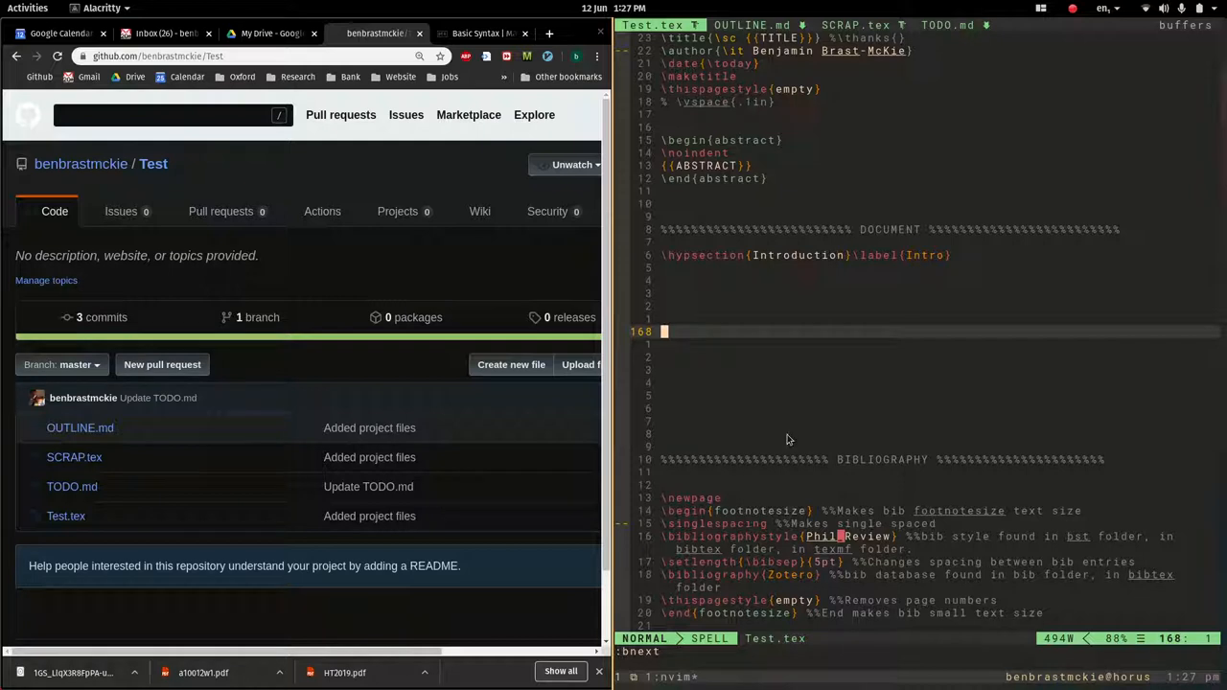